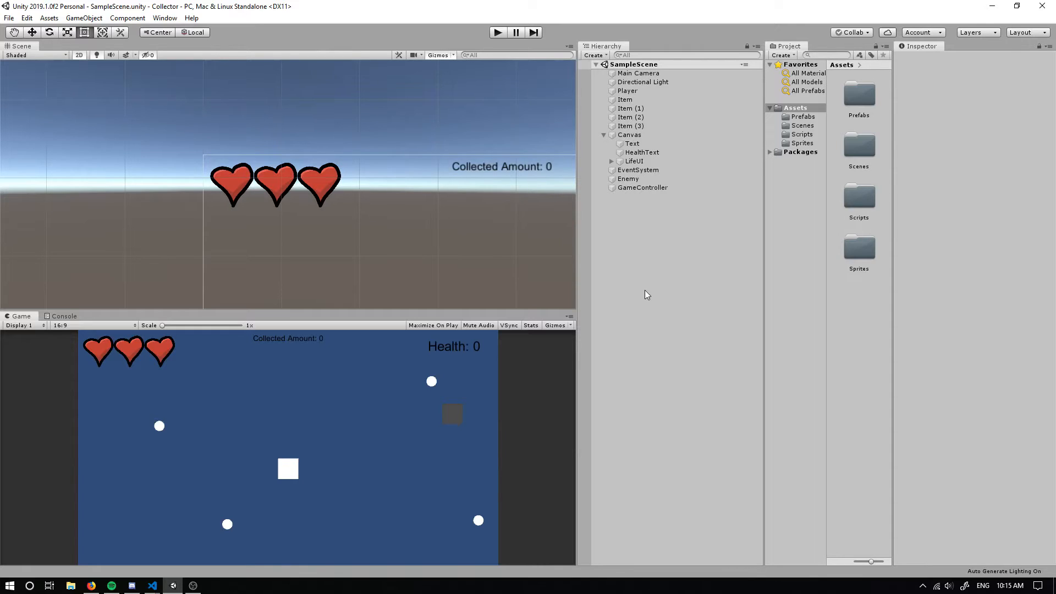
Inspect Item, Item (2) and Item (3) in the Hierarchy before editing CollectionController.cs
left_click(624, 99)
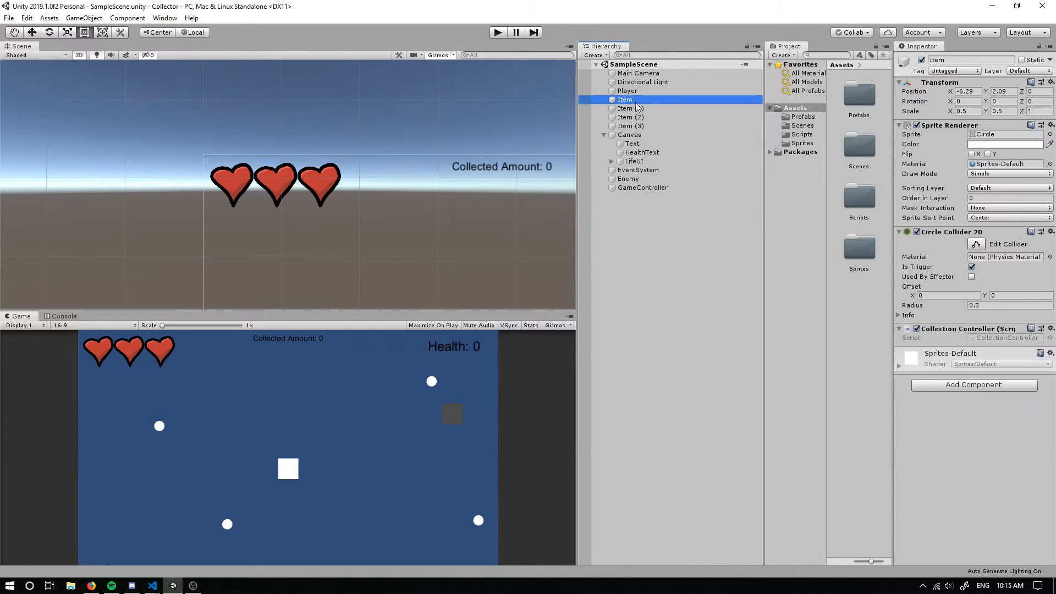
left_click(630, 116)
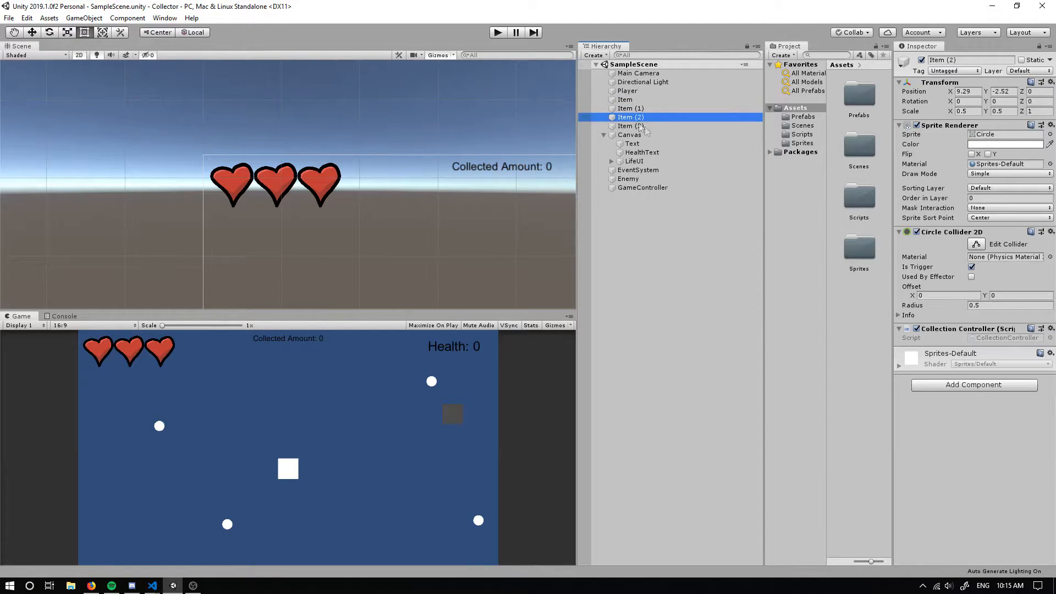
left_click(152, 585)
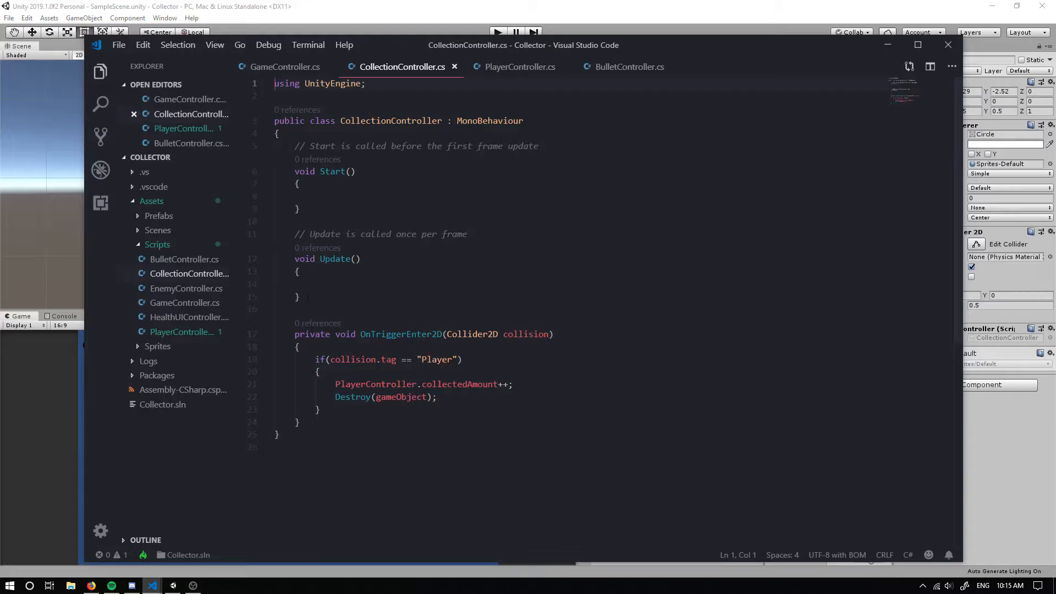
Declare a new 'public class Item' above CollectionController
left_click_drag(295, 146, 310, 298)
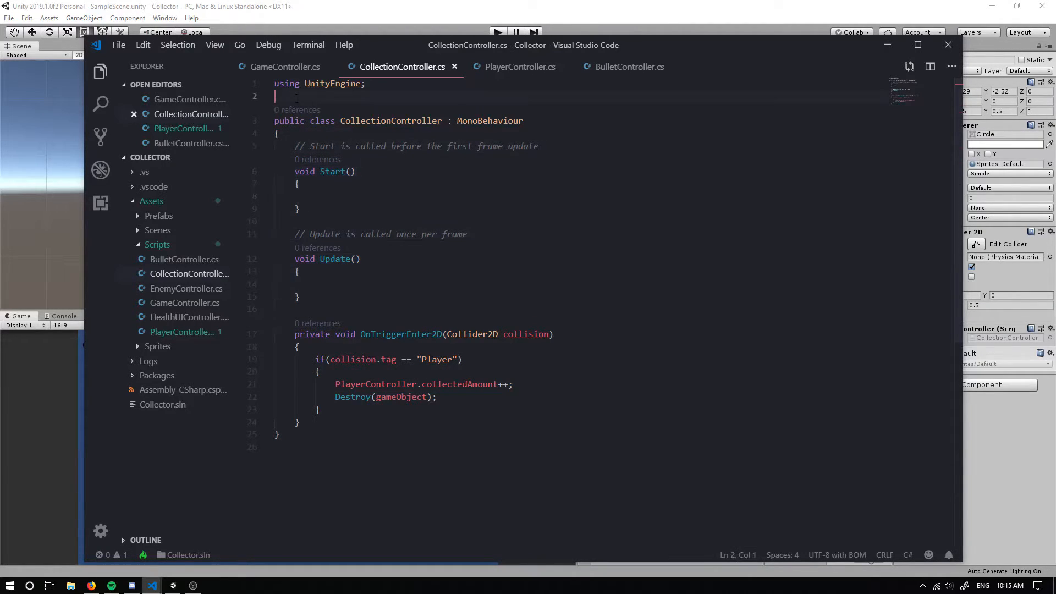
key("enter")
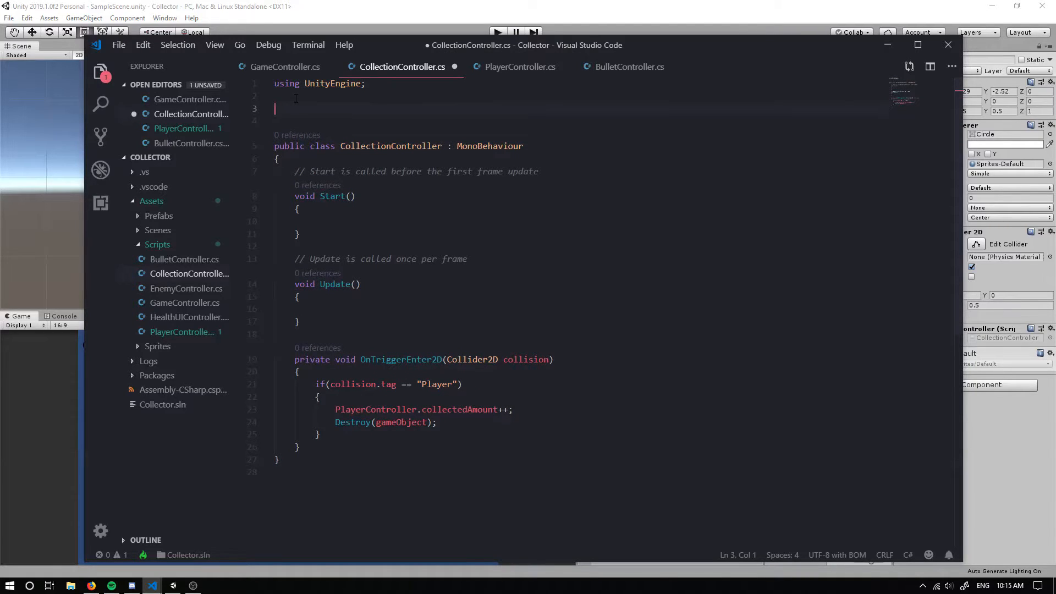
type("public cla")
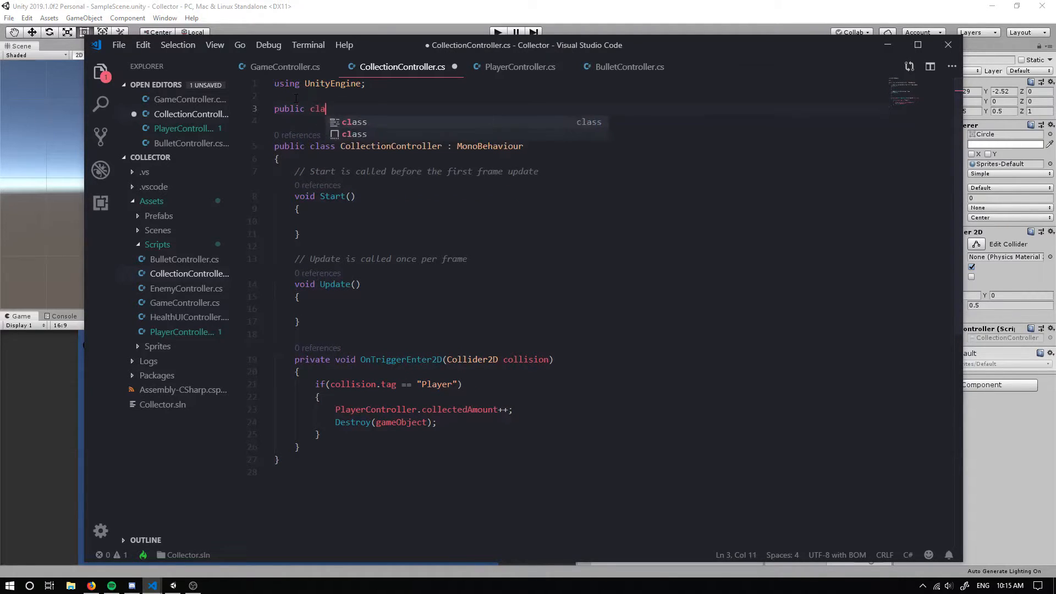
type("ss Item")
type("{")
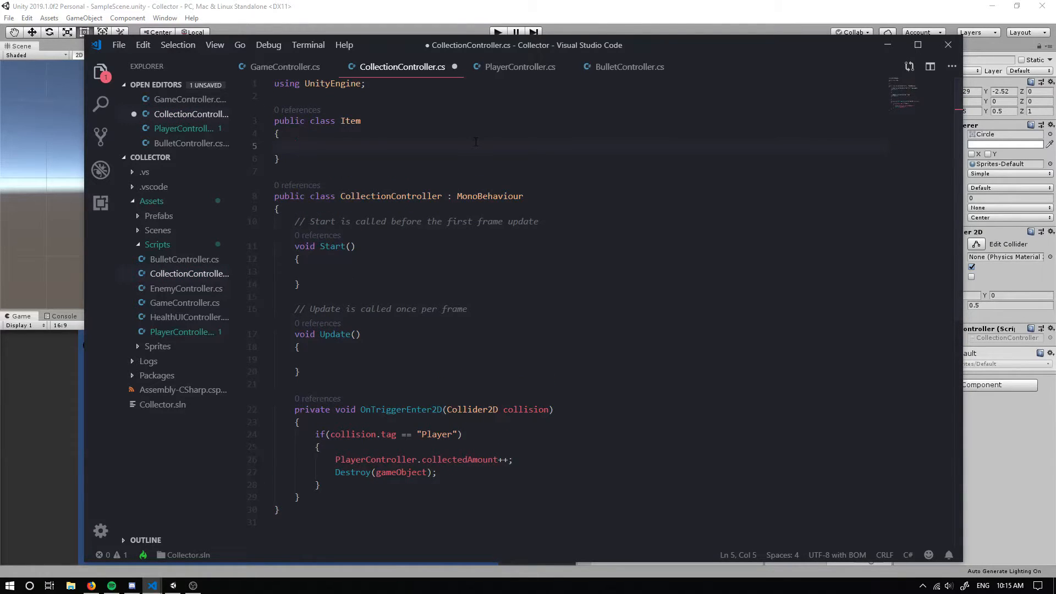
Give Item public string name, string description and Sprite itemImage fields
type("p")
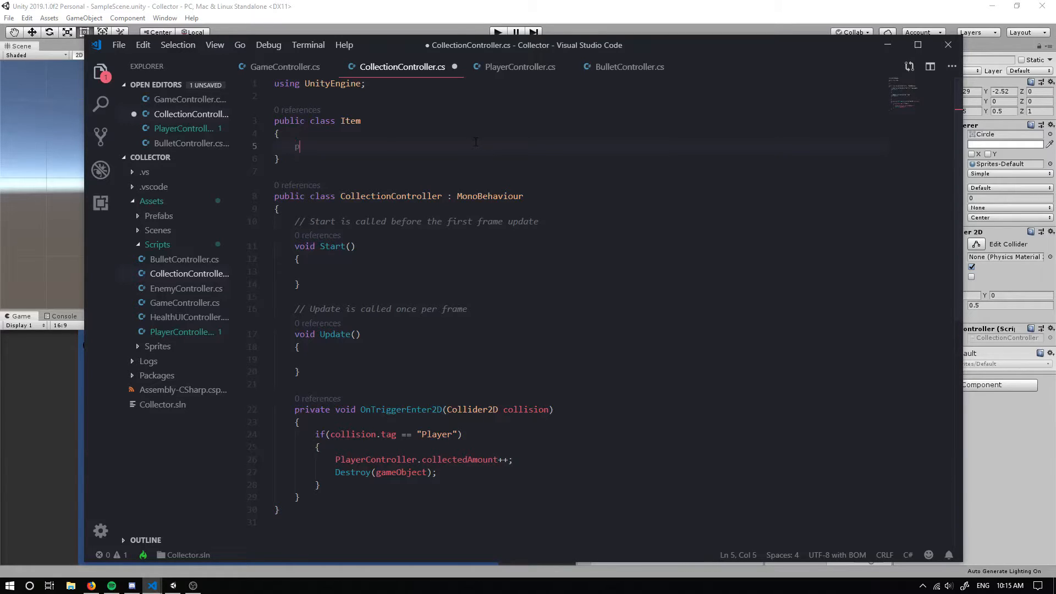
type("ublic string name;")
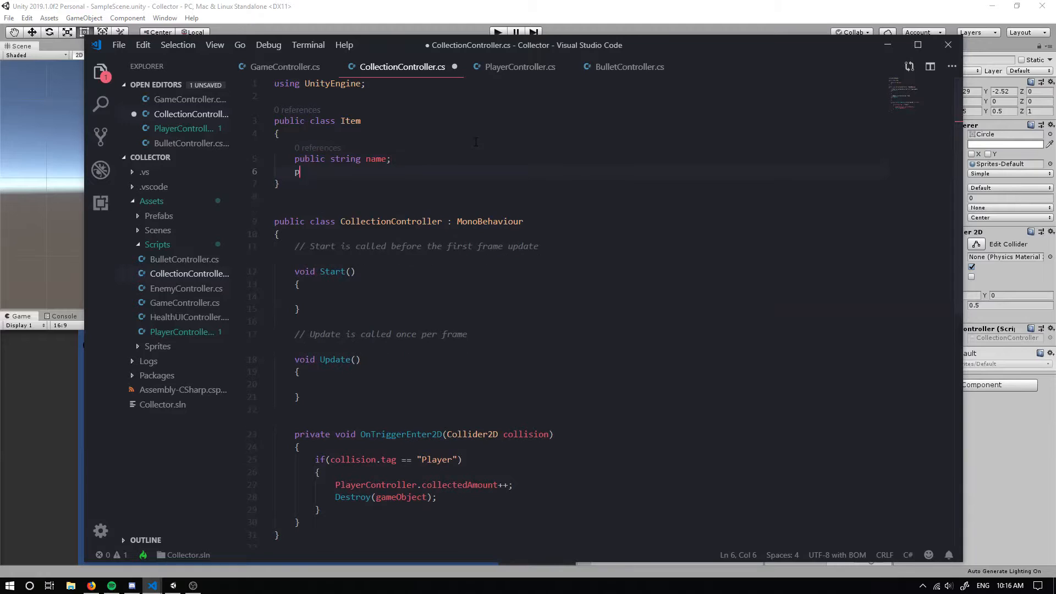
type("ublic string")
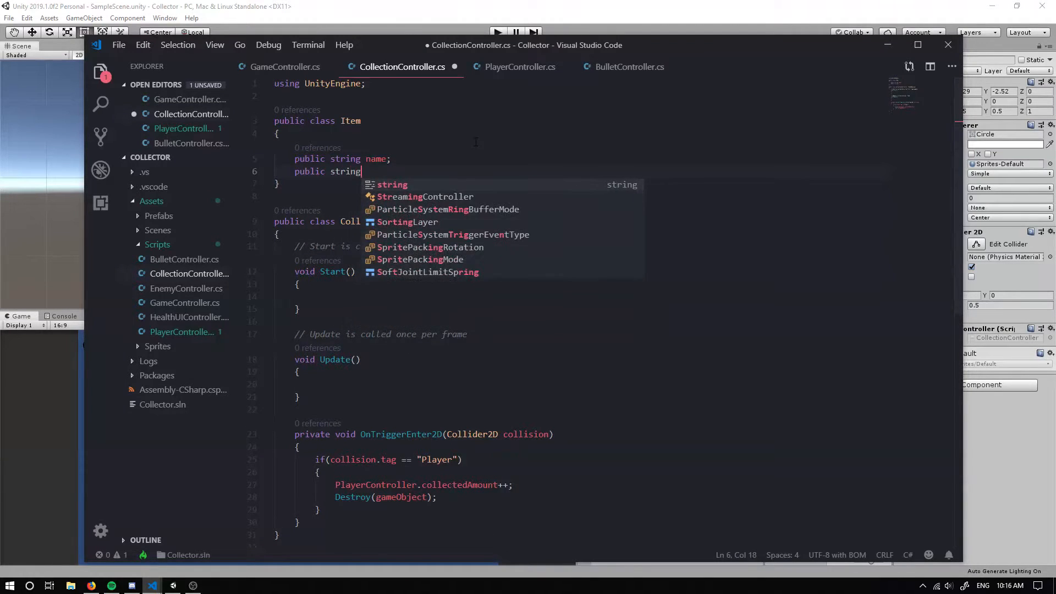
type("descrip")
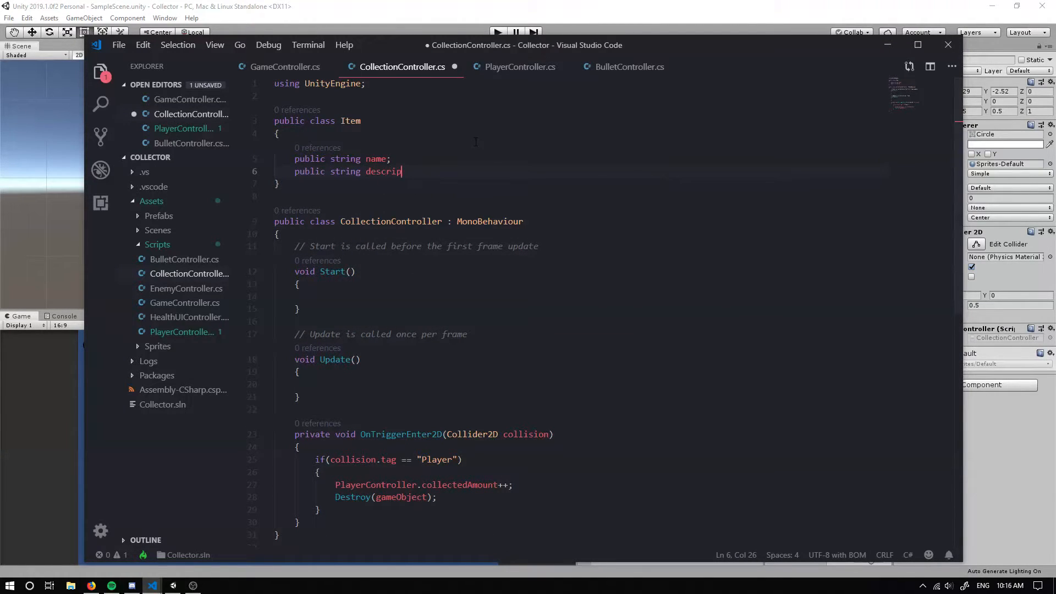
type("tion;")
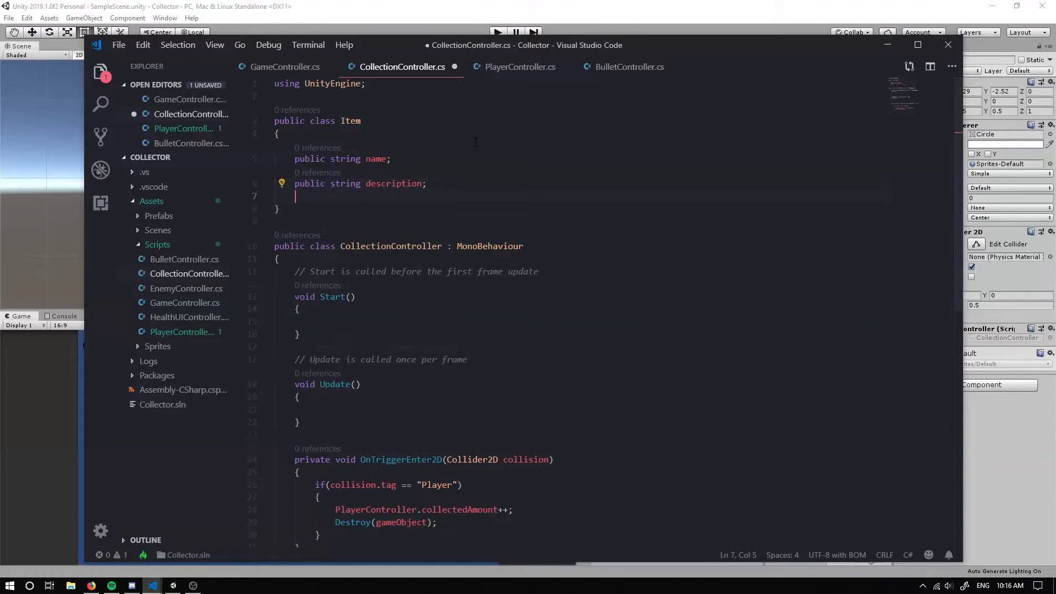
type("public Sprite")
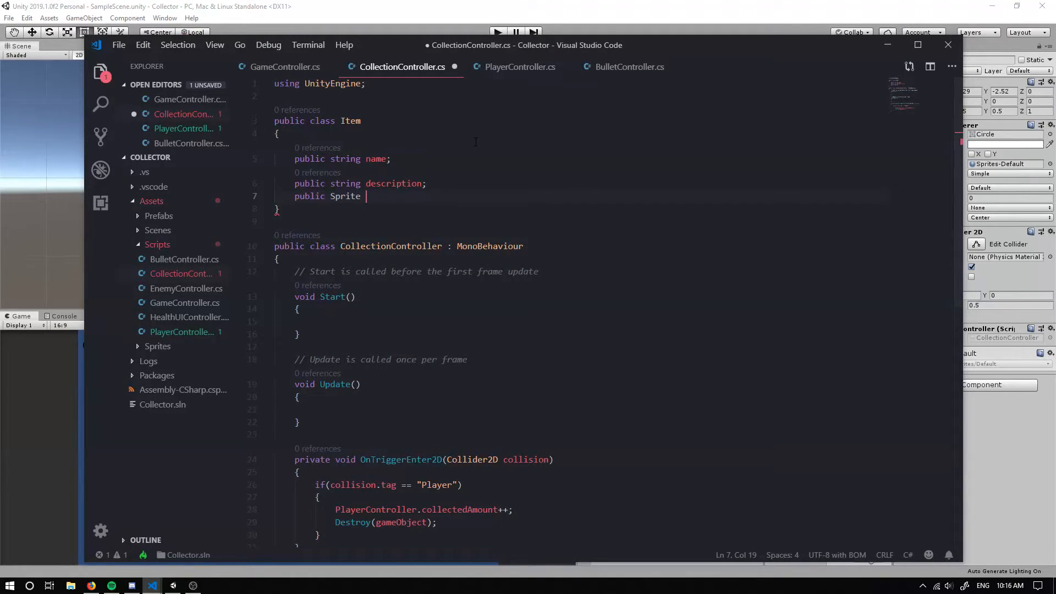
type("itemImage;")
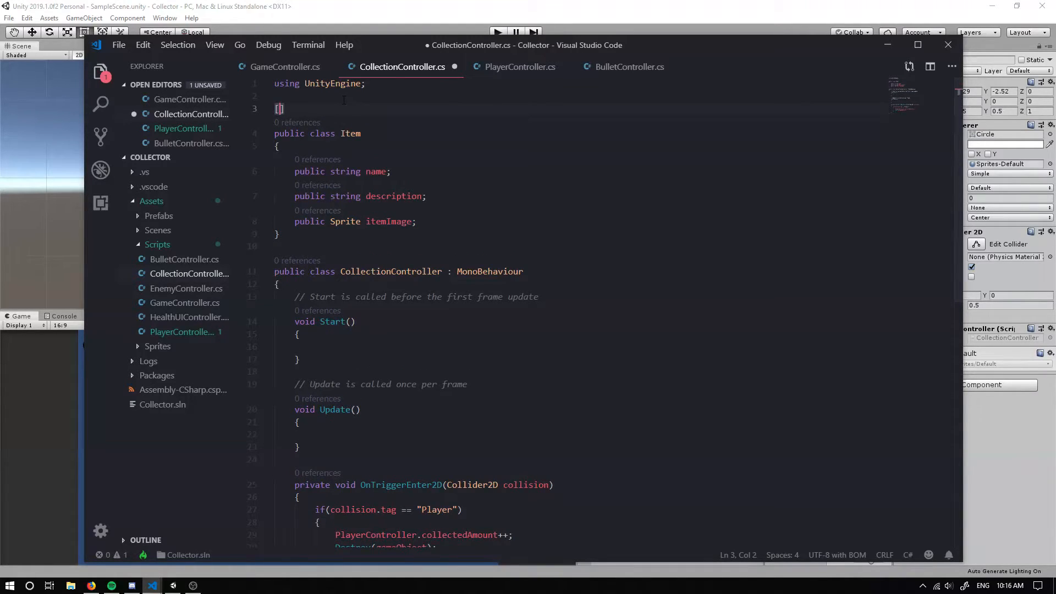
Mark the Item class with the [System.Serializable] attribute
type("[Seri")
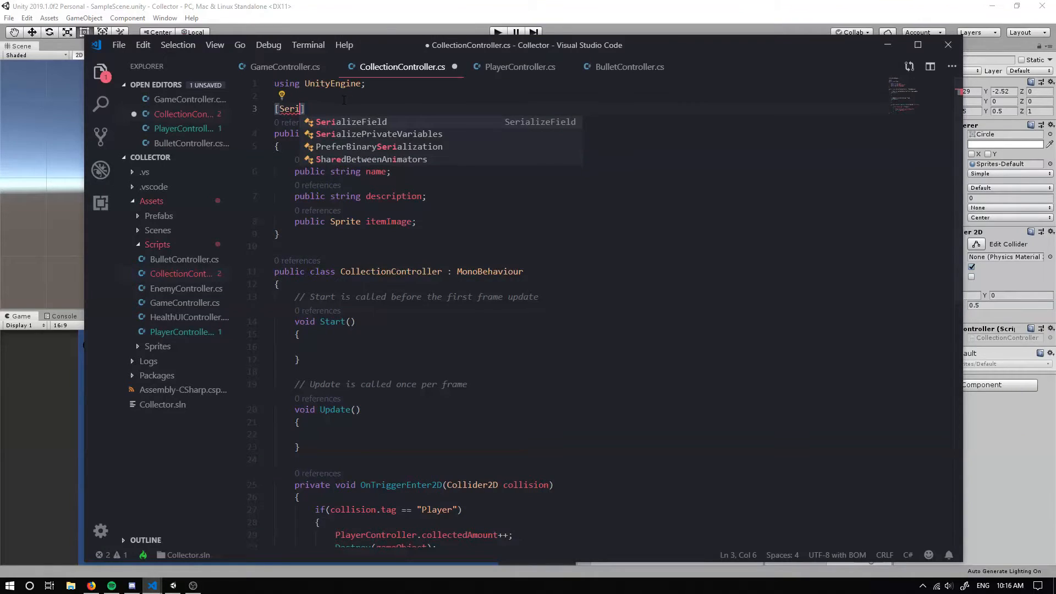
type("System")
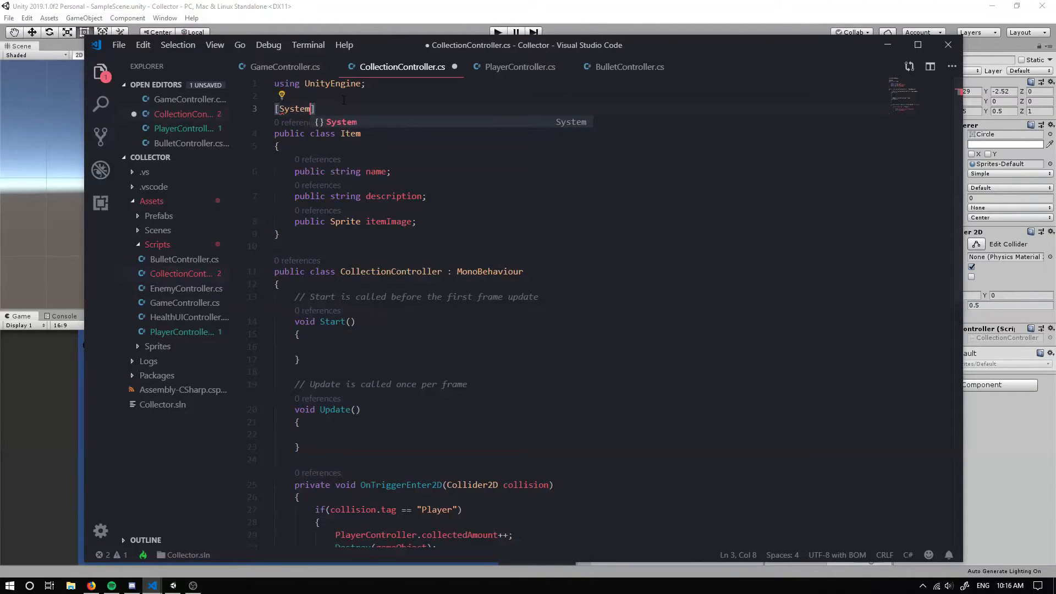
type(".Serializable")
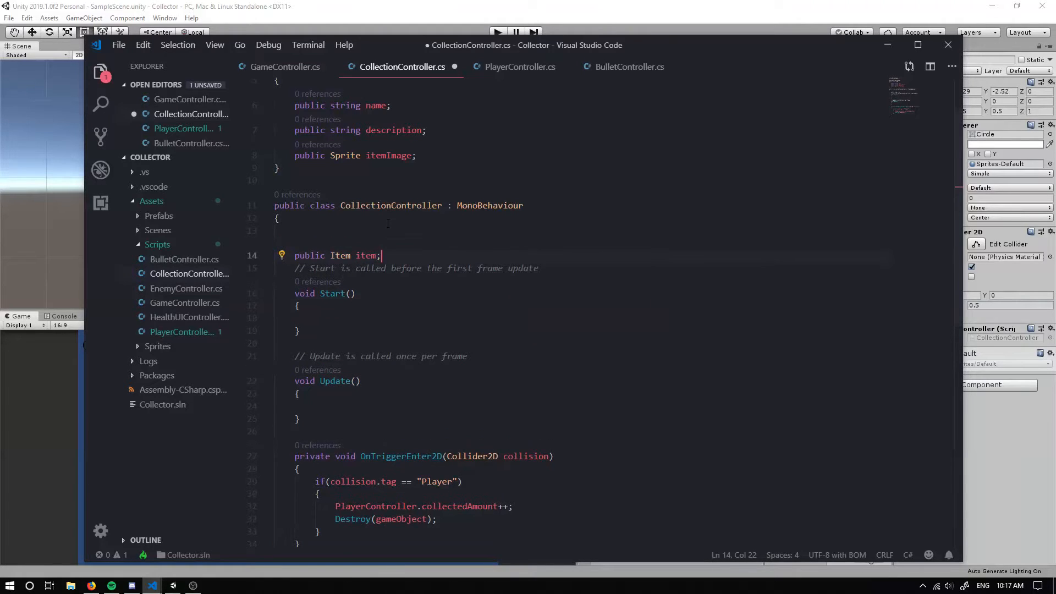
Add public float fields healthChange and moveSpeedChange to CollectionController
type("public")
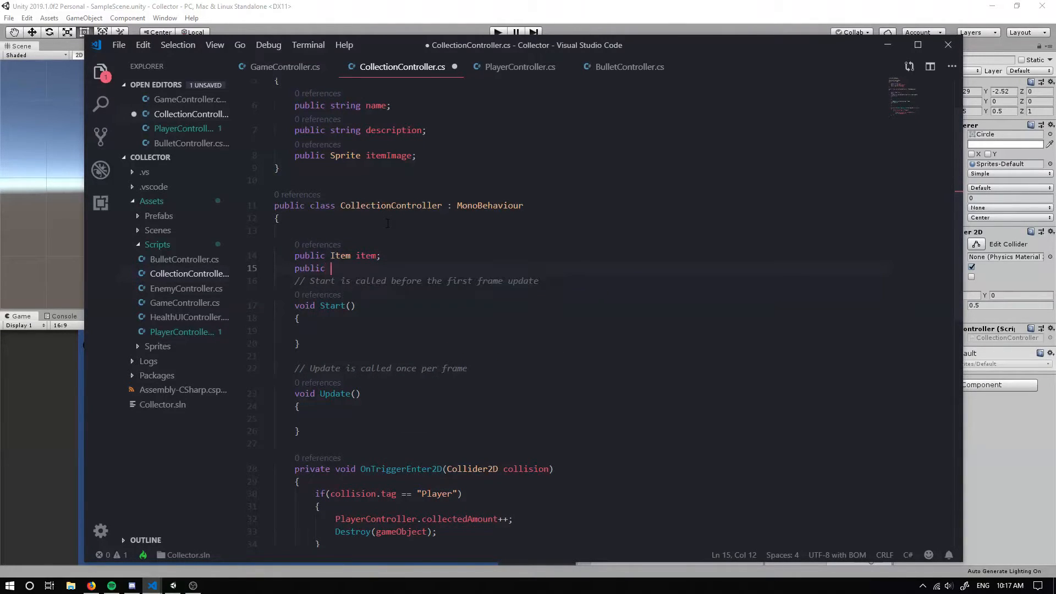
type("float")
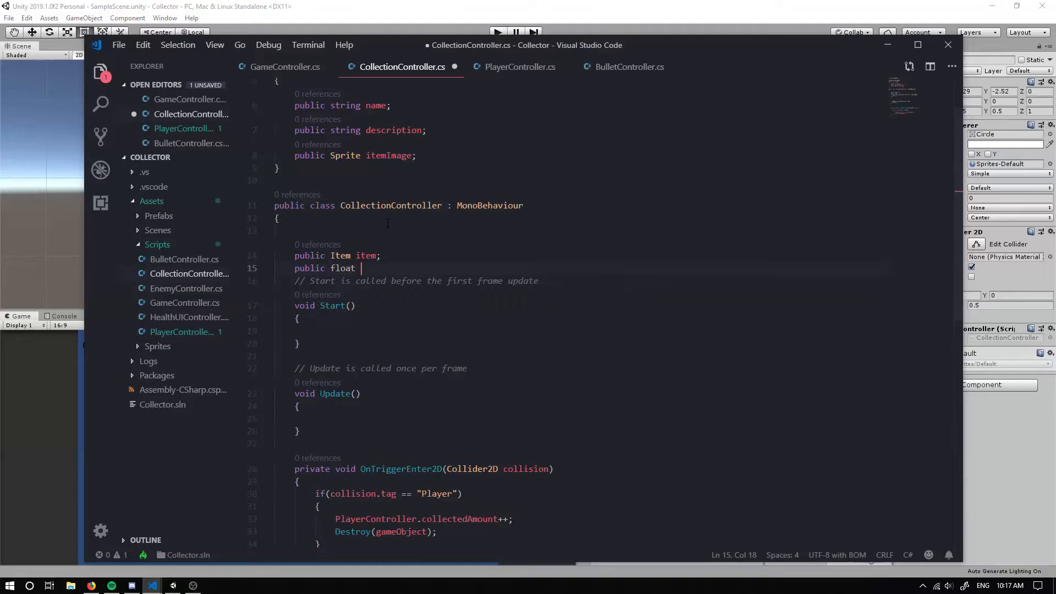
type("healthC")
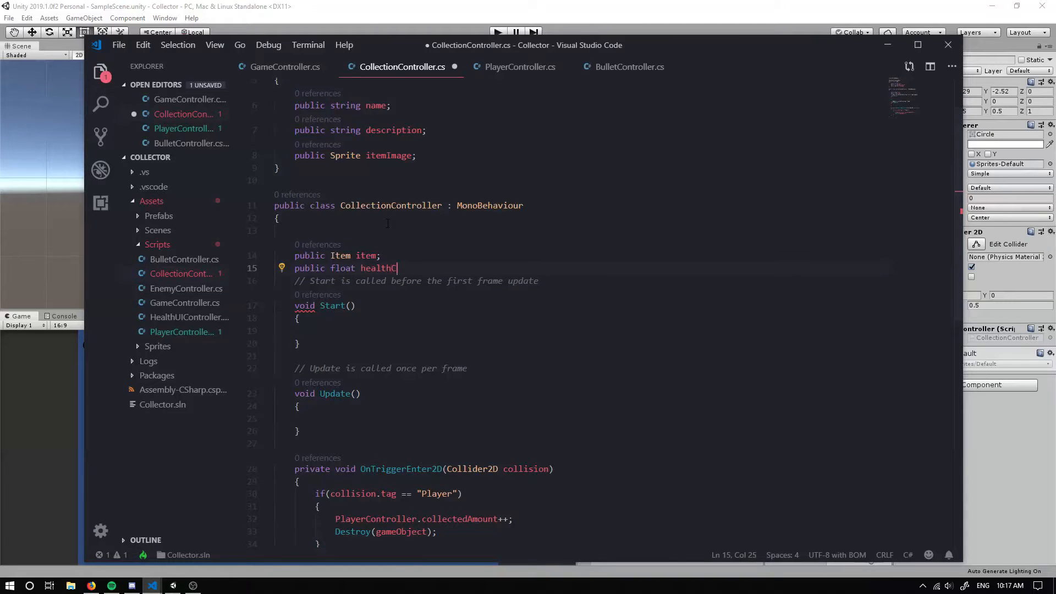
type("hange;")
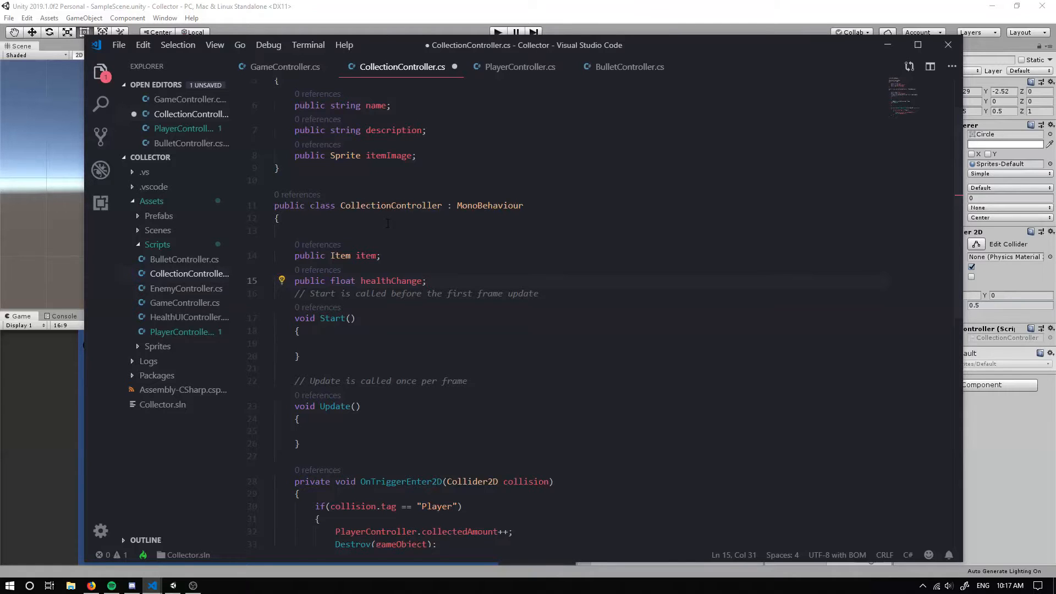
type("public")
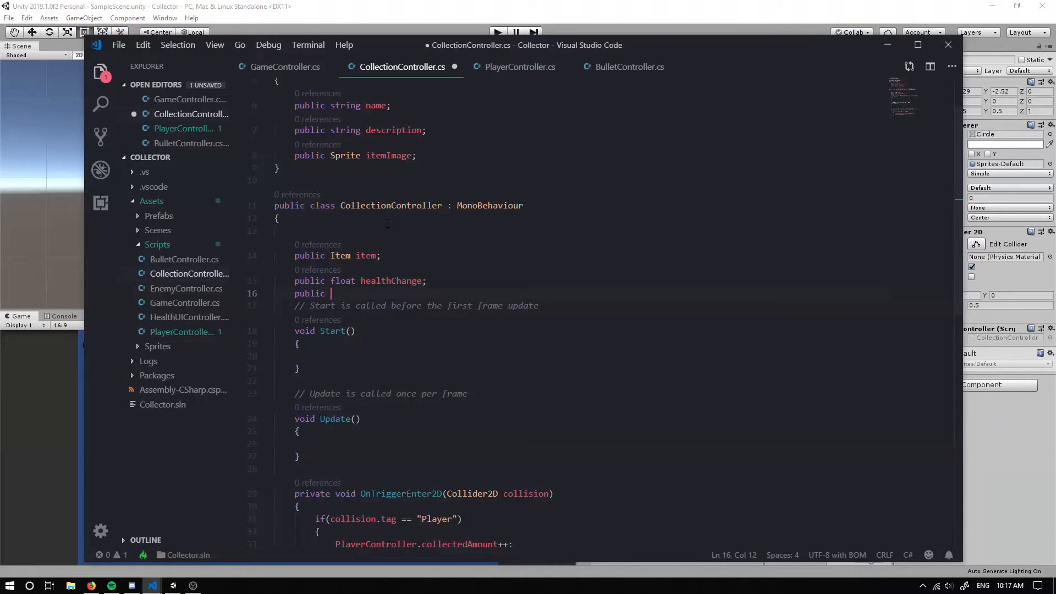
type("float")
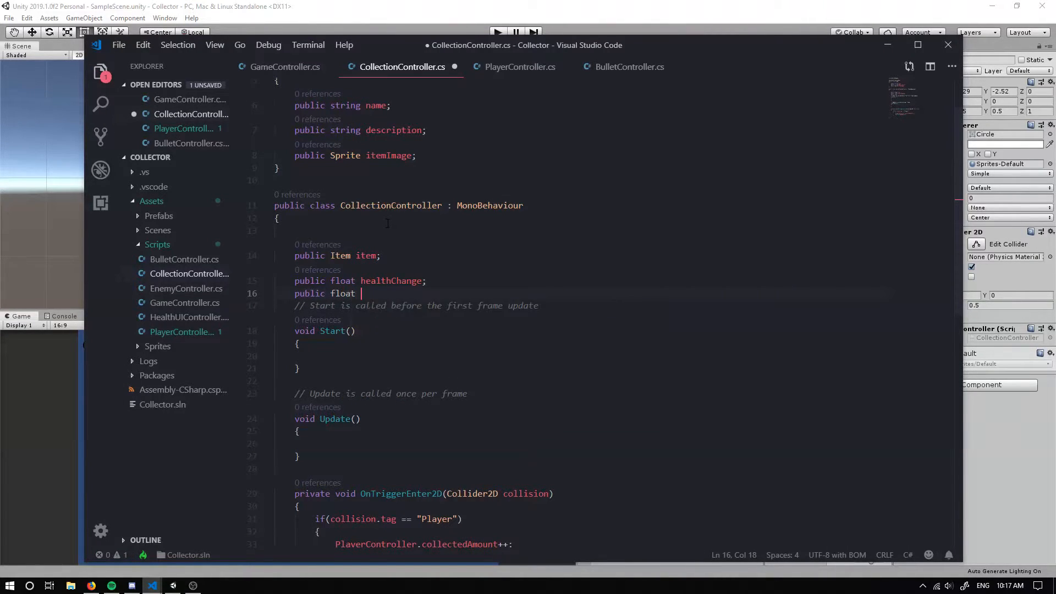
type("move")
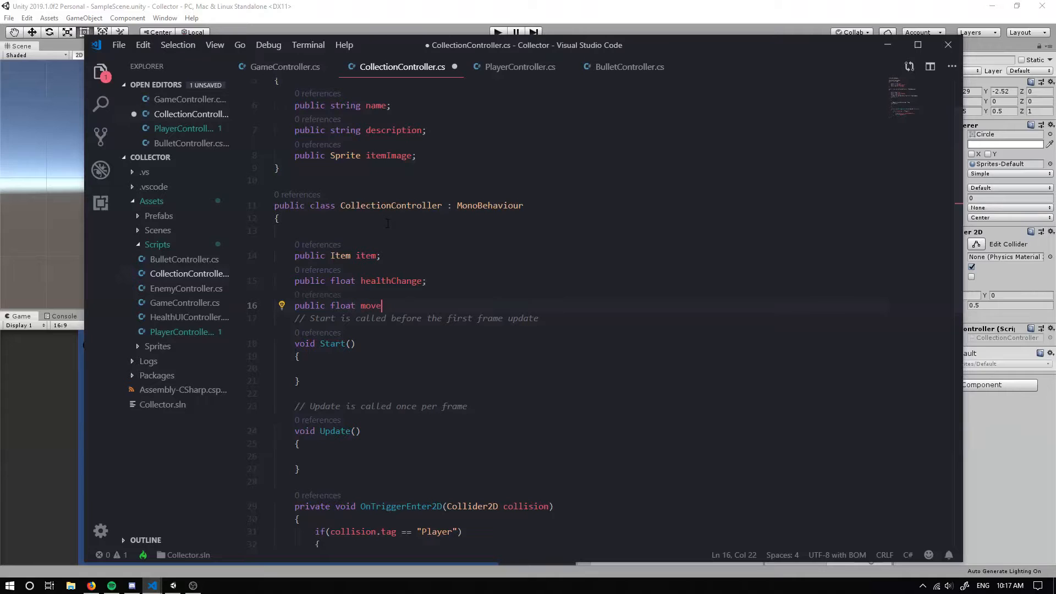
type("SpeedCh")
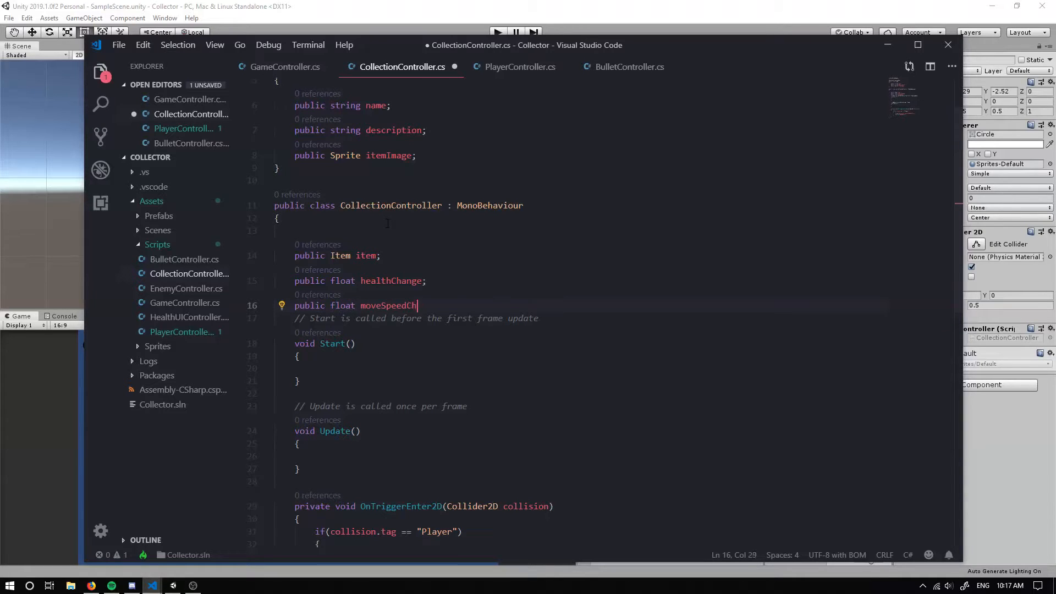
type("ange;")
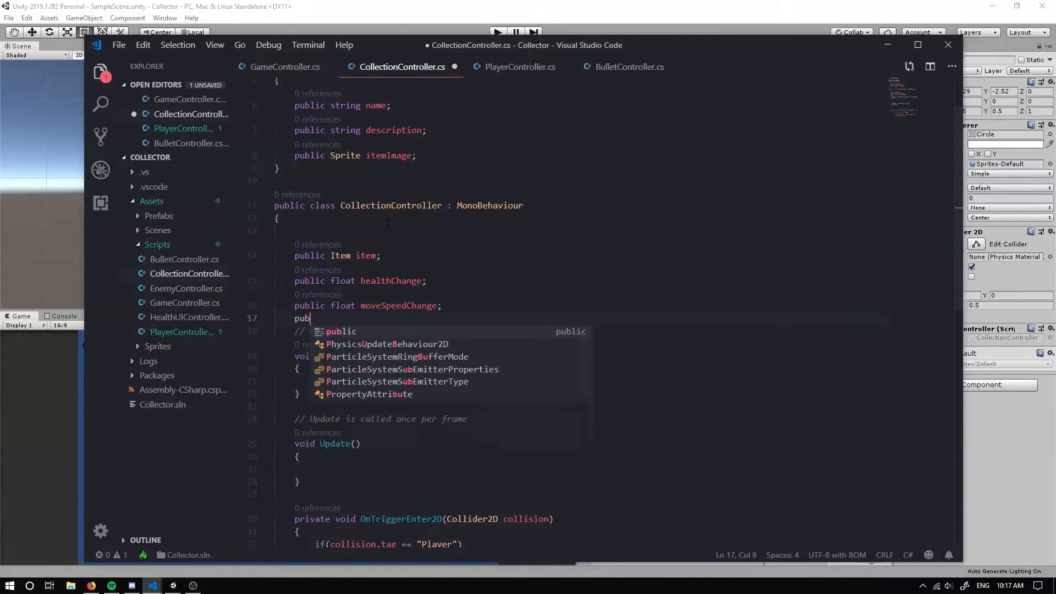
Add public float fields attackSpeedChange and bulletSizeChange
type("lic float")
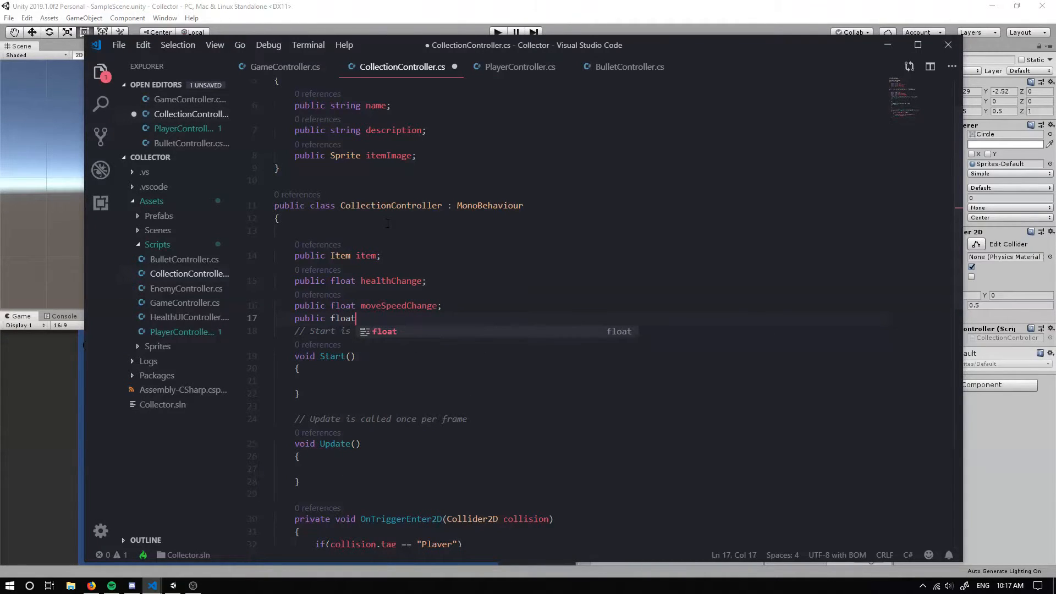
type("attackSpe")
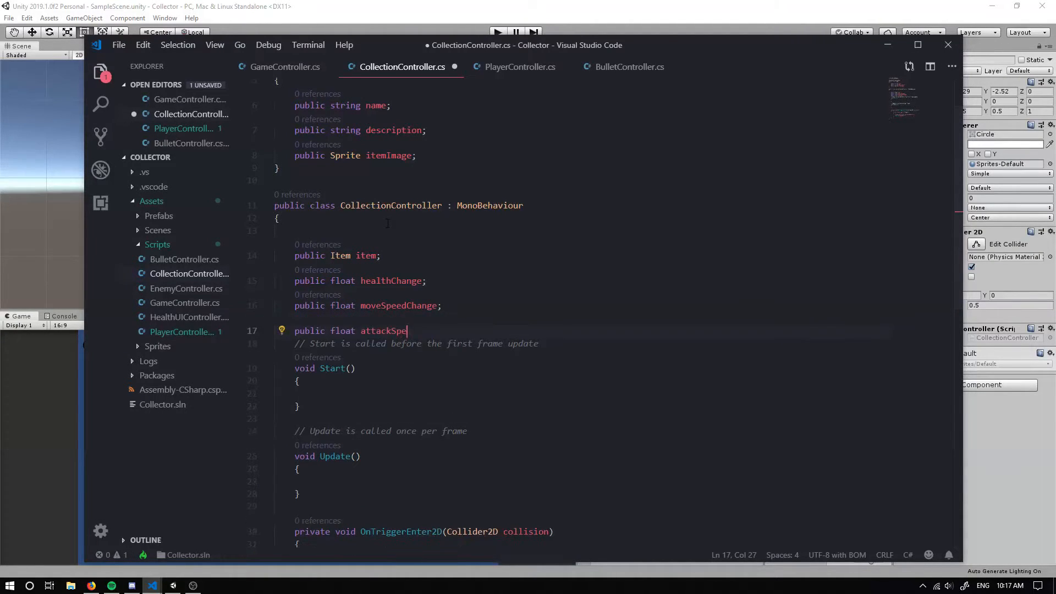
type("edChang")
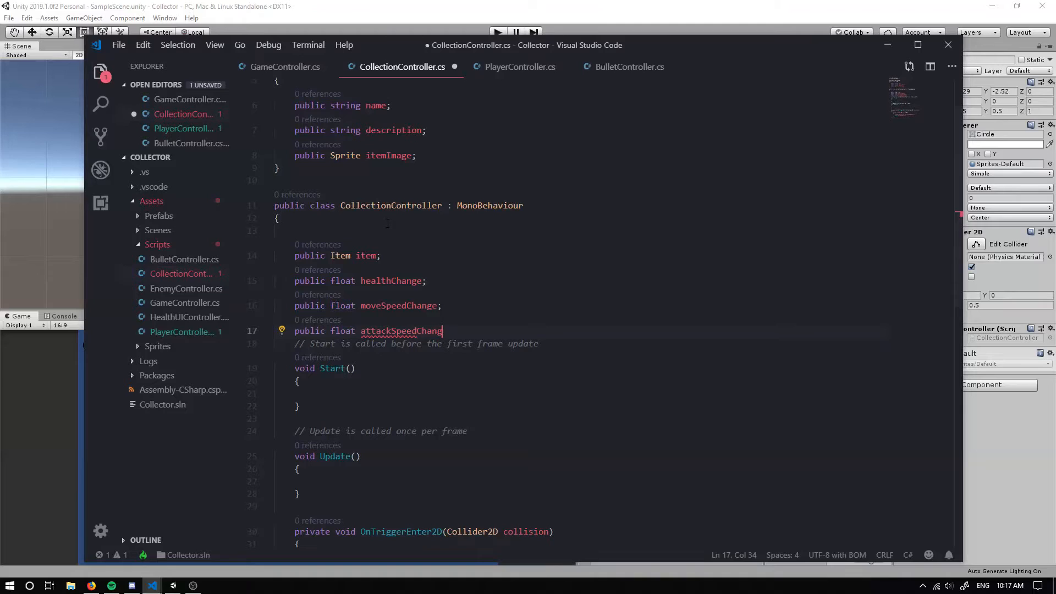
type("public float bulletSizeCh")
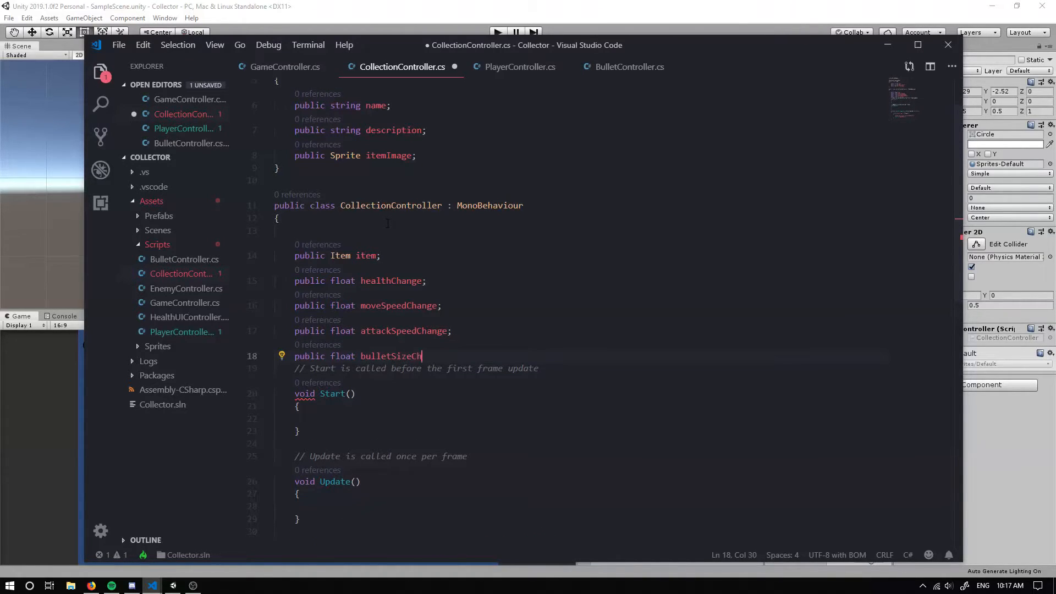
type("ange;")
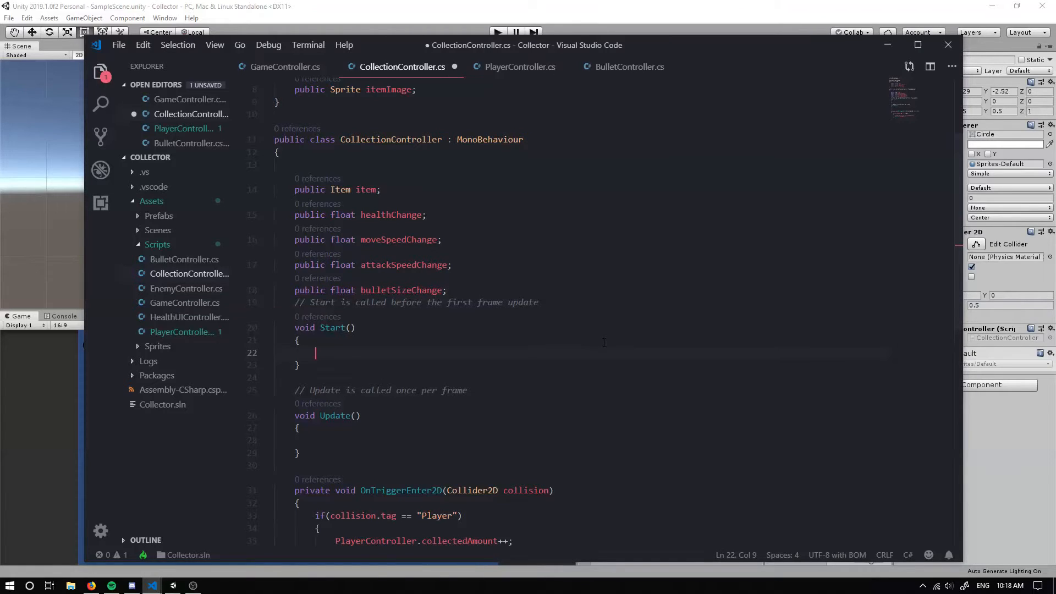
In Start, set the SpriteRenderer sprite to item.itemImage
type("GetComponent<SpriteRenderer>()")
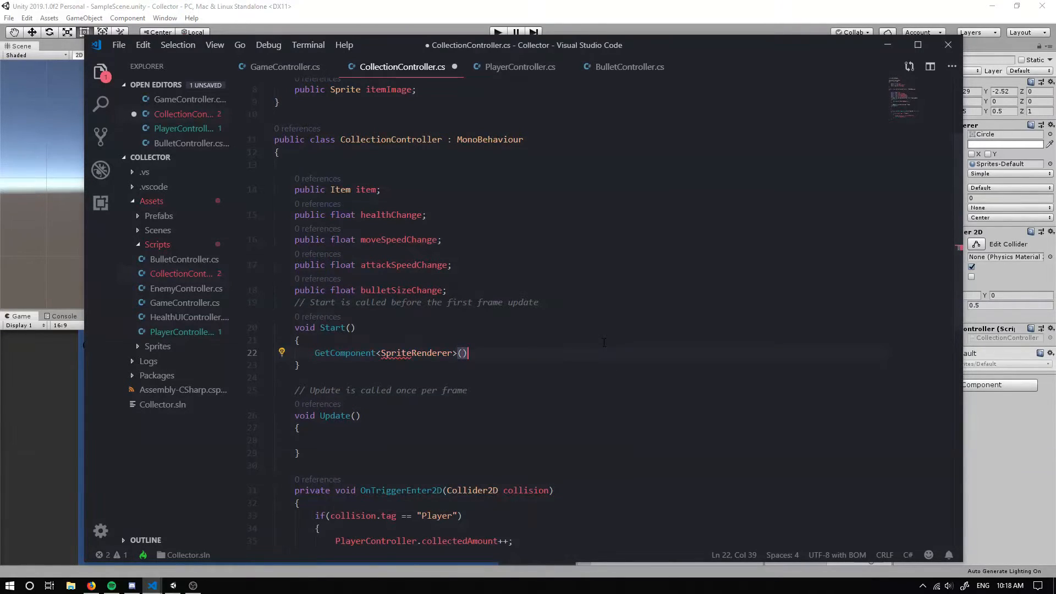
type(".")
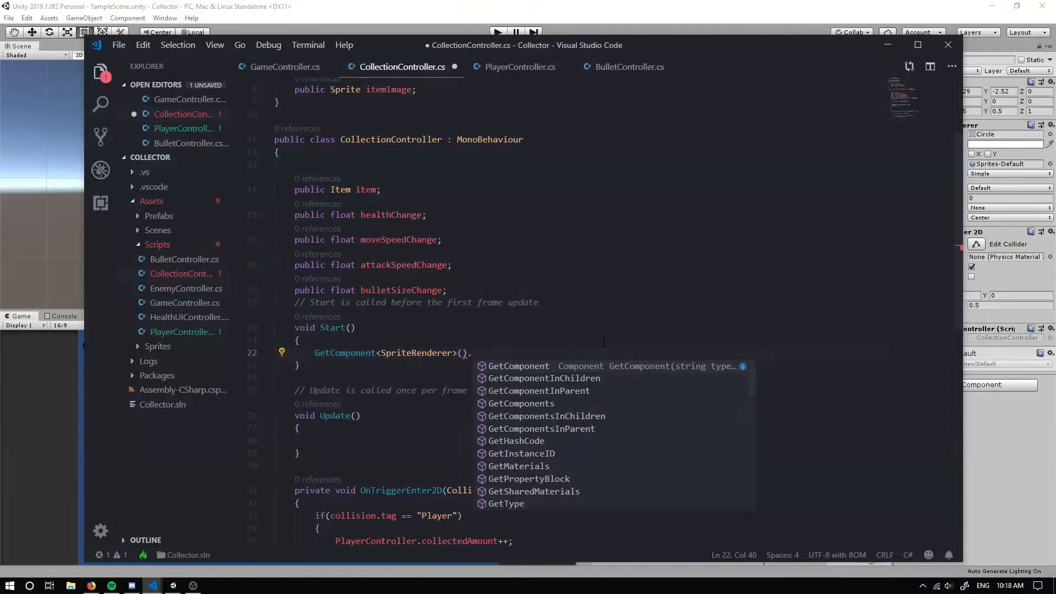
type("sprite")
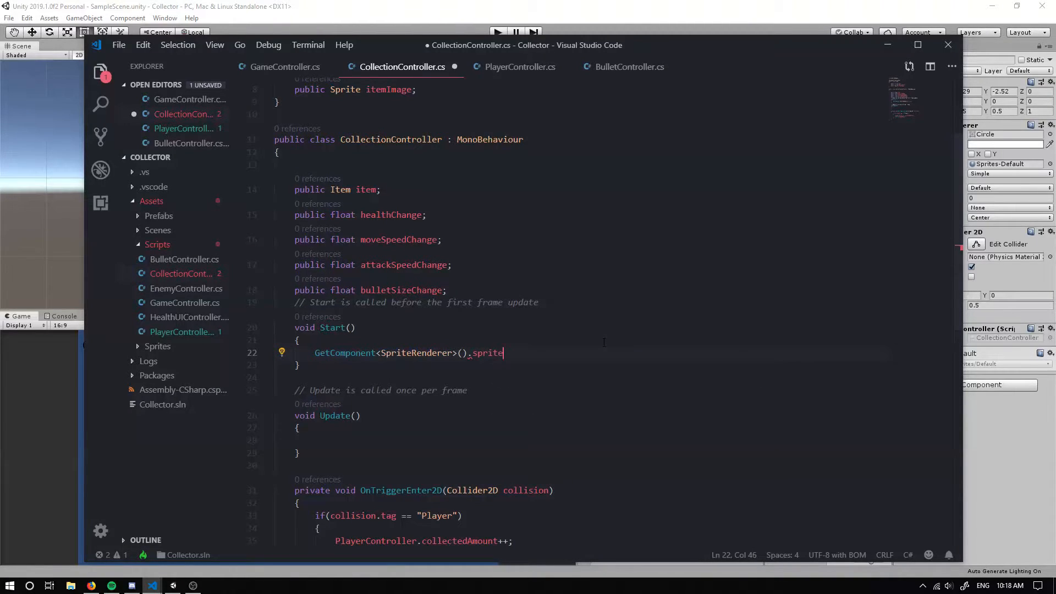
type("= item")
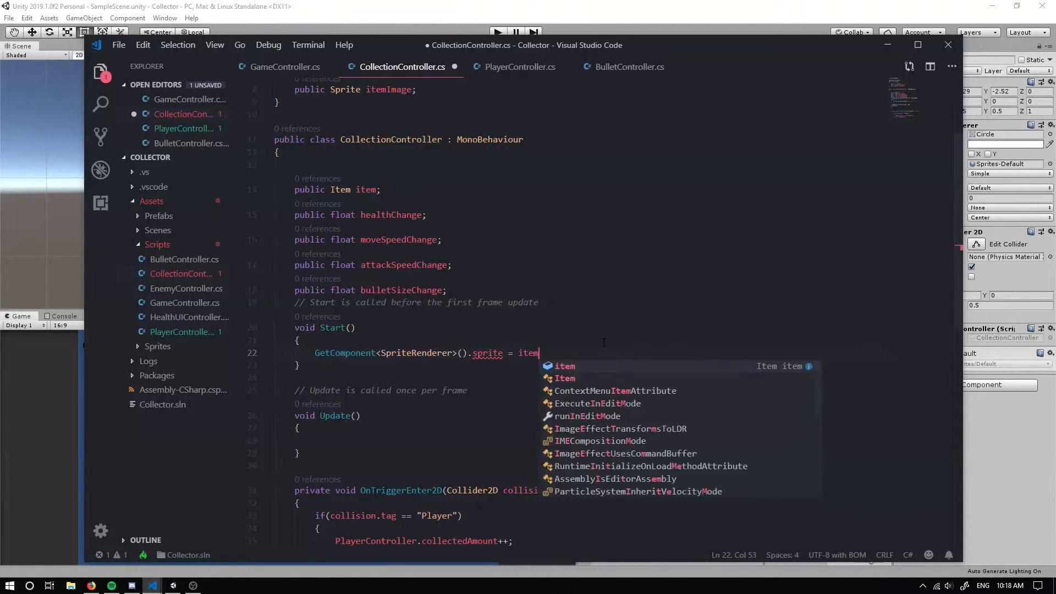
type(".itemImage;")
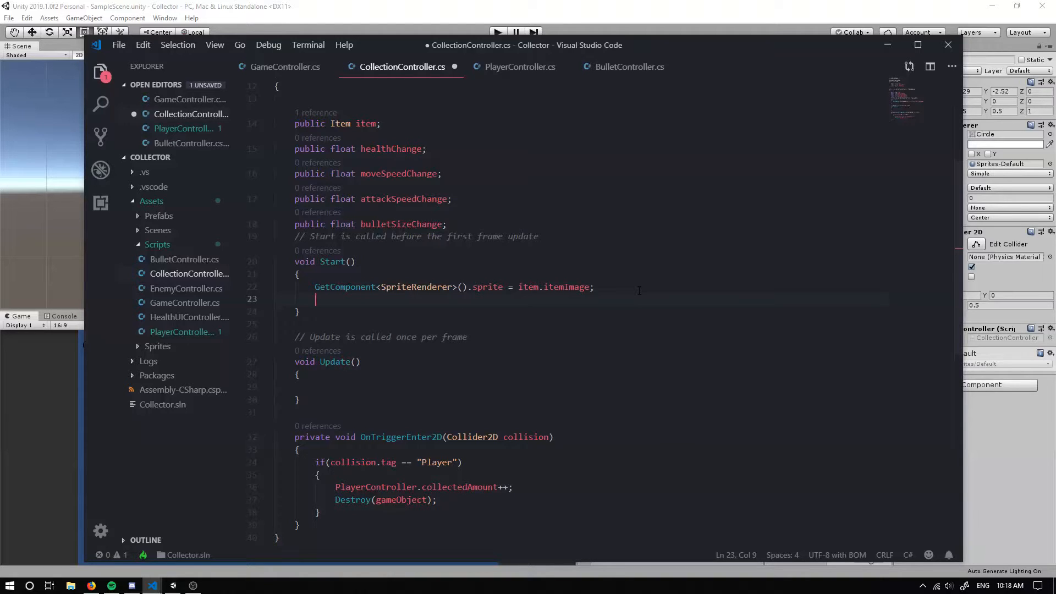
Destroy the existing PolygonCollider2D and add a fresh PolygonCollider2D component
type("Destro")
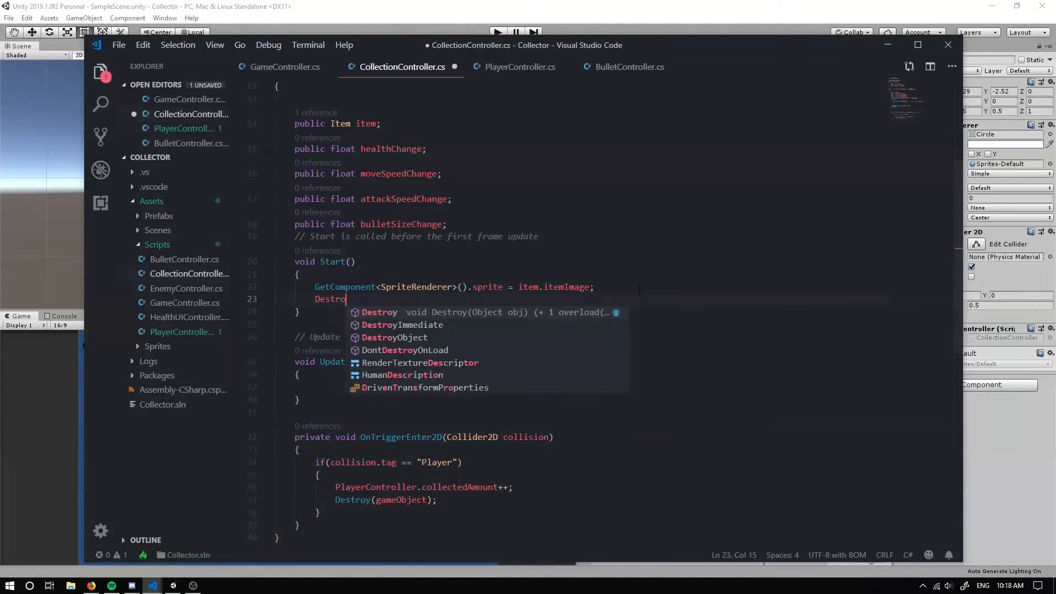
type("()")
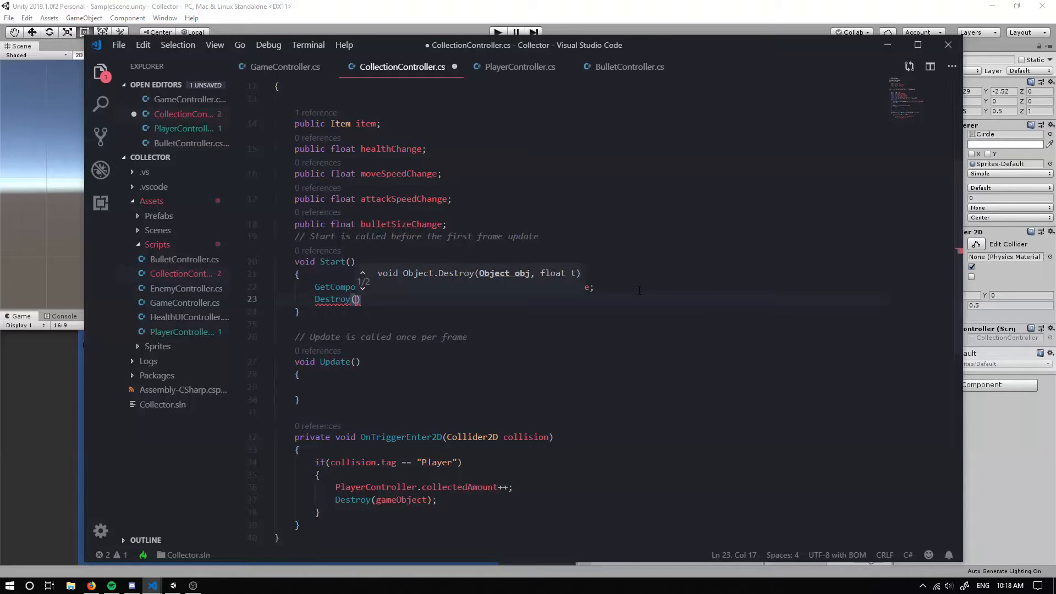
type("GetComponent>")
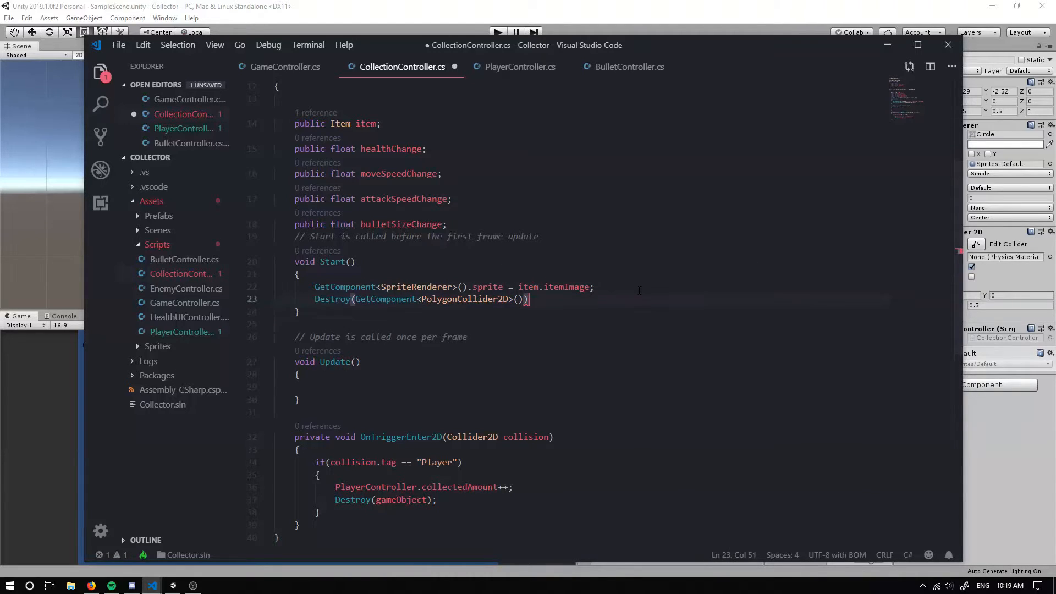
type("gameObject.add")
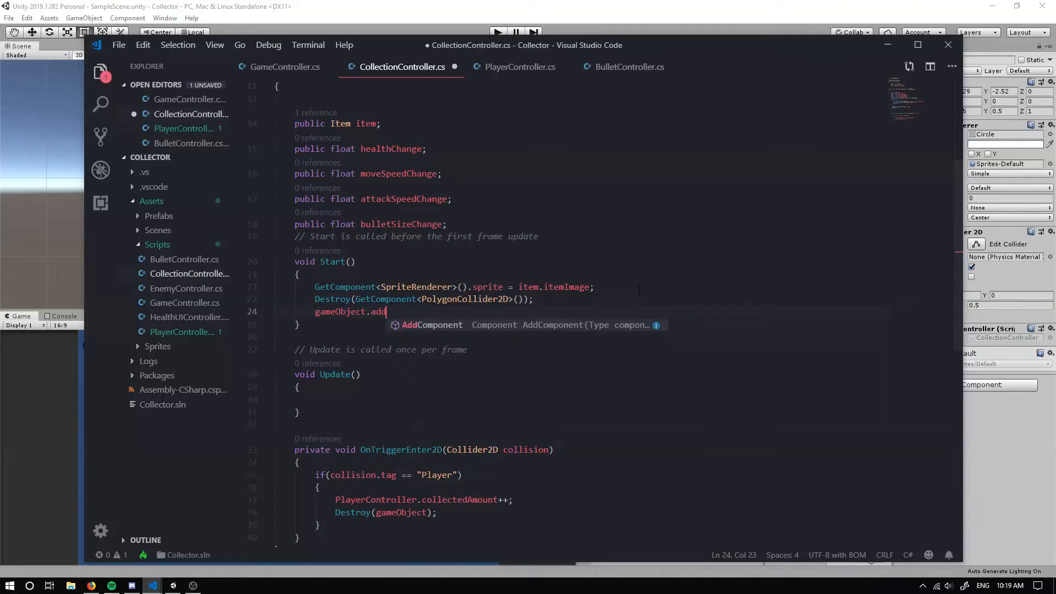
type("Component<")
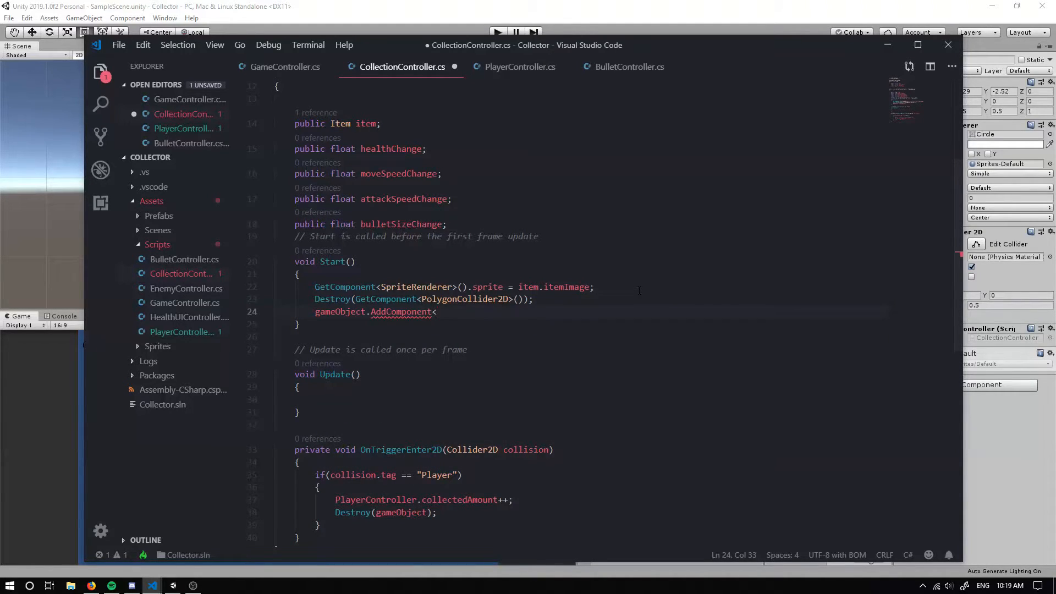
type("PolygonCollider2D")
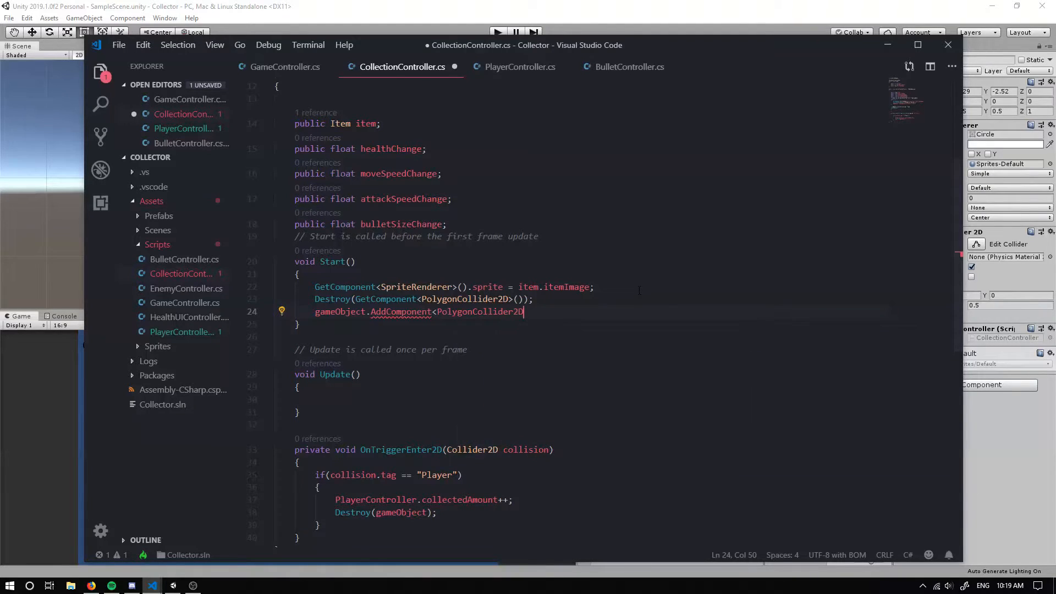
type(">();")
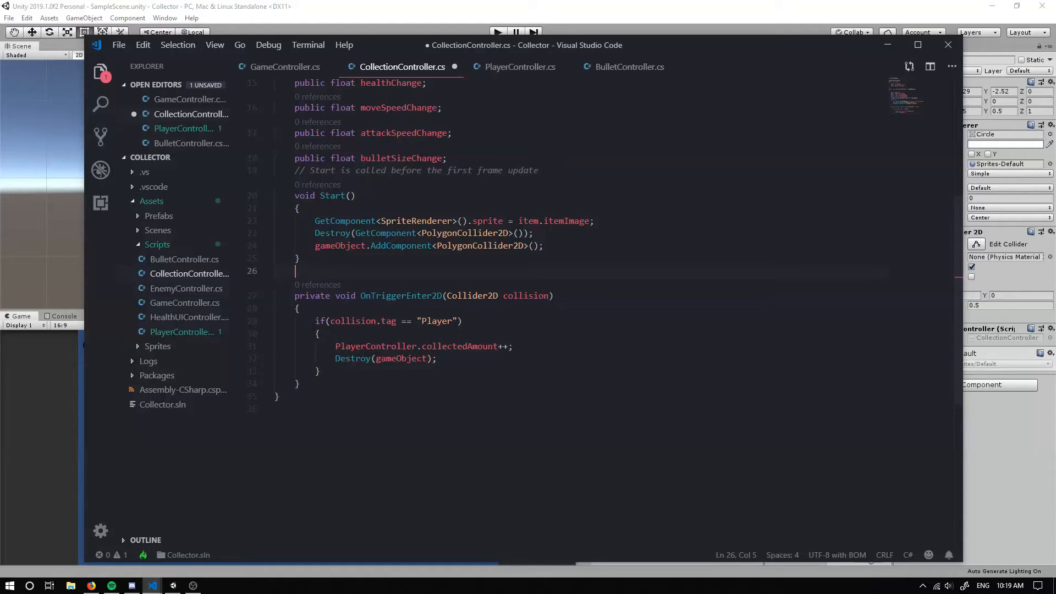
In OnTriggerEnter2D, call GameController.HealPlayer(healthChange) after the collected count increment
scroll("down", 3)
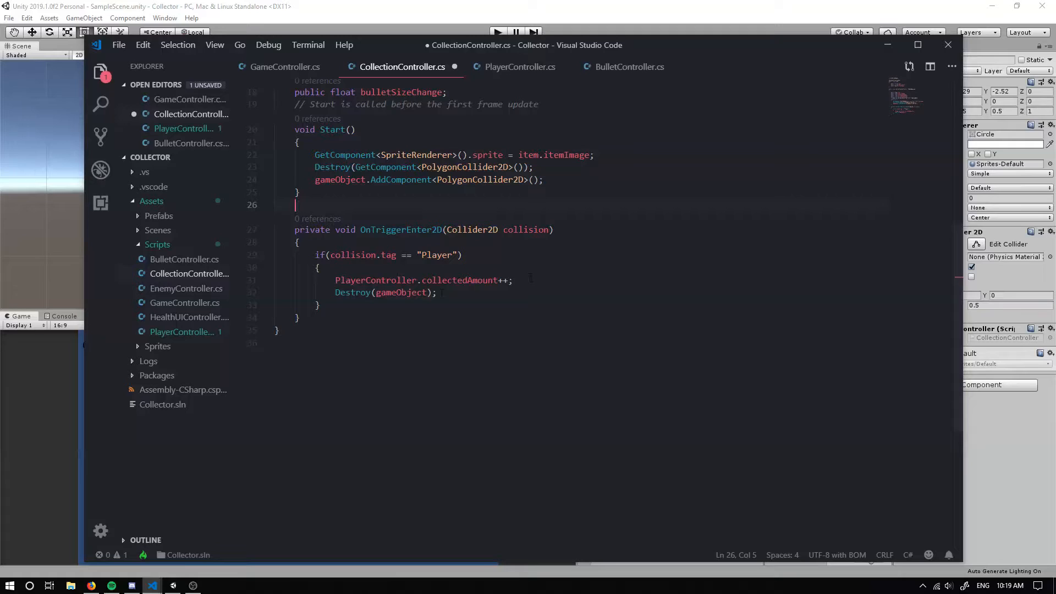
left_click(436, 293)
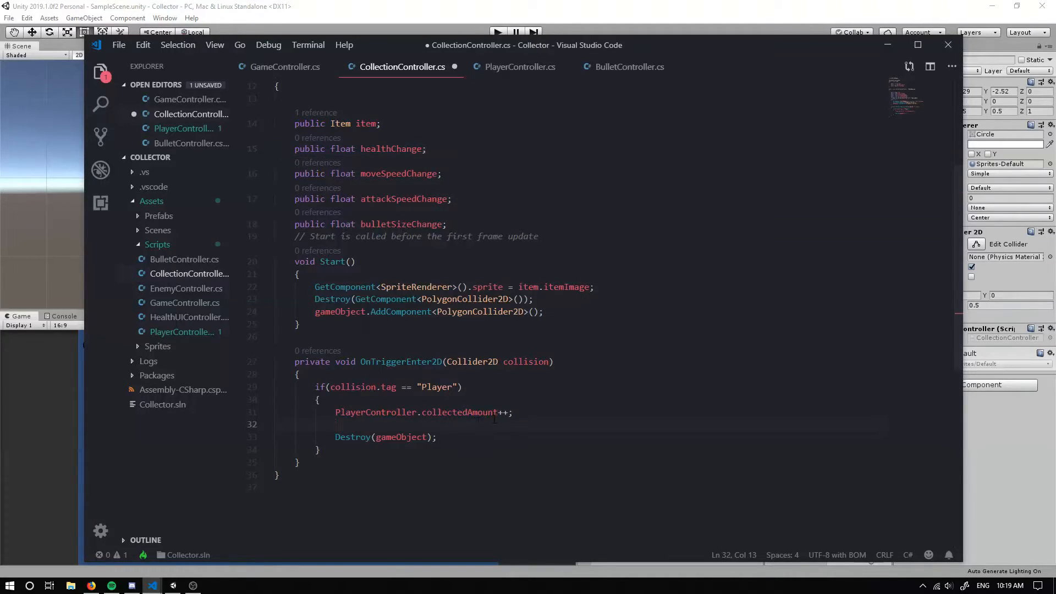
type("GameController.HealPlayer")
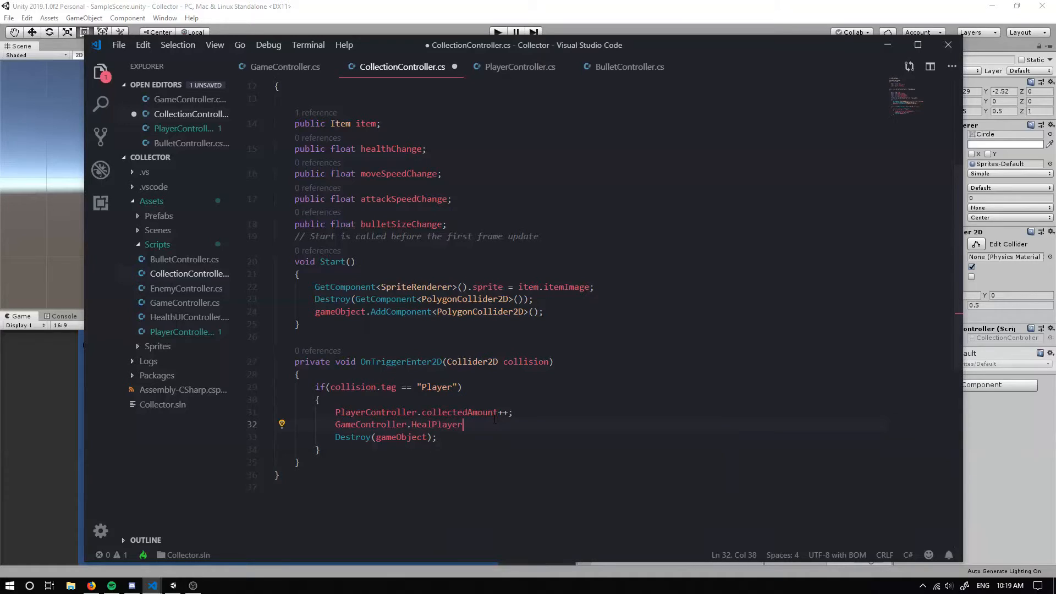
type("()")
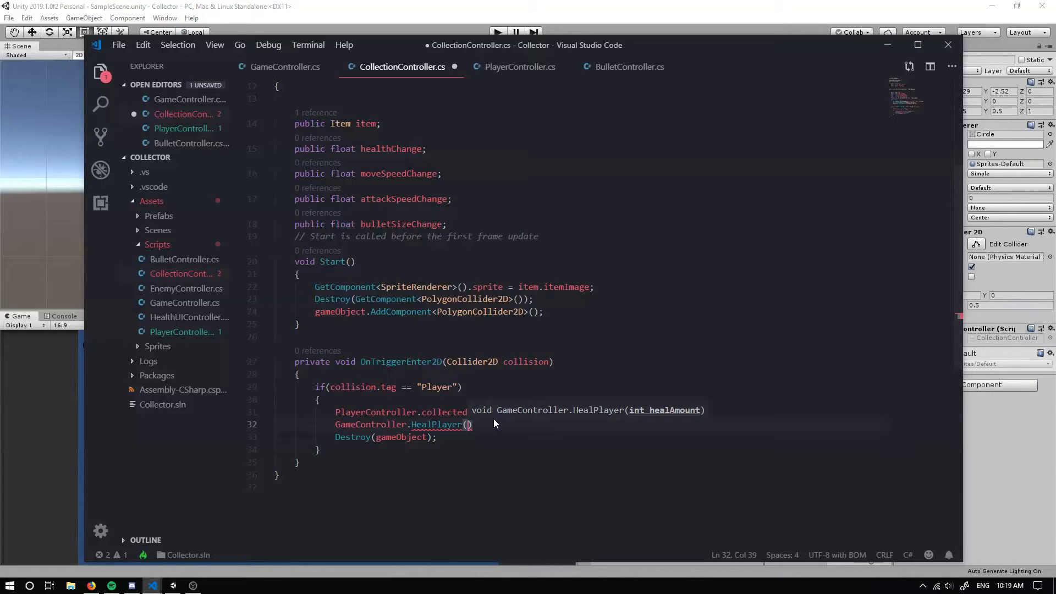
type("healthChange")
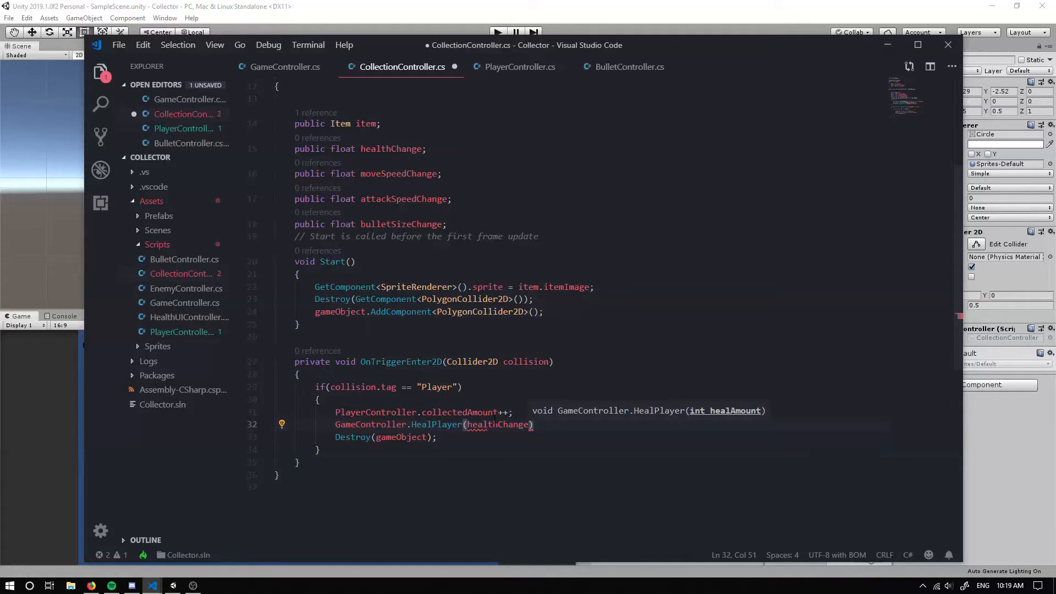
key("enter")
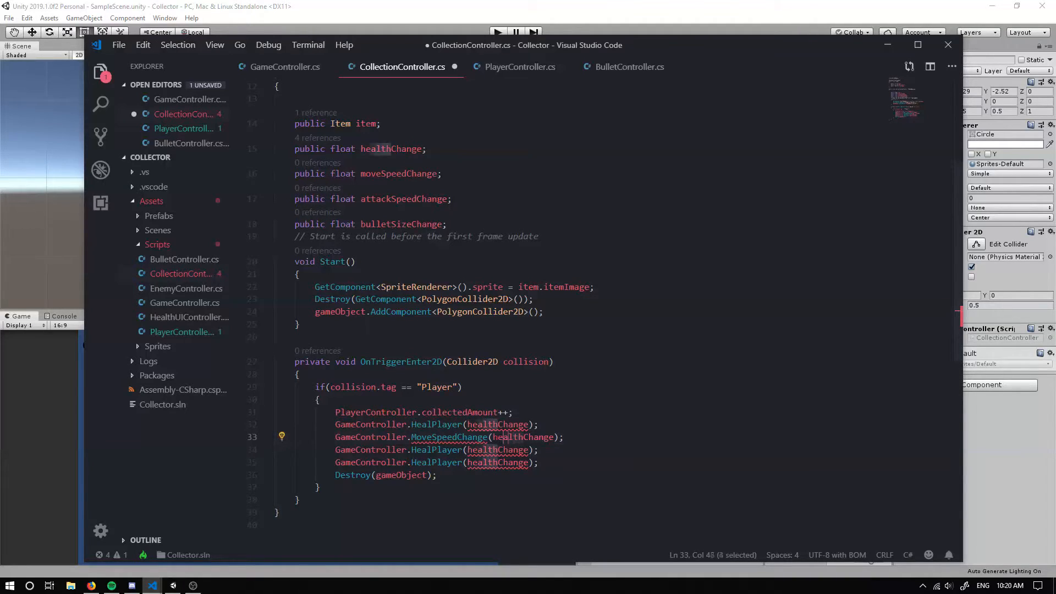
Pass moveSpeedChange, attackSpeedChange and bulletSizeChange to the MoveSpeedChange, FireRateChange and BulletSizeChange calls
double_click(522, 436)
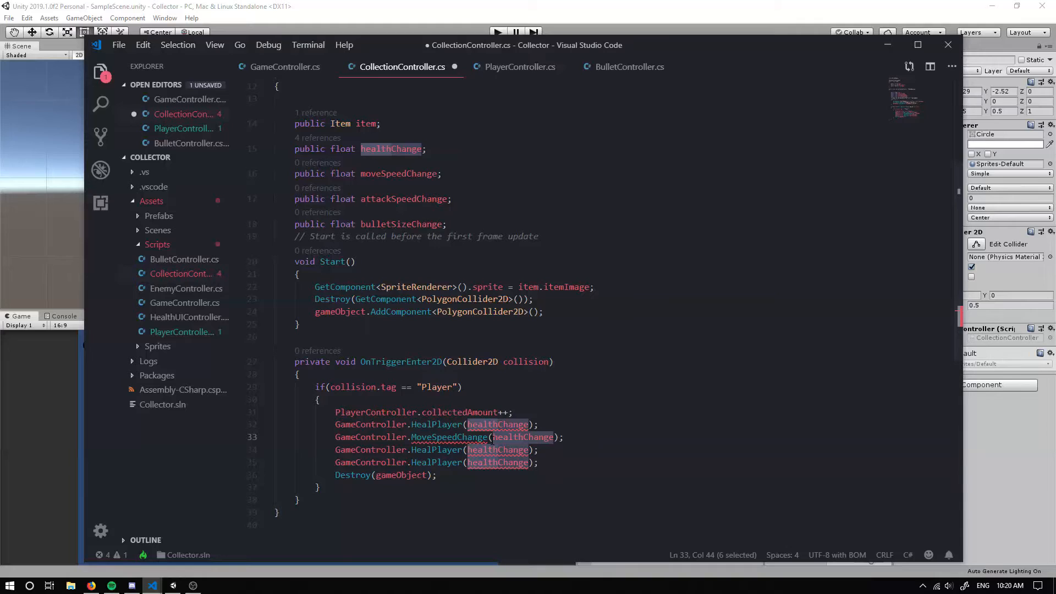
type("moveSpeedChange")
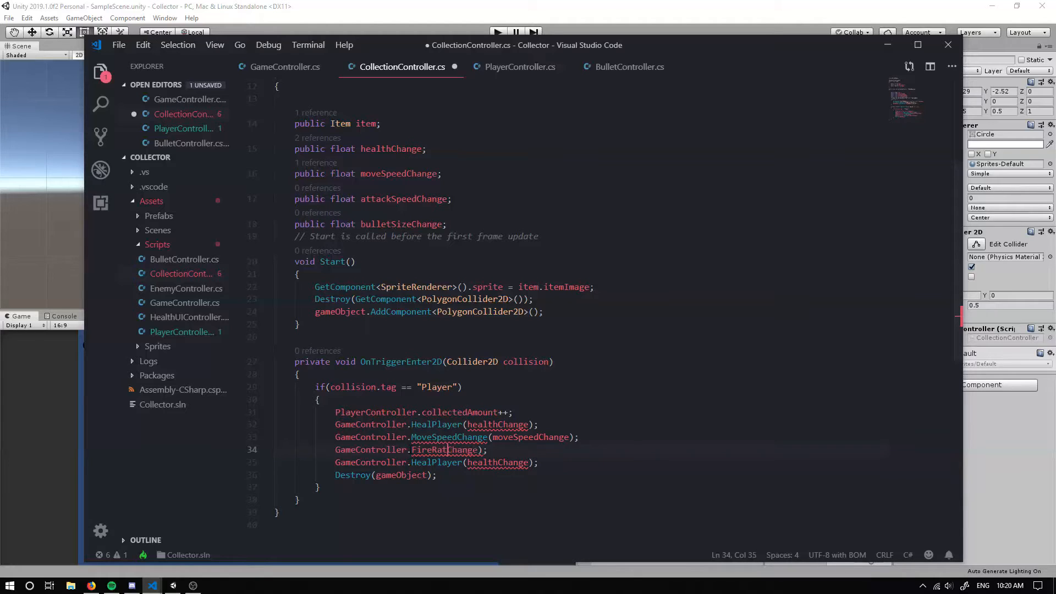
type("Change")
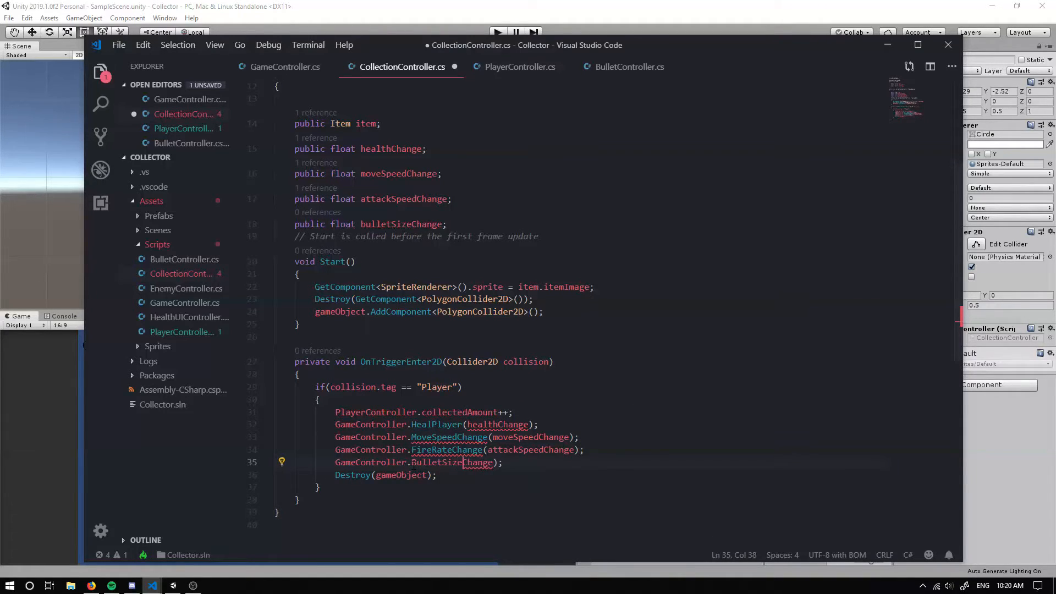
type("Change")
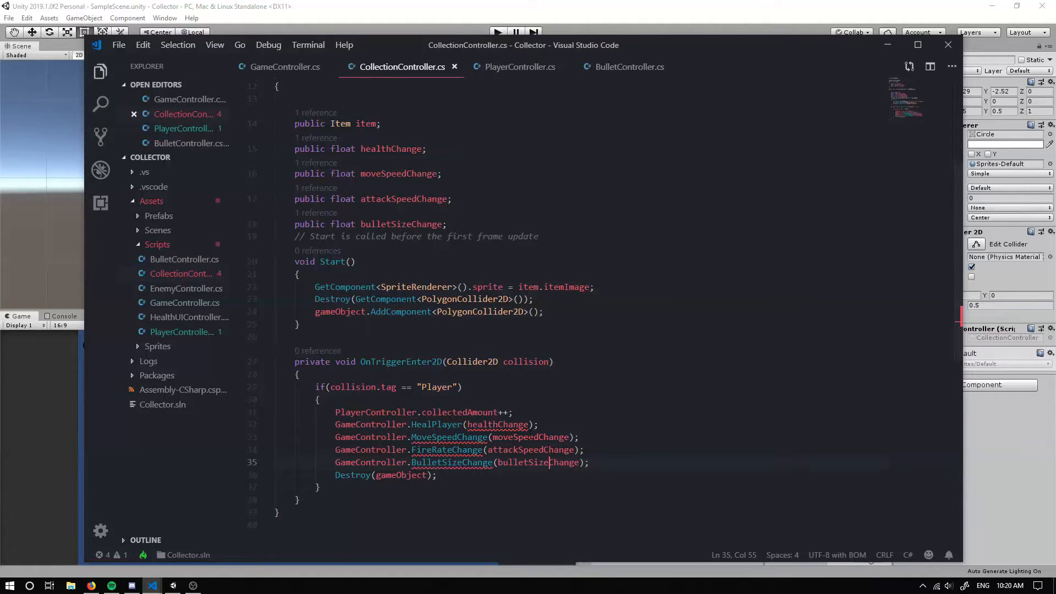
In GameController.cs, change the health fields' int types to float
left_click(285, 68)
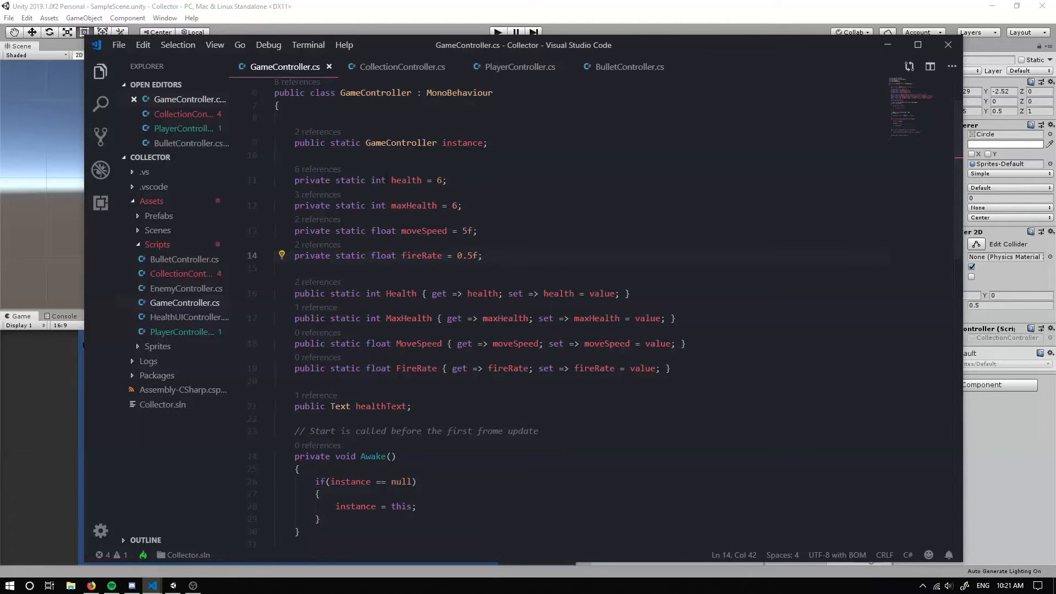
double_click(378, 180)
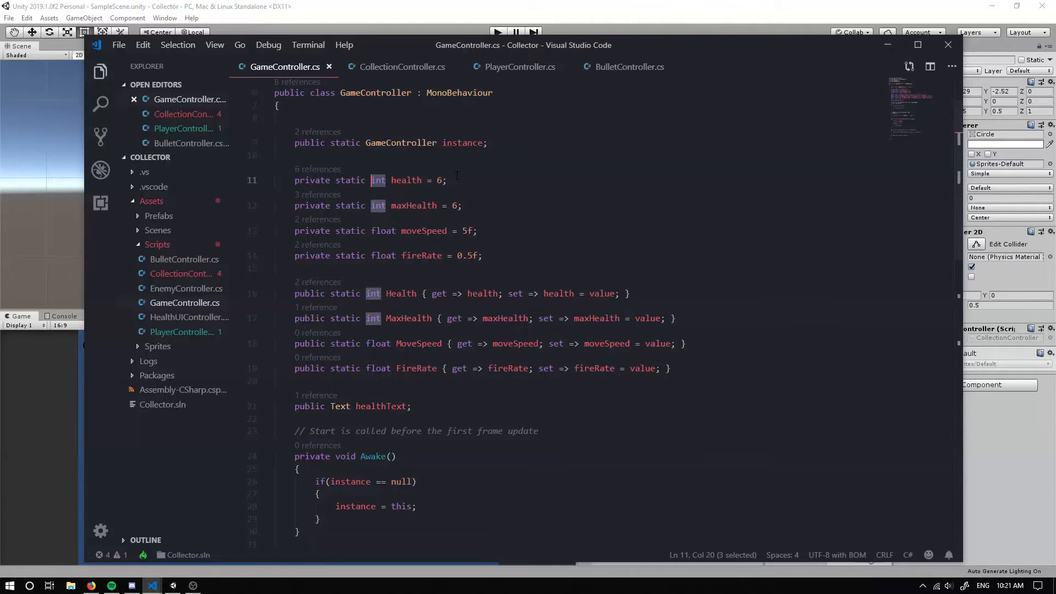
type("float")
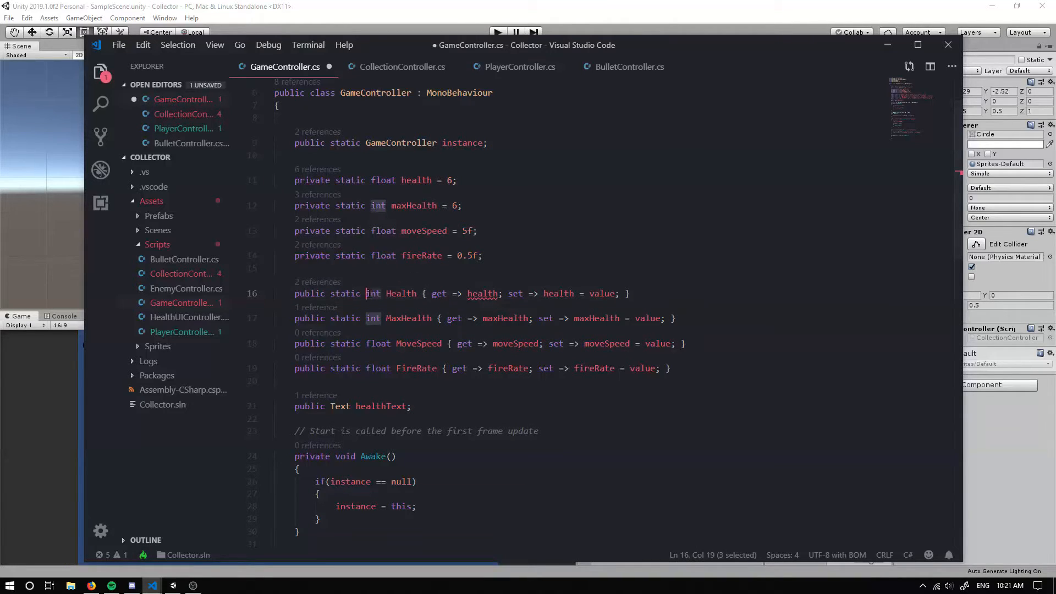
type("float")
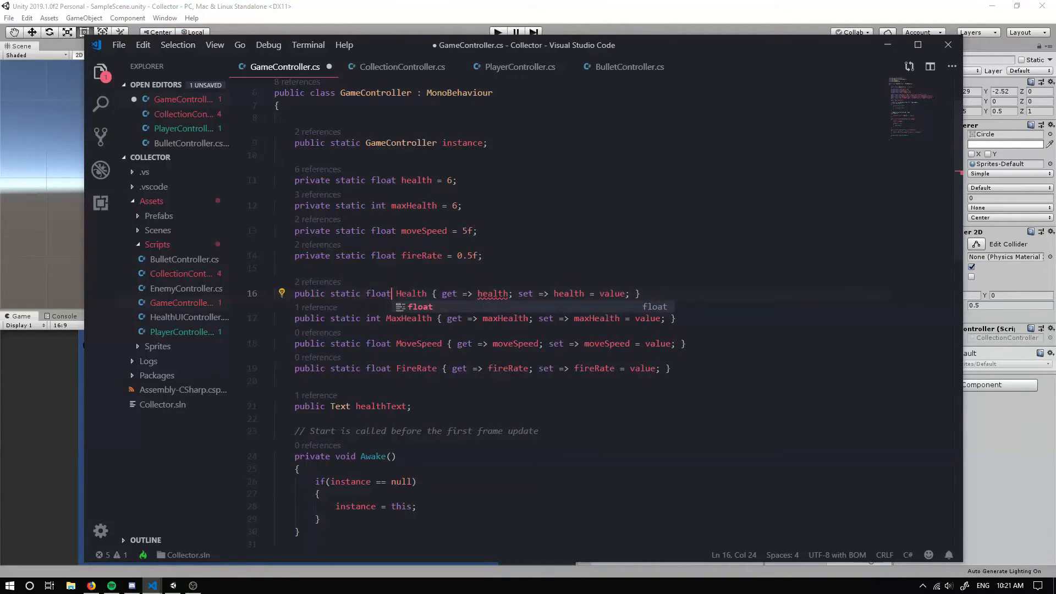
Add a private static float bulletSize = 0.5f field after fireRate
left_click(485, 255)
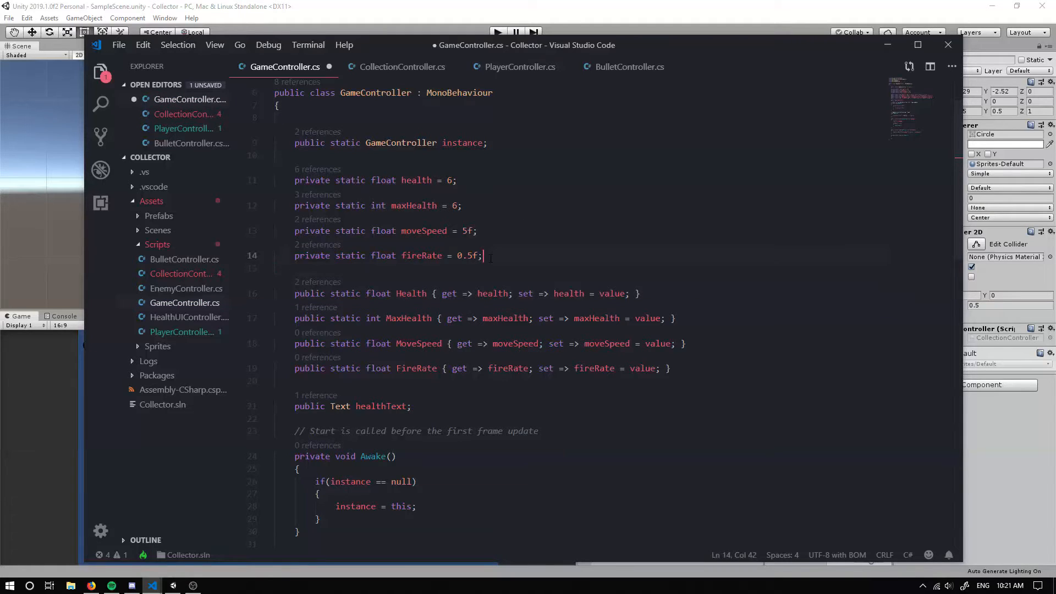
type("private static float")
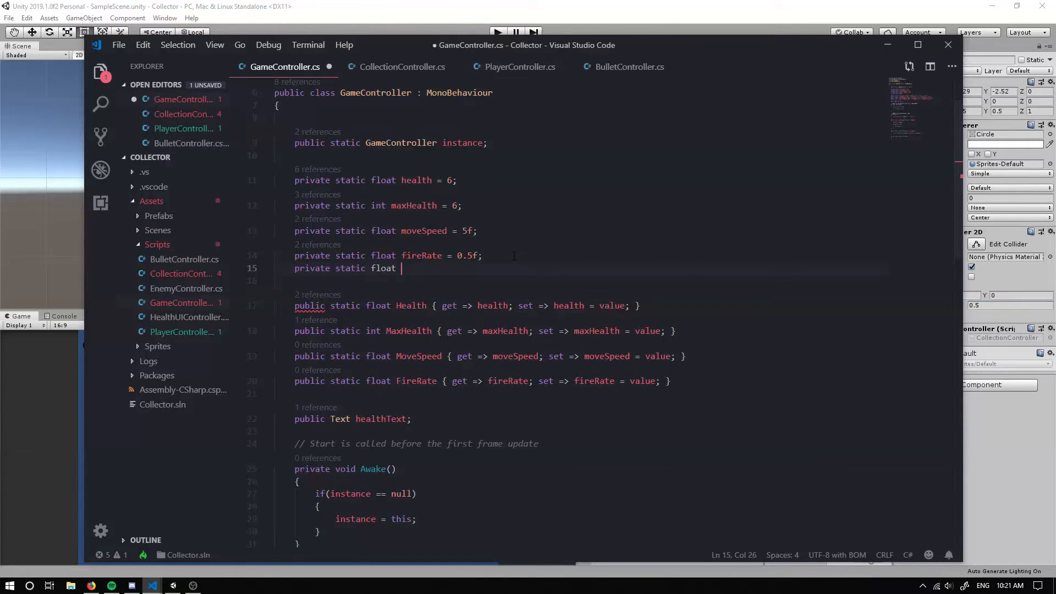
type("bullet")
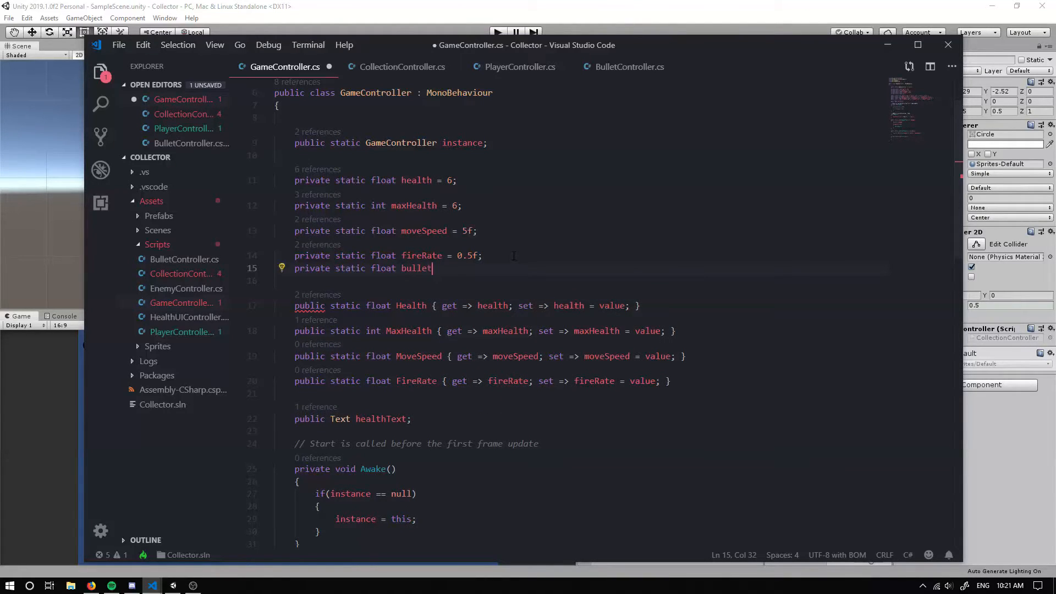
type("Size =")
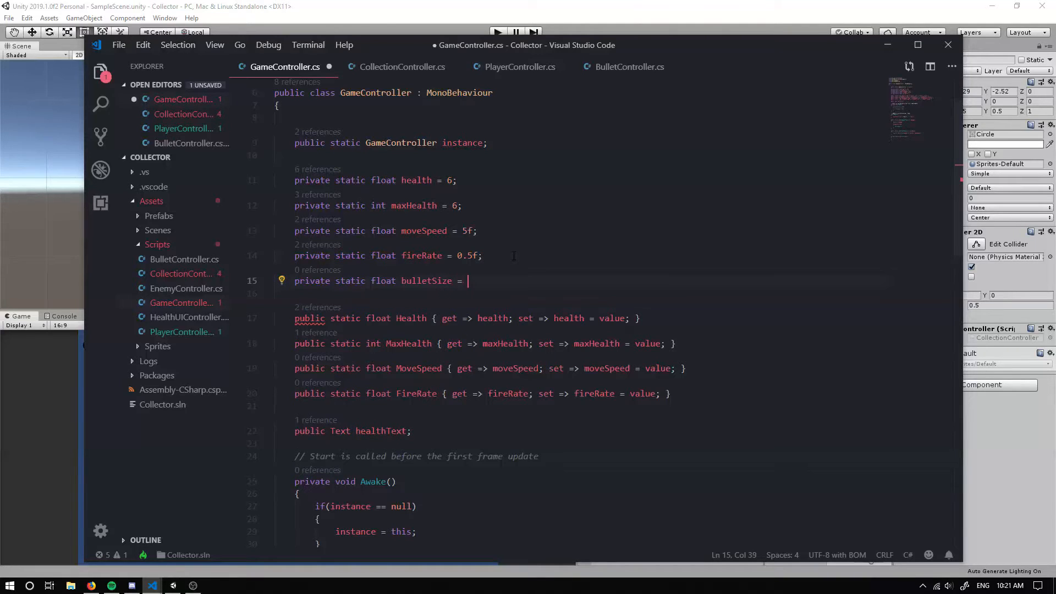
type("0.5f;")
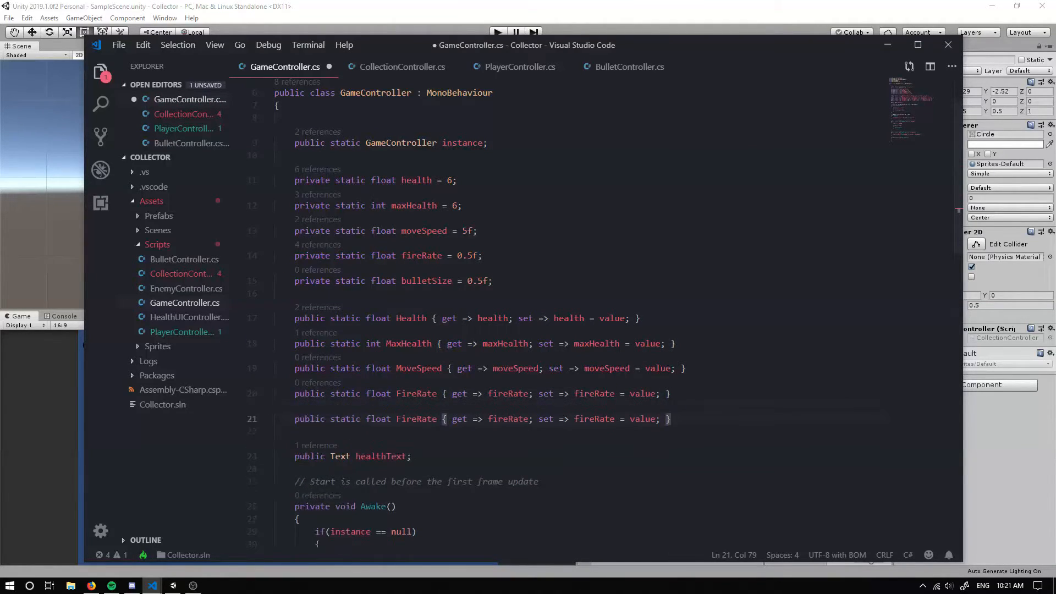
Rename the copied FireRate property to BulletSize reading and writing bulletSize
double_click(416, 419)
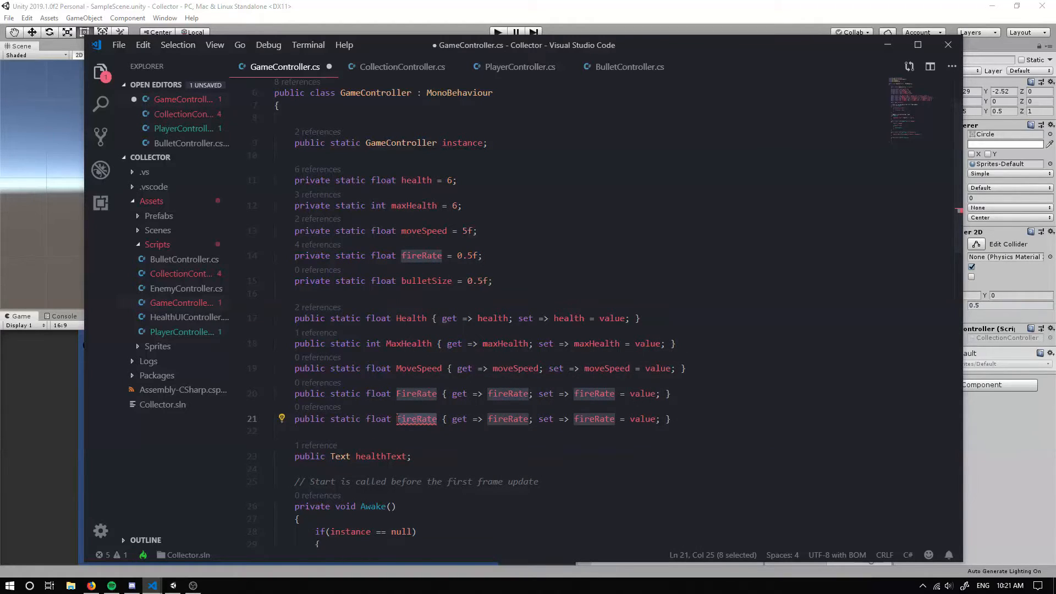
type("bulletSiz")
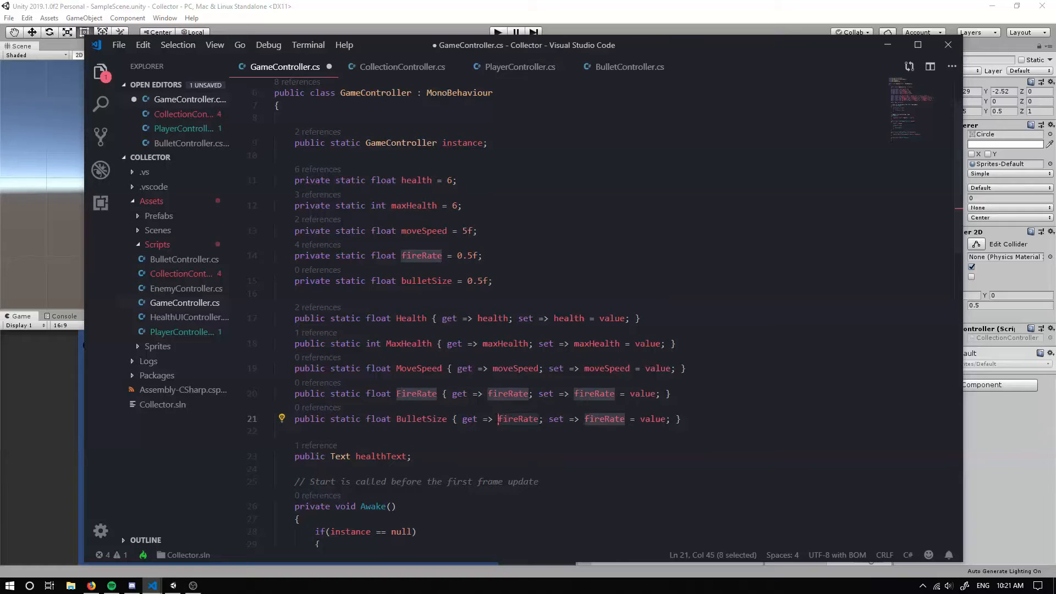
type("bulletSiz")
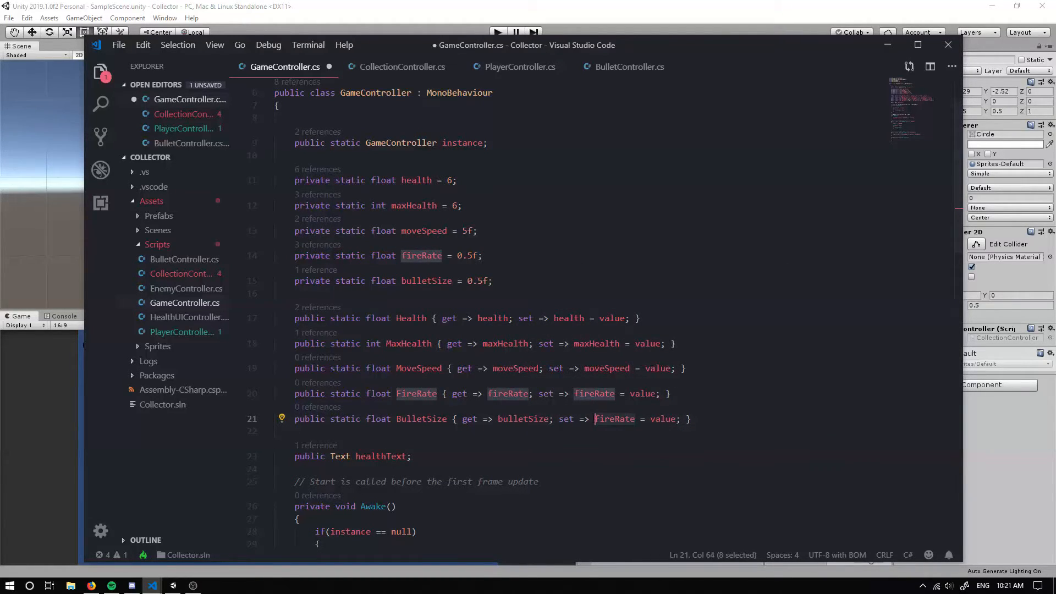
type("bullet")
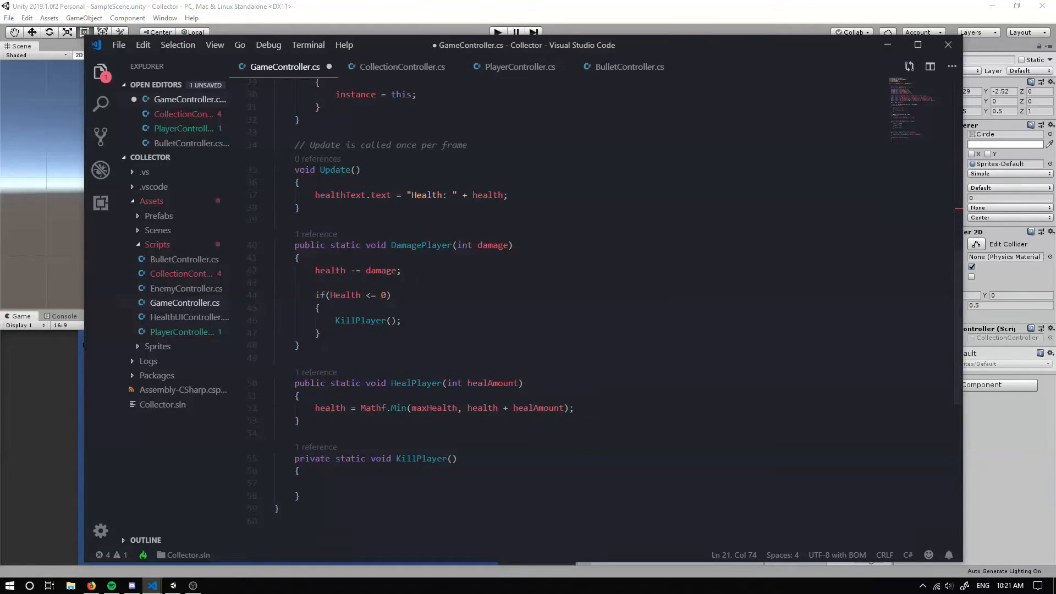
Add public static void MoveSpeedChange(float speed) that adds speed to moveSpeed
scroll("down", 3)
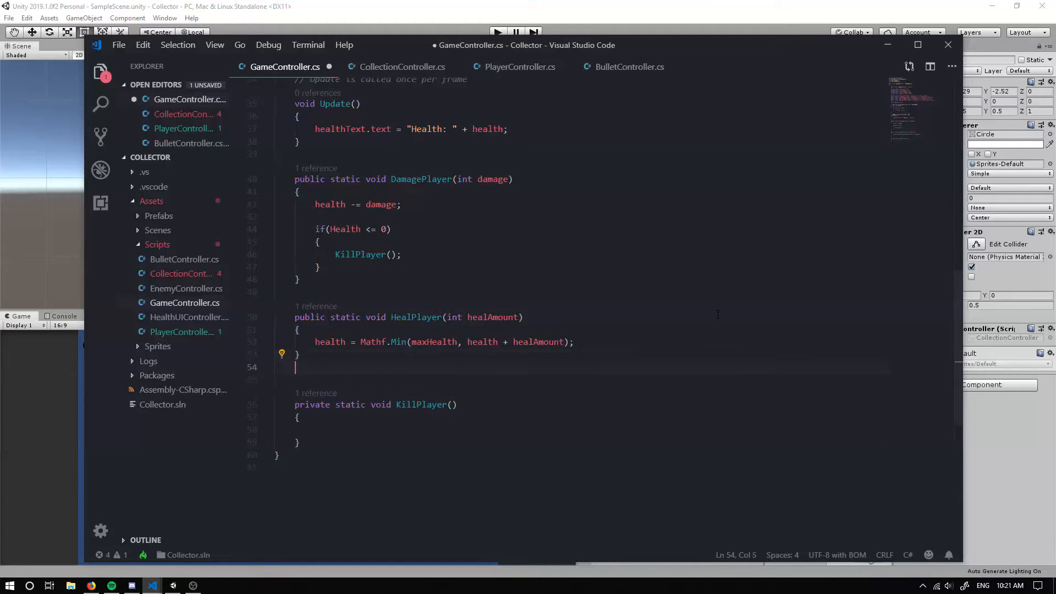
type("public s")
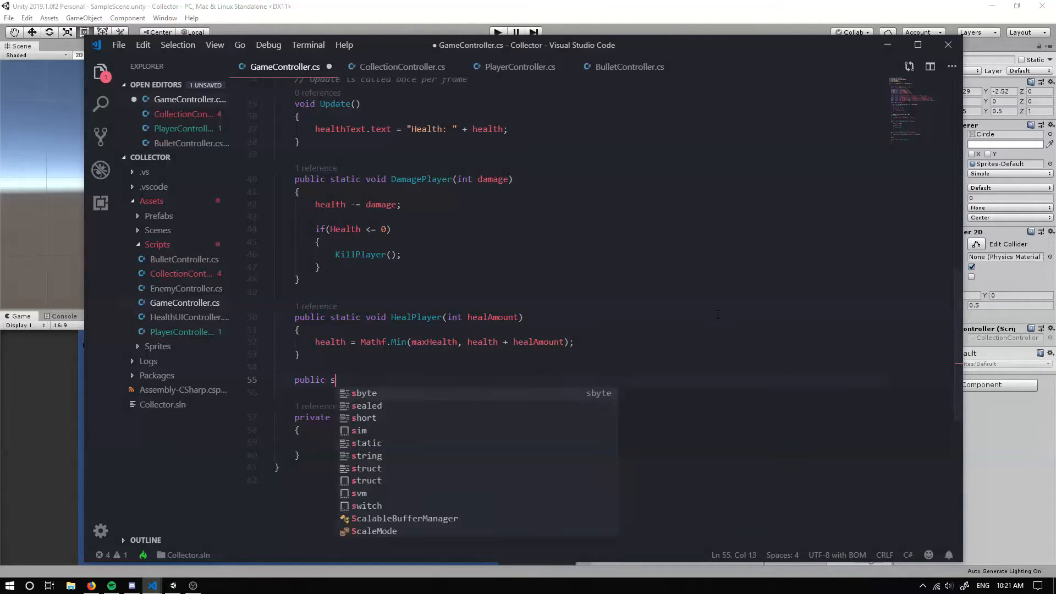
type("tatic")
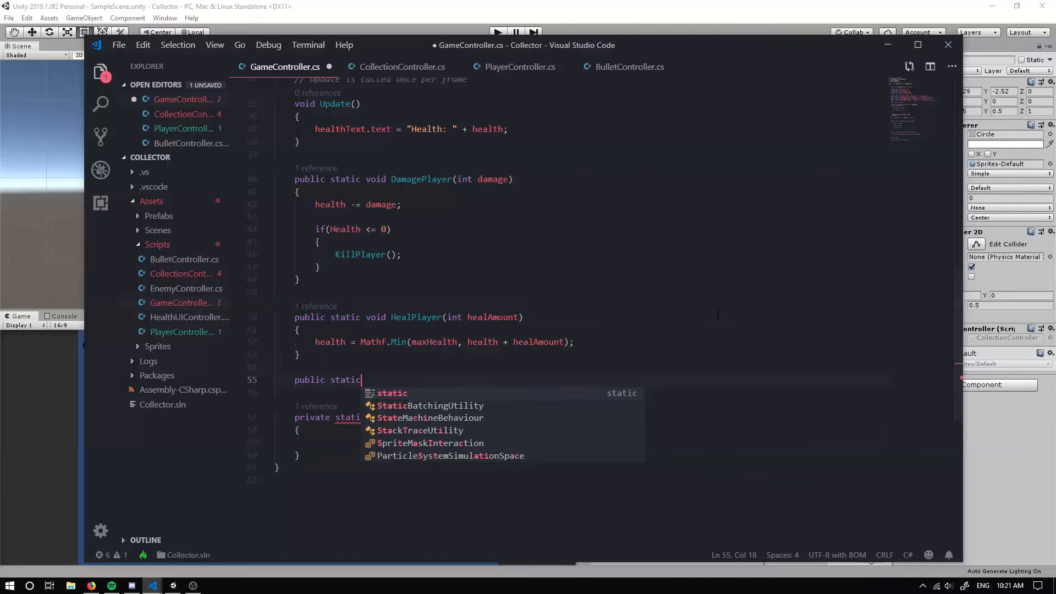
type("void")
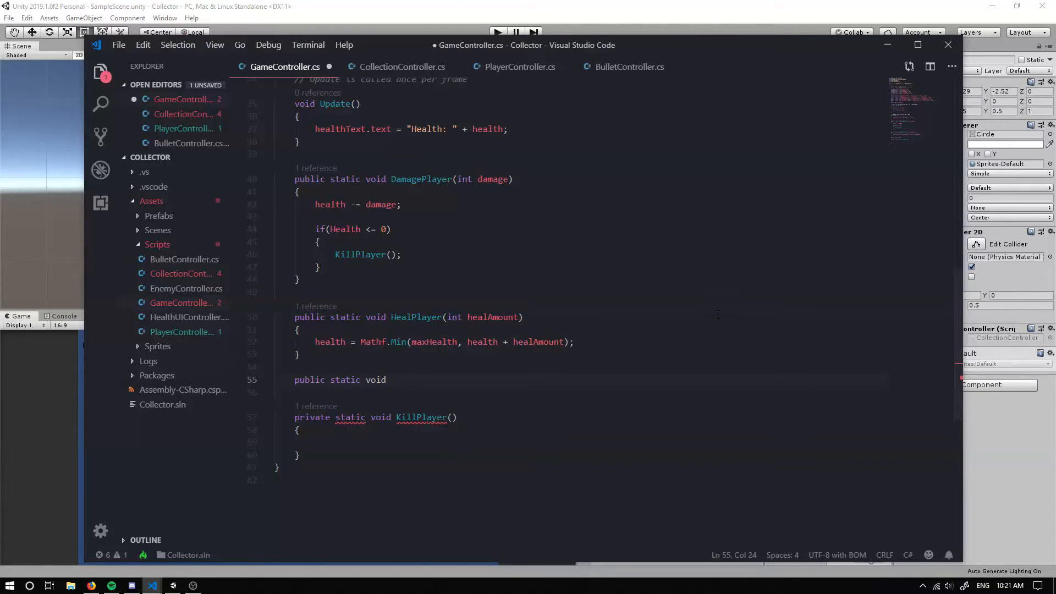
type("MoveSpeedChange(")
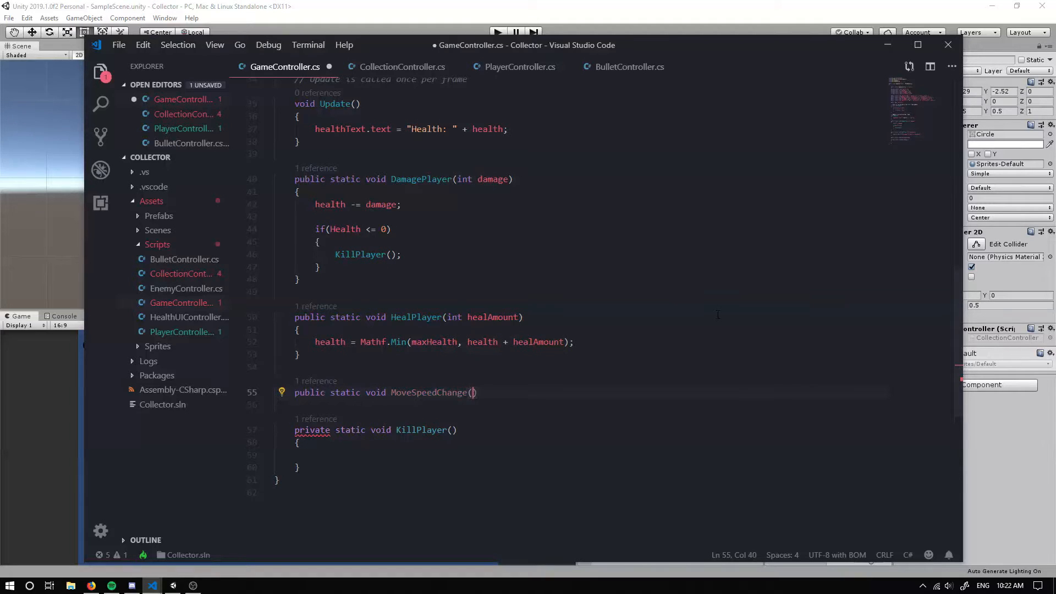
type("floa")
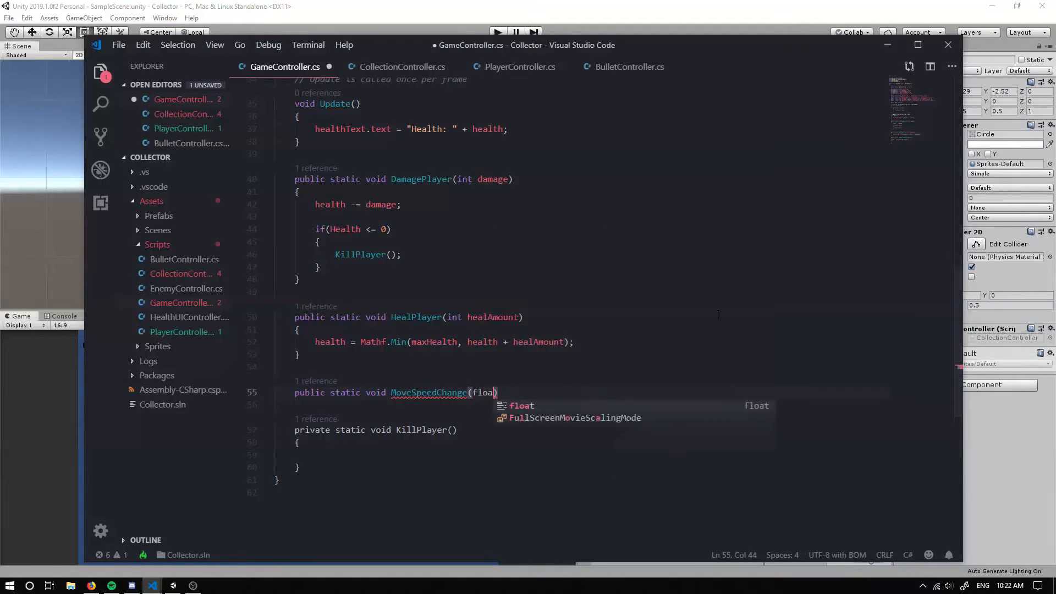
type("t")
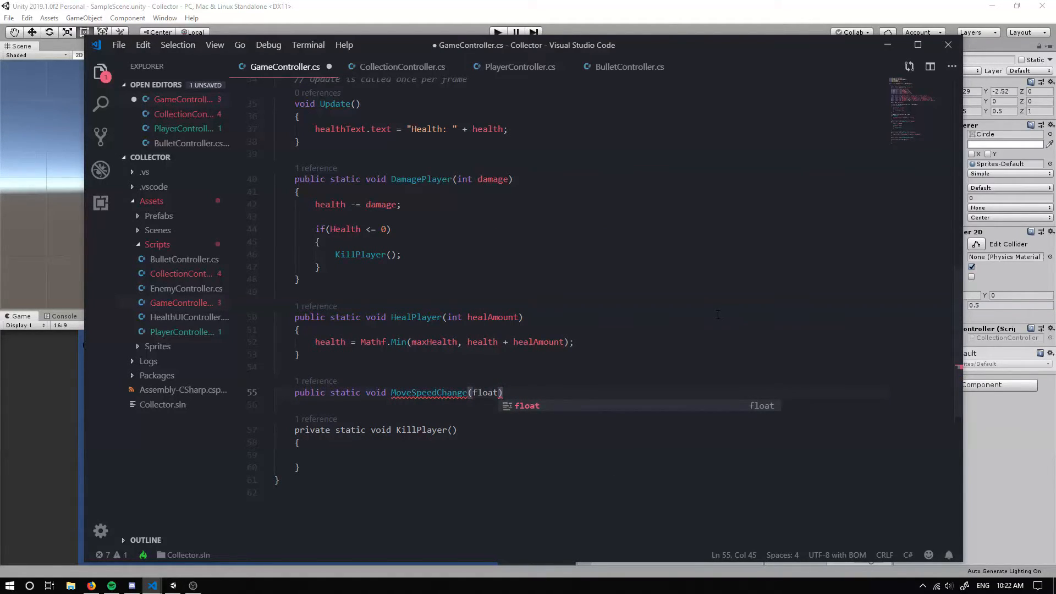
type("s")
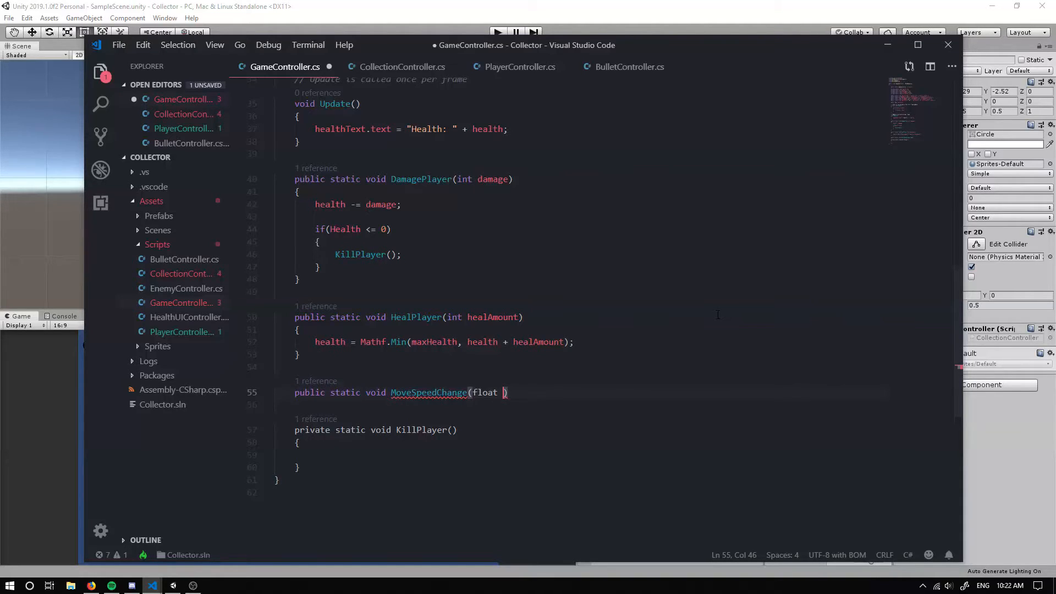
type("speed")
left_click(589, 405)
type("{")
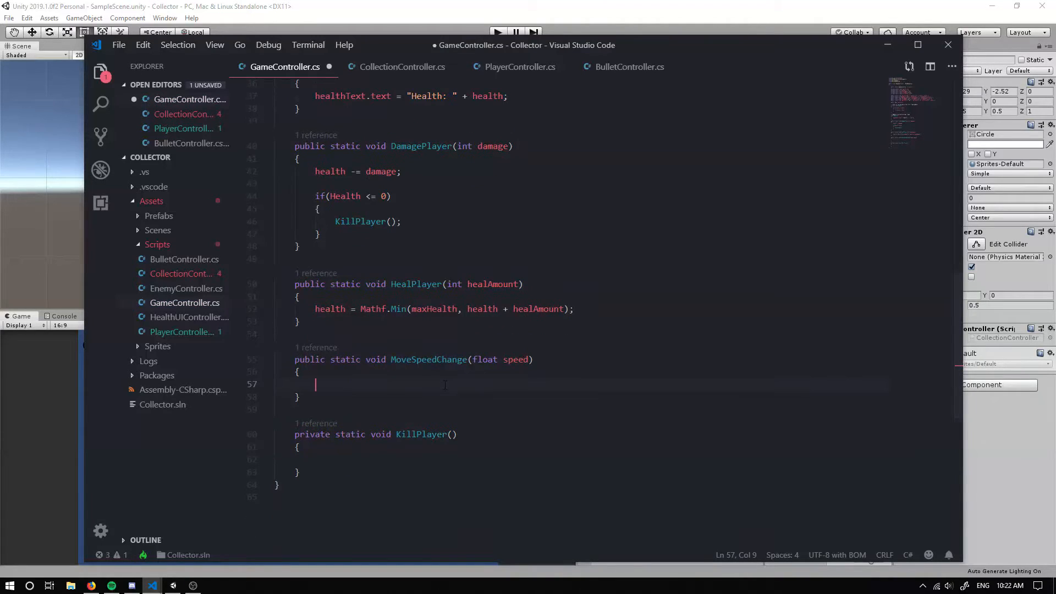
type("moveSpeed")
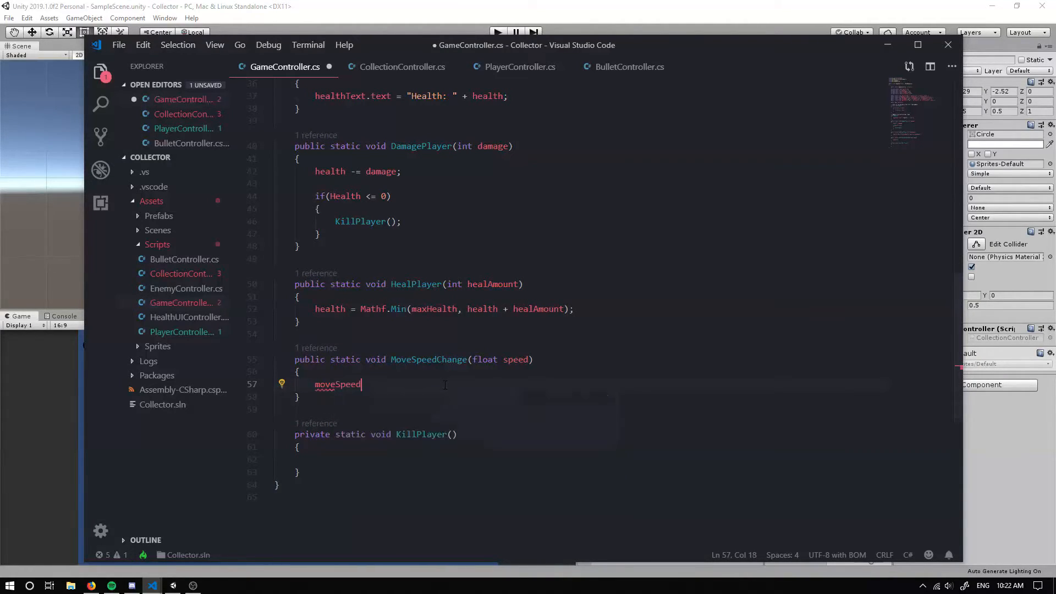
type("+=")
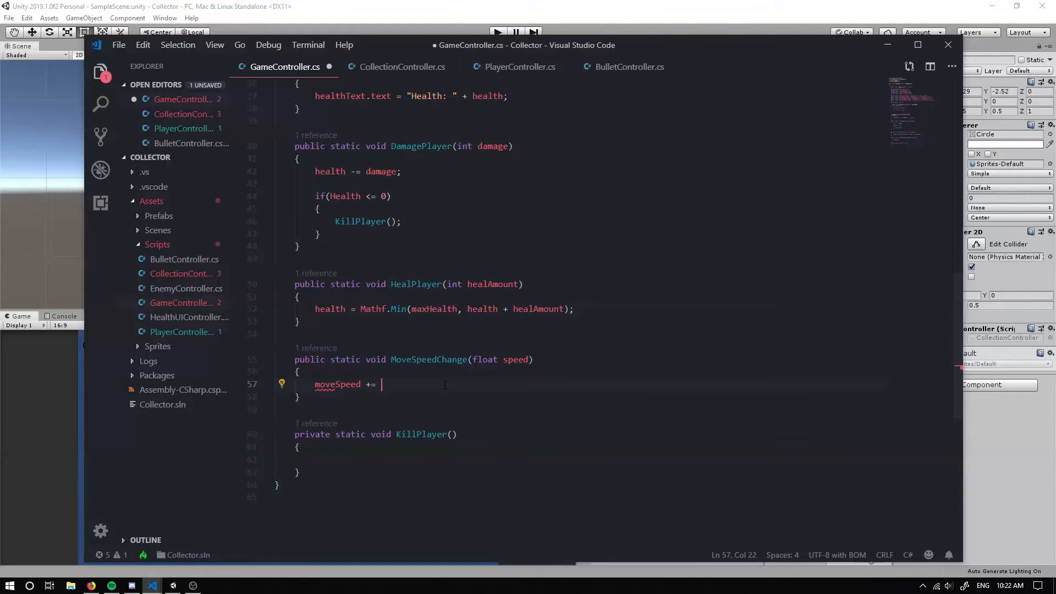
type("speed;")
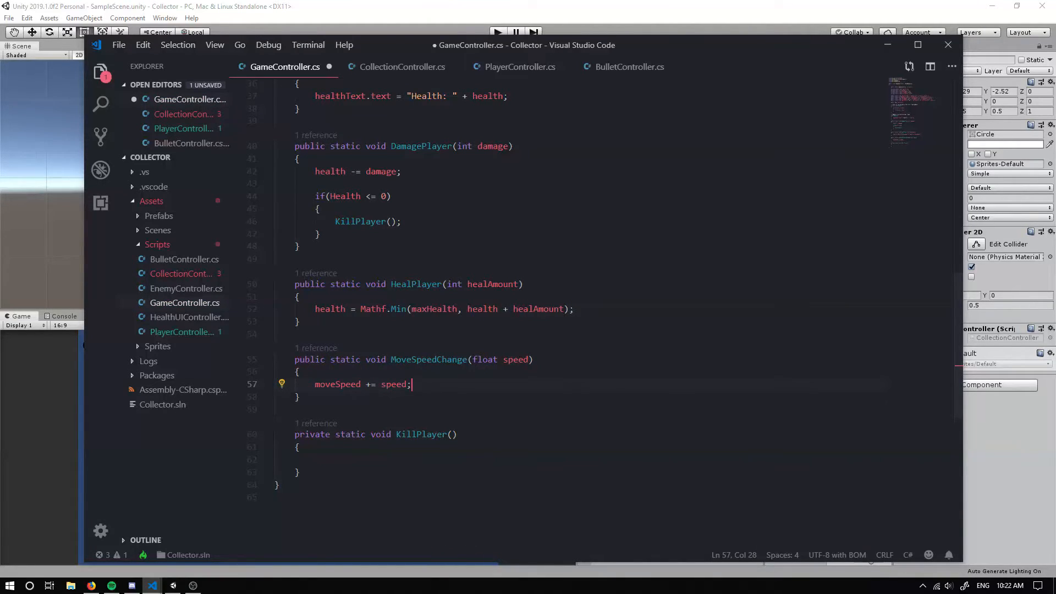
Copy the MoveSpeedChange method and check the stat calls in CollectionController.cs
left_click_drag(410, 384, 295, 359)
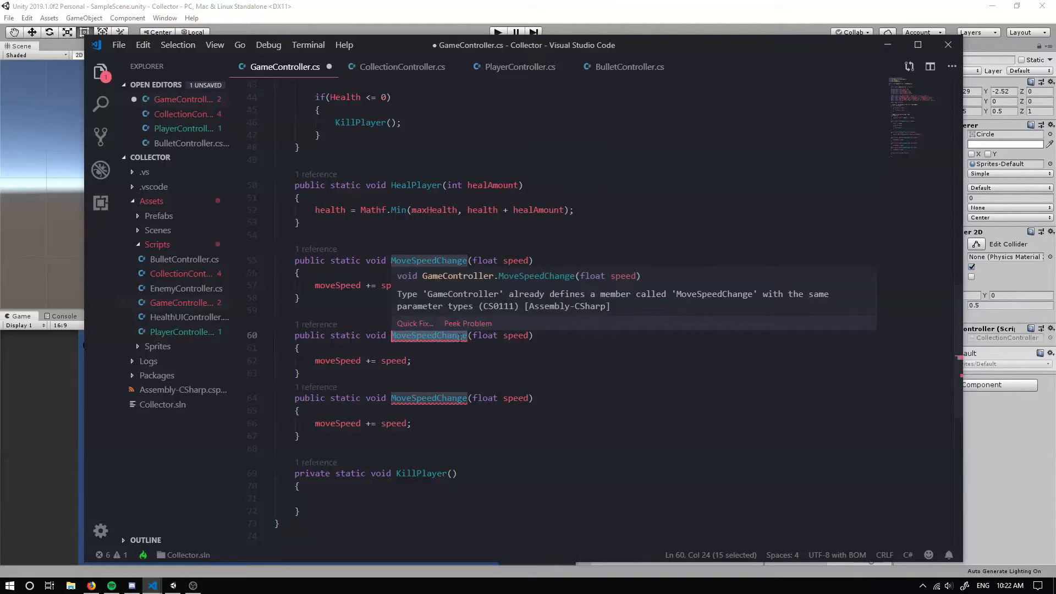
left_click(402, 67)
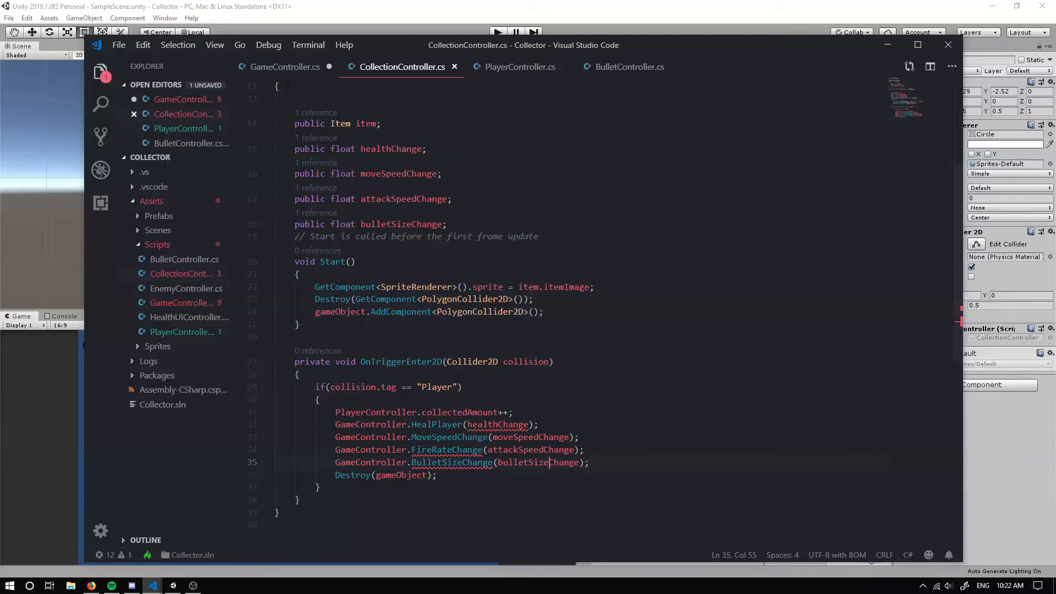
Turn the first copy into FireRateChange(float rate) adding rate to fireRate
left_click(285, 67)
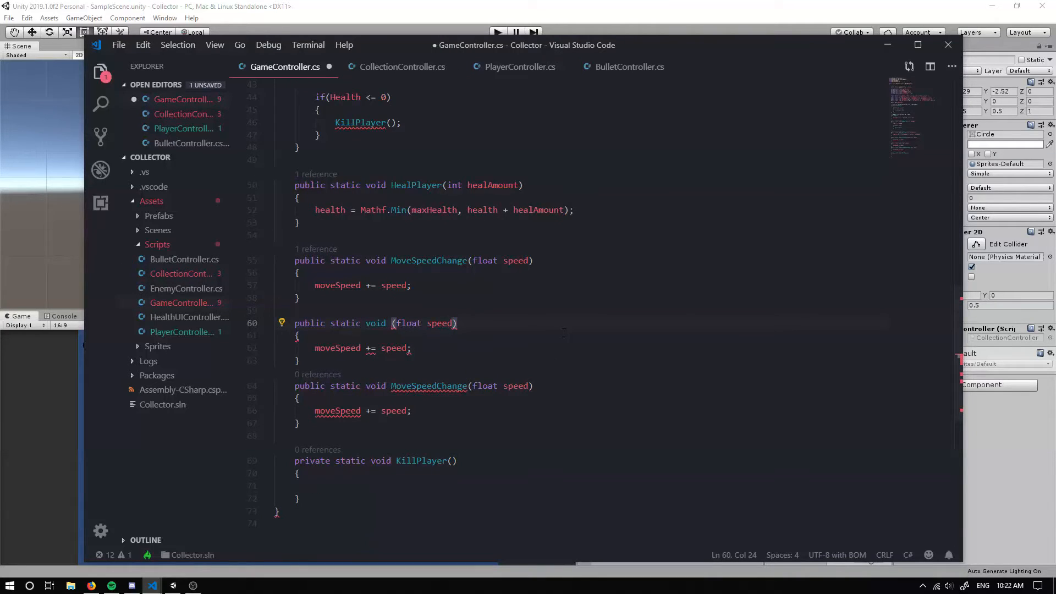
type("FireRateChange")
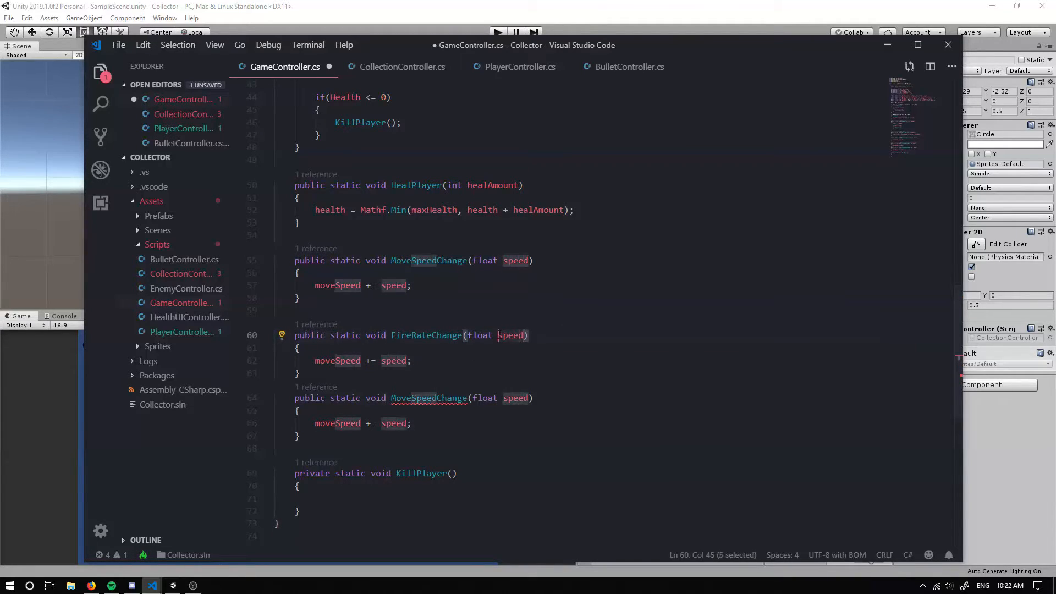
type("rate")
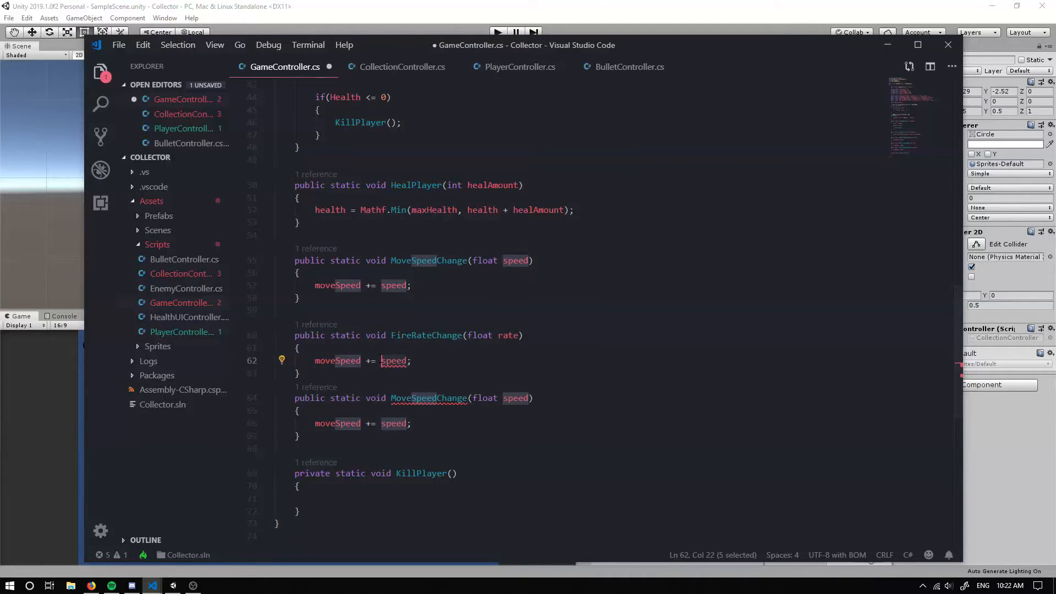
type("rate;")
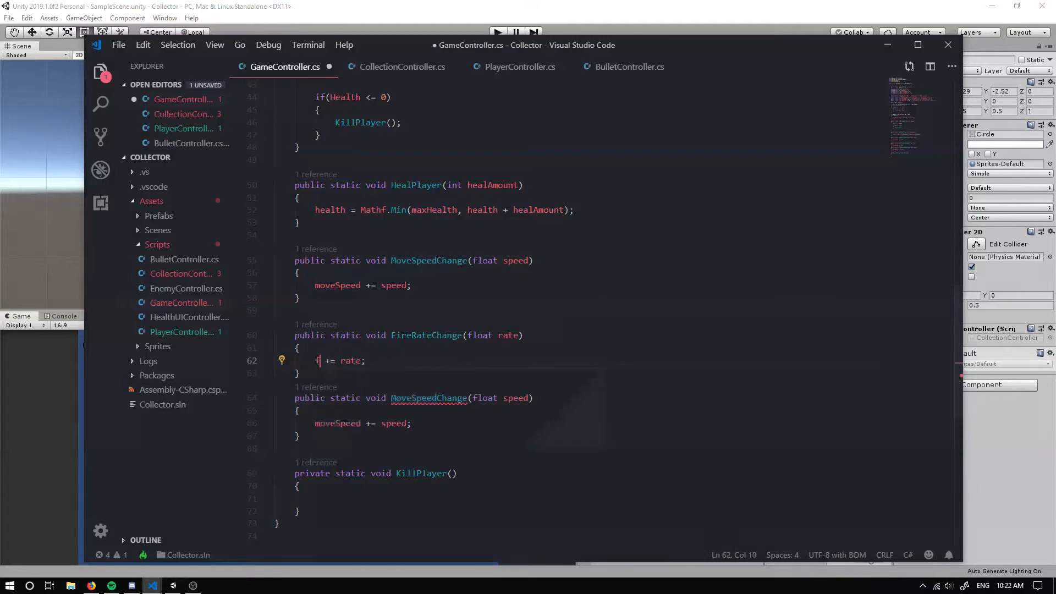
type("ireRate")
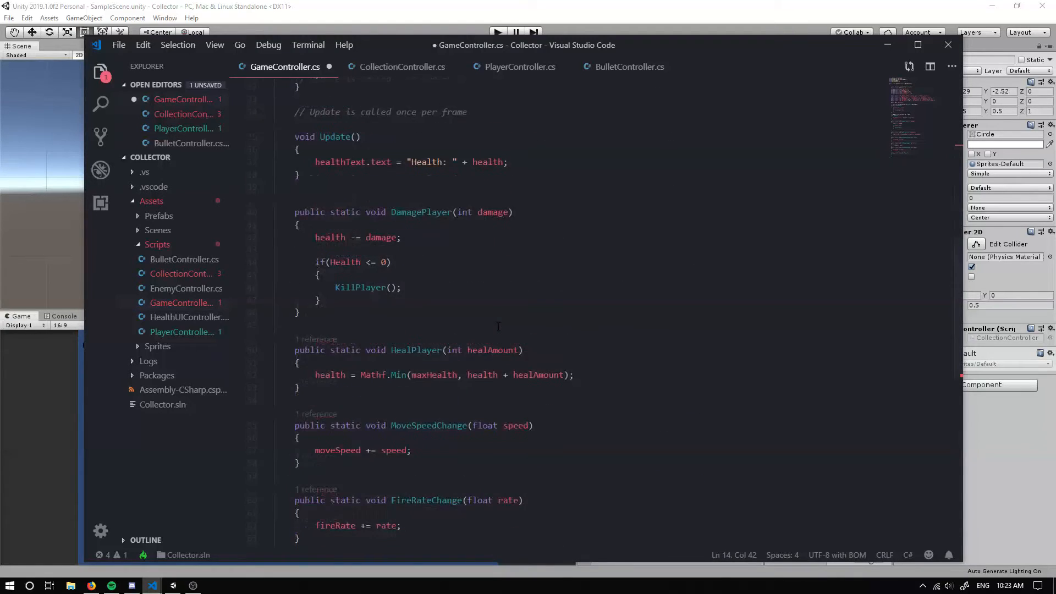
scroll("down", 3)
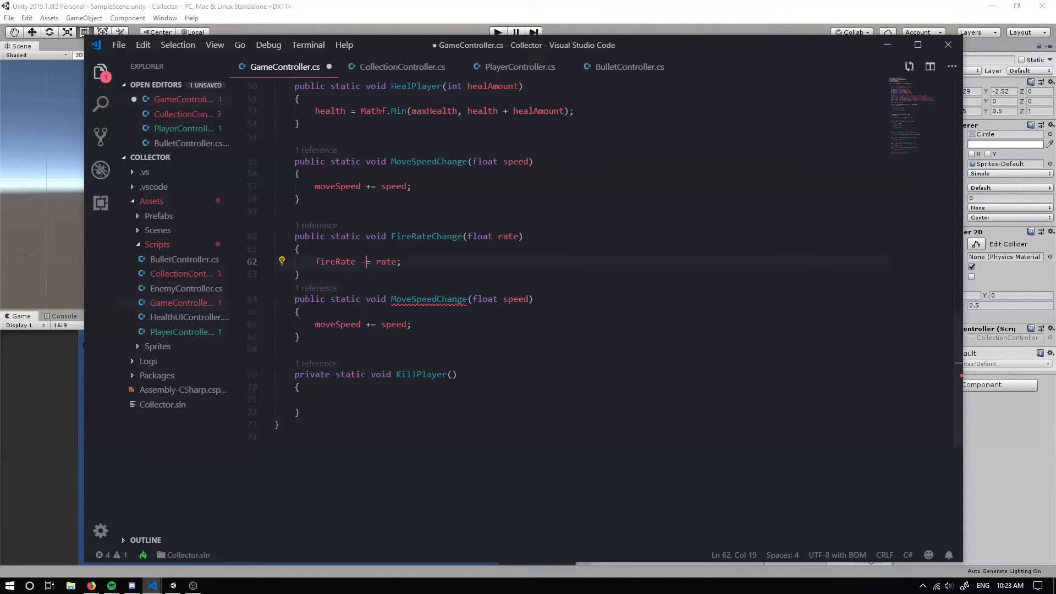
Rename the copied method to BulletSizeChange(float size) and make it do bulletSize += size
double_click(429, 299)
type("Bullet")
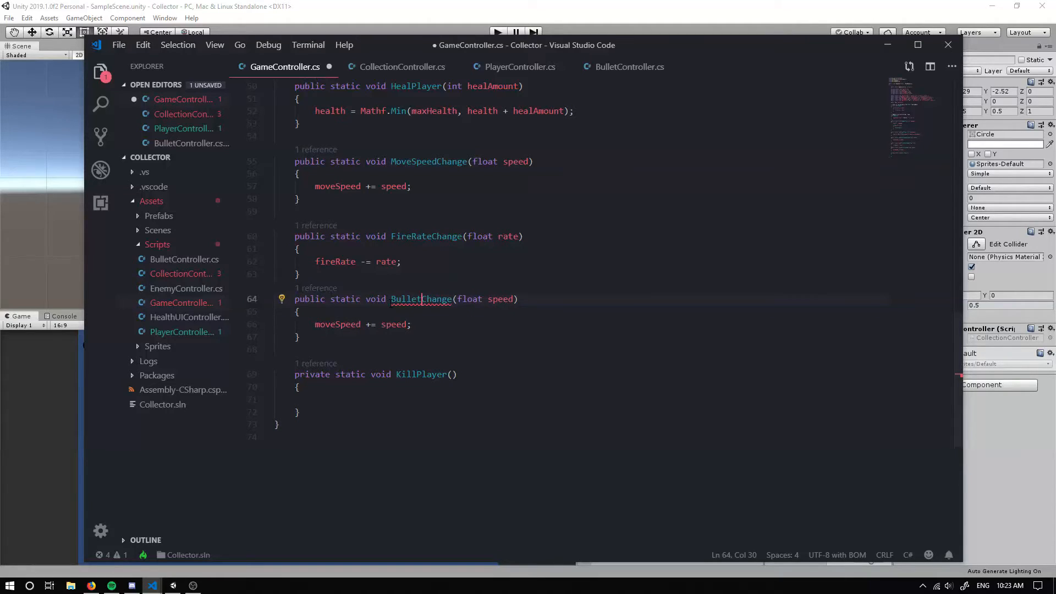
type("Size")
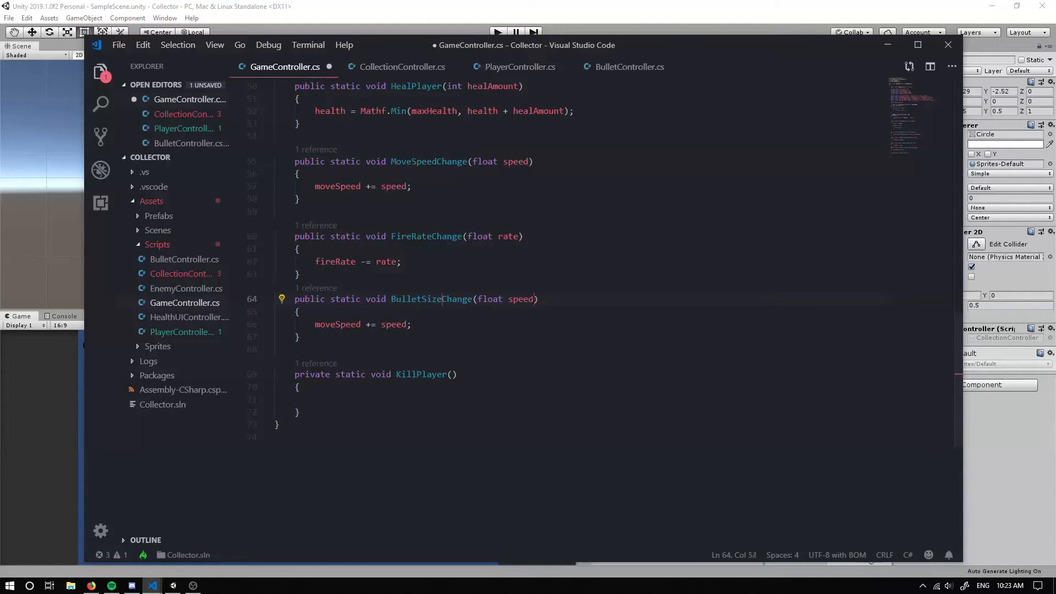
type("siuz")
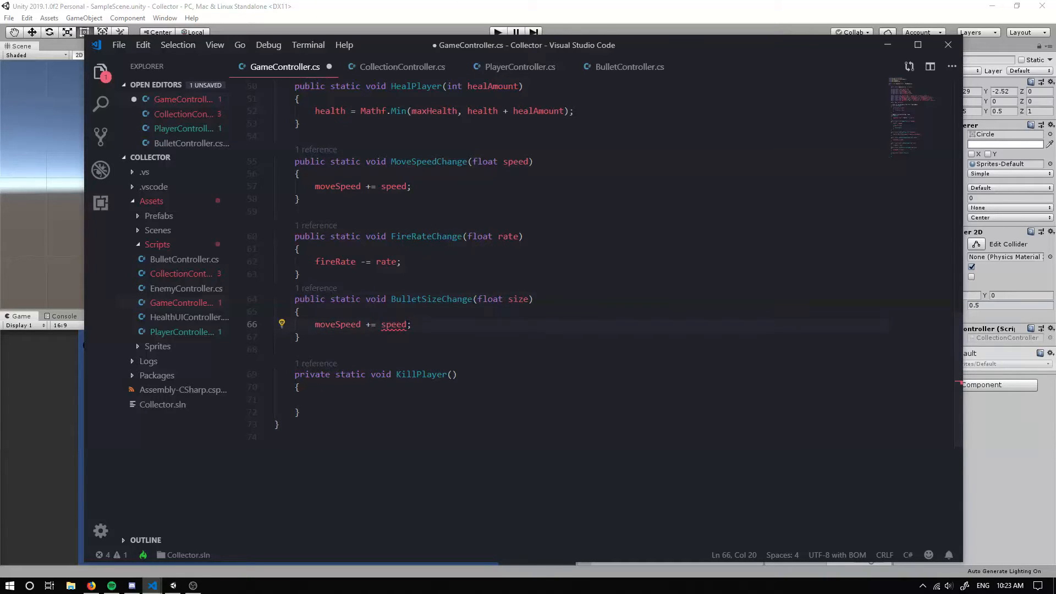
type("size")
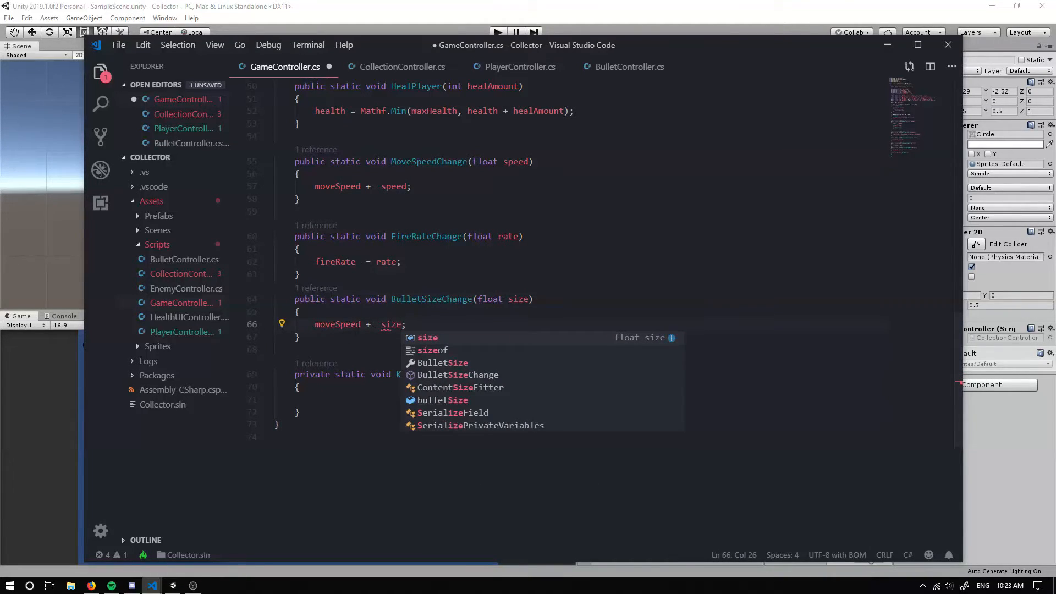
key("Backspace")
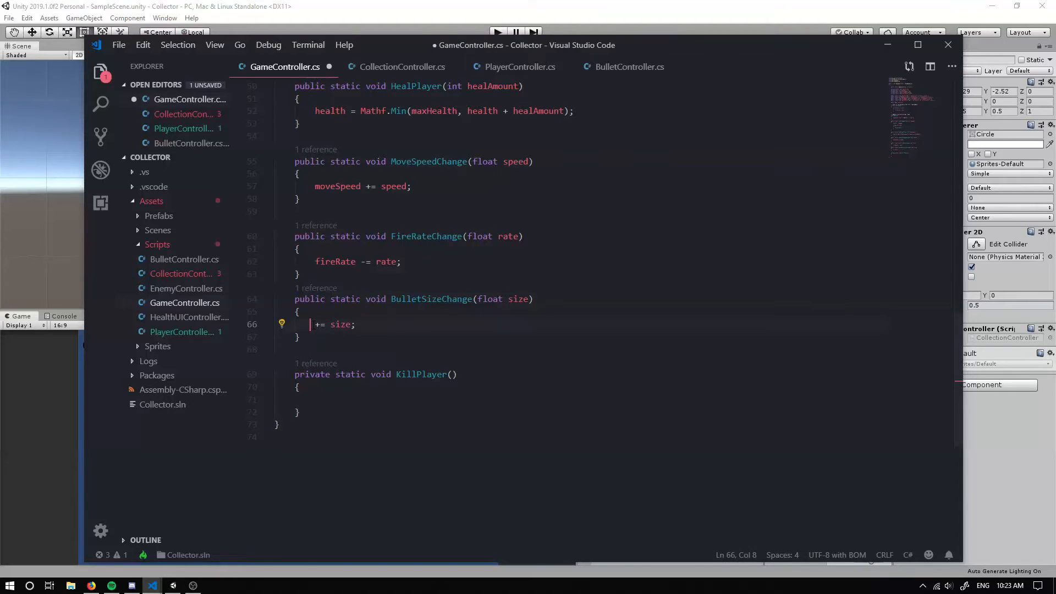
type("bulletSize")
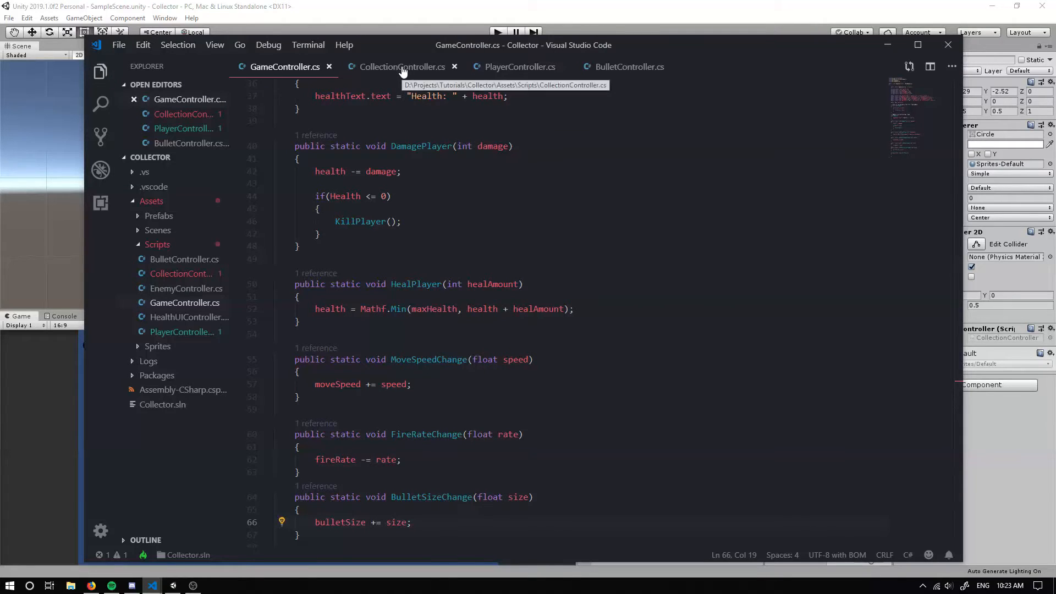
Change HealPlayer's healAmount parameter from int to float in GameController.cs
left_click(402, 67)
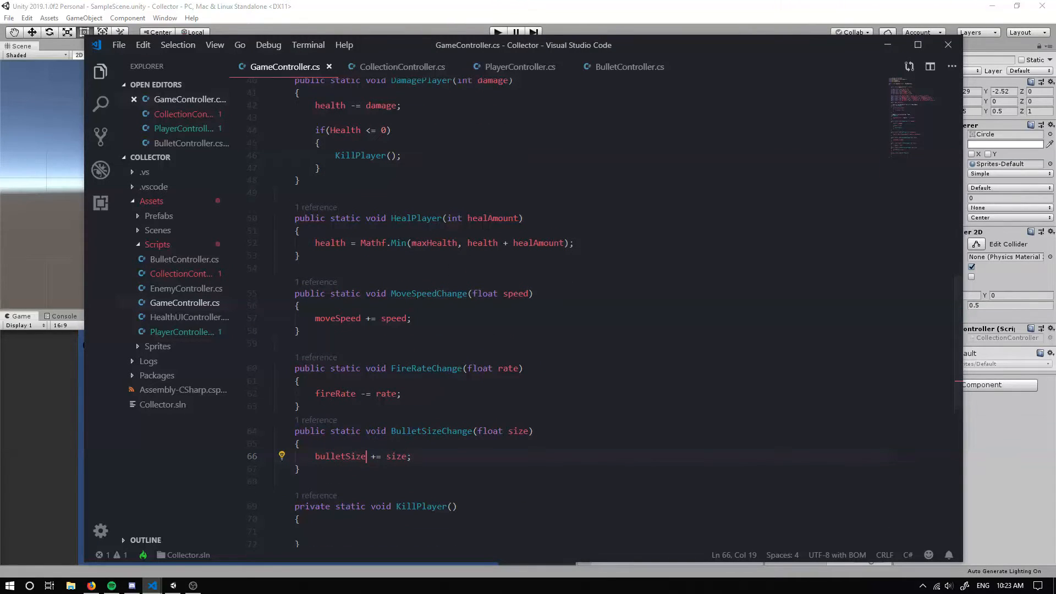
double_click(455, 218)
type("floa")
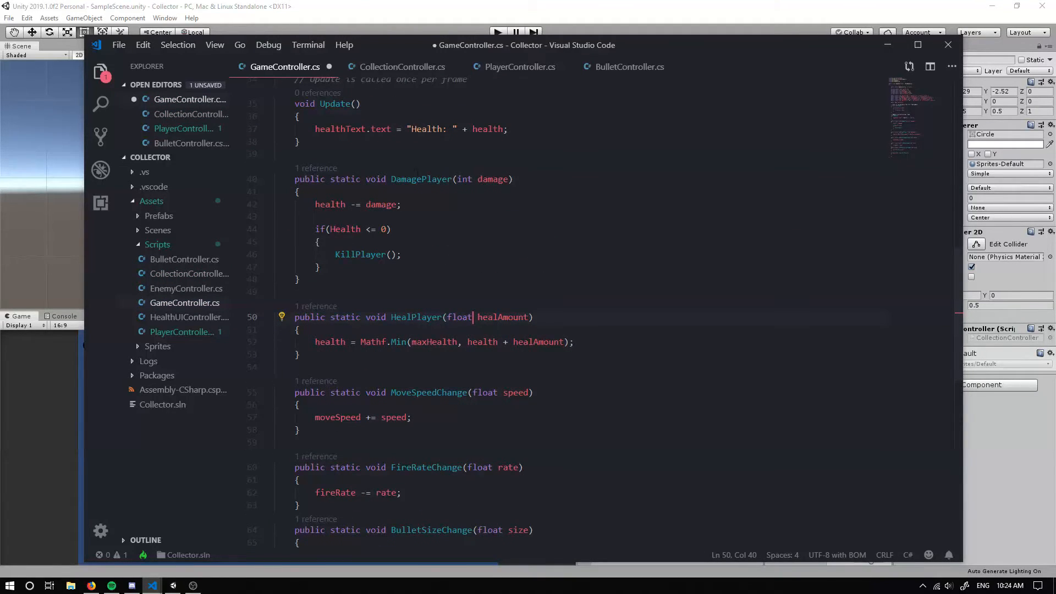
left_click(403, 67)
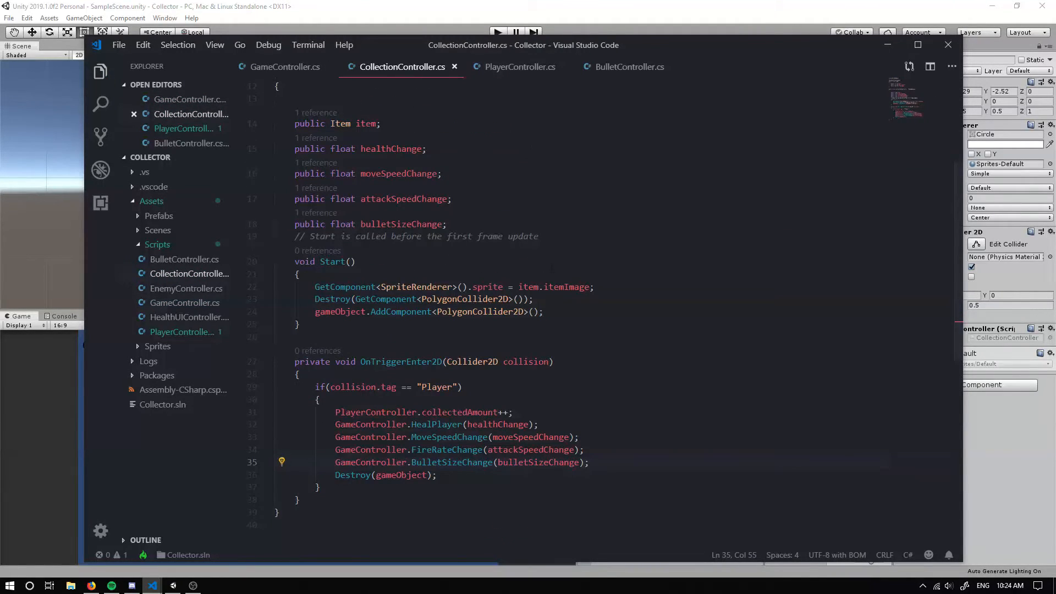
In PlayerController Update, add fireDelay = GameController.FireRate;
left_click(519, 67)
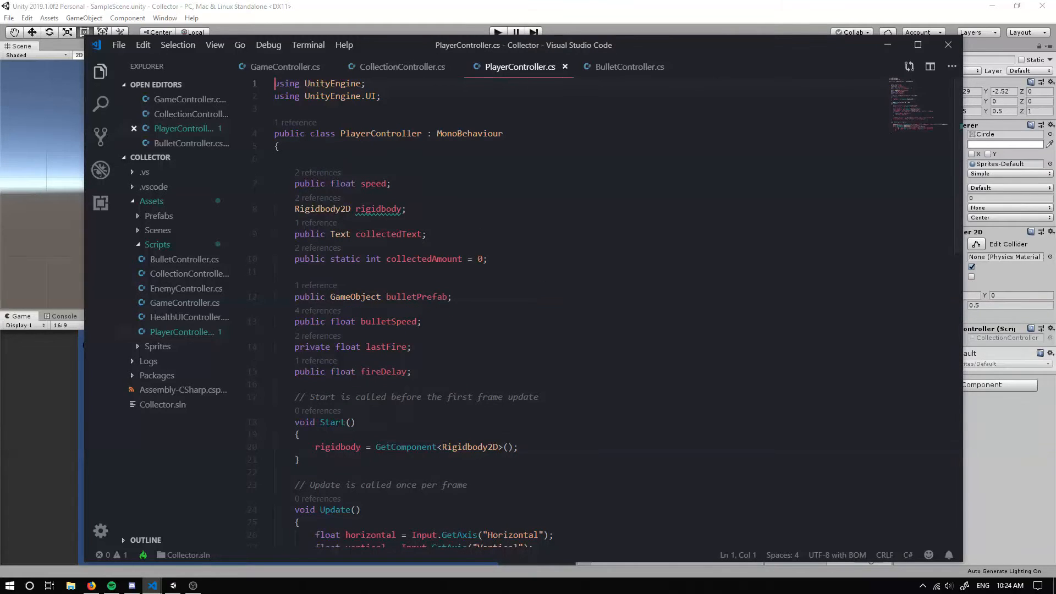
scroll("down", 3)
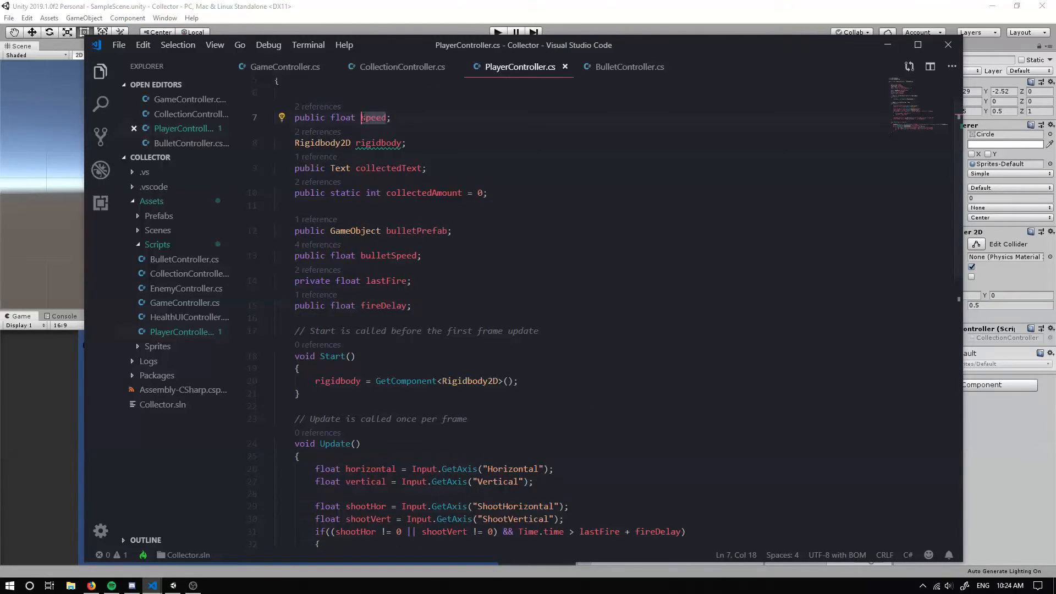
scroll("down", 3)
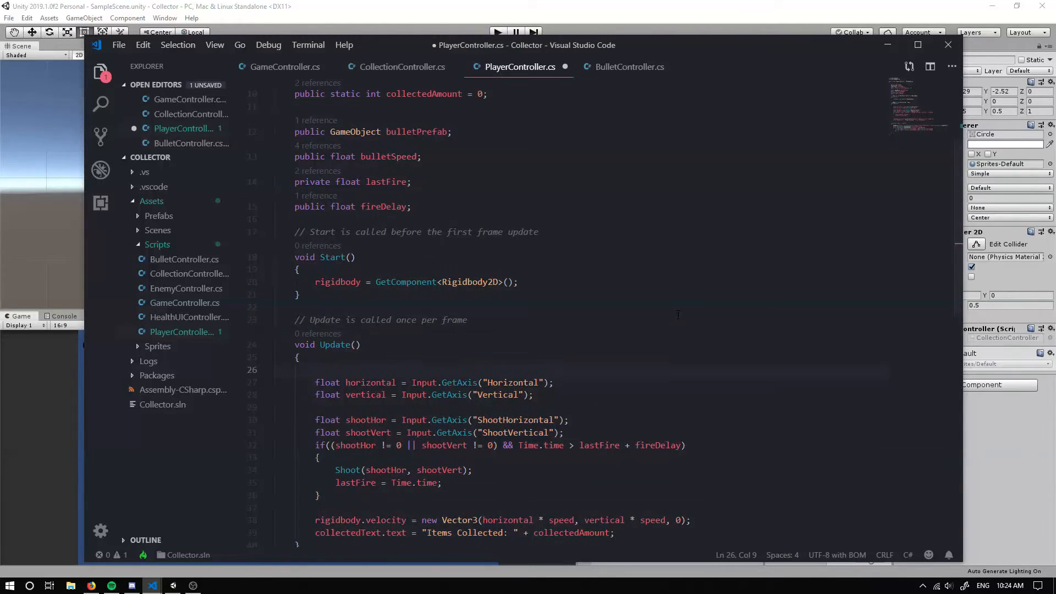
type("fireDelay =")
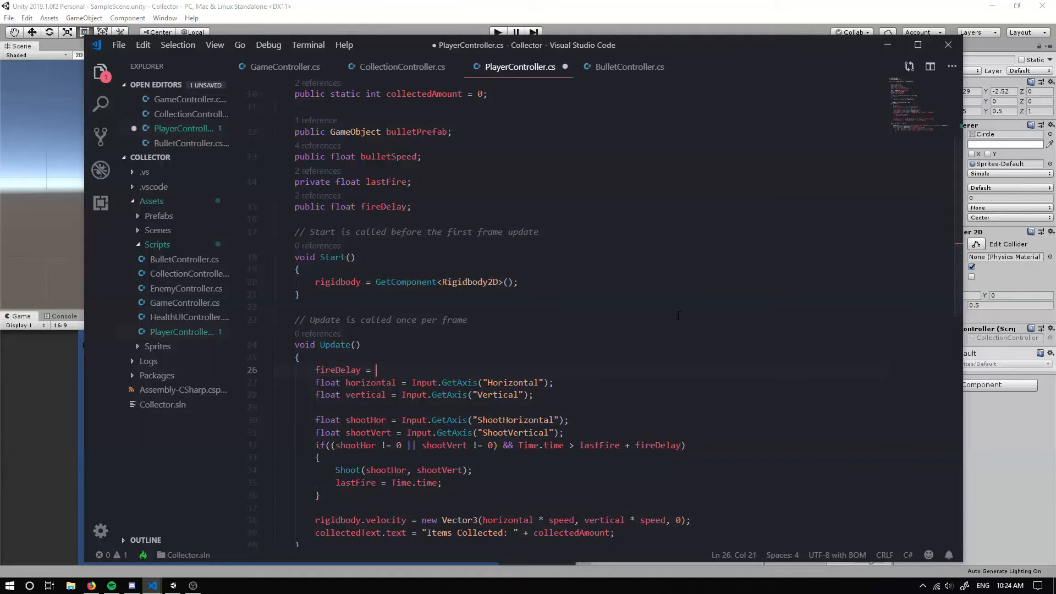
type("GameController.")
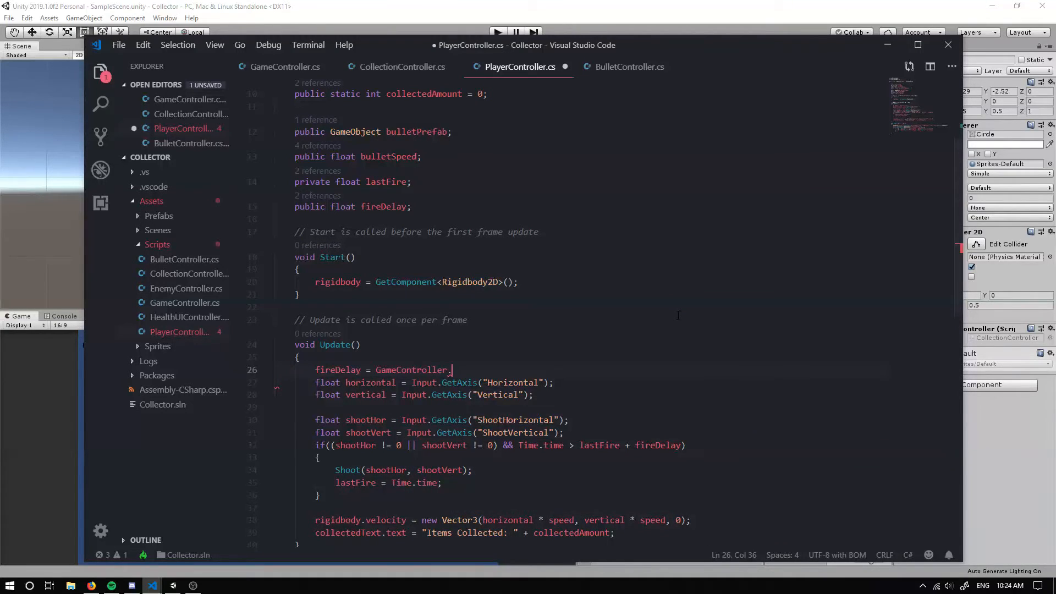
type("fir")
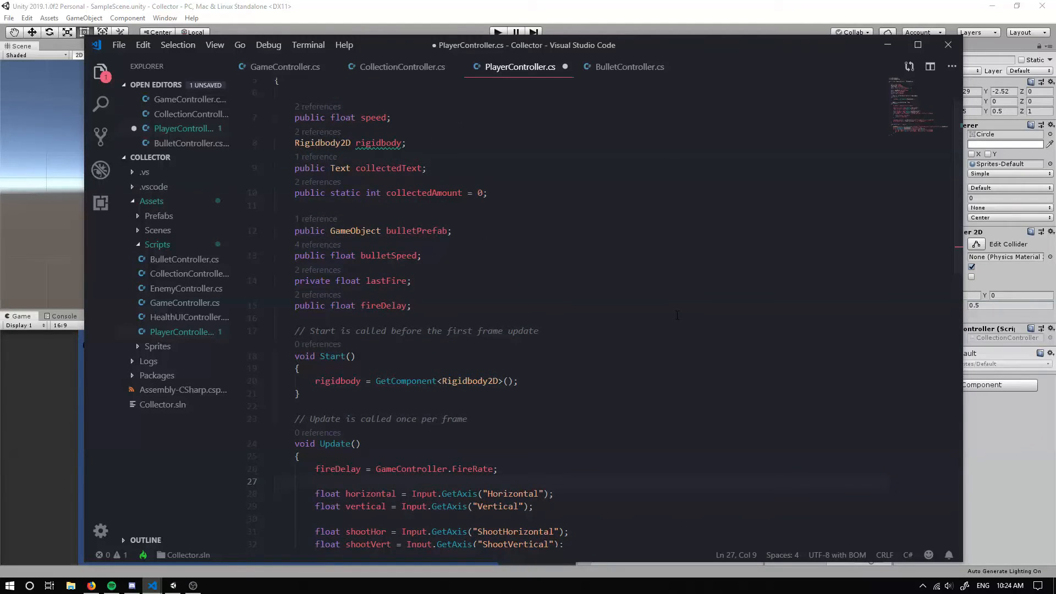
Add speed = GameController.MoveSpeed; to Update and move on to BulletController.cs
type("speed =")
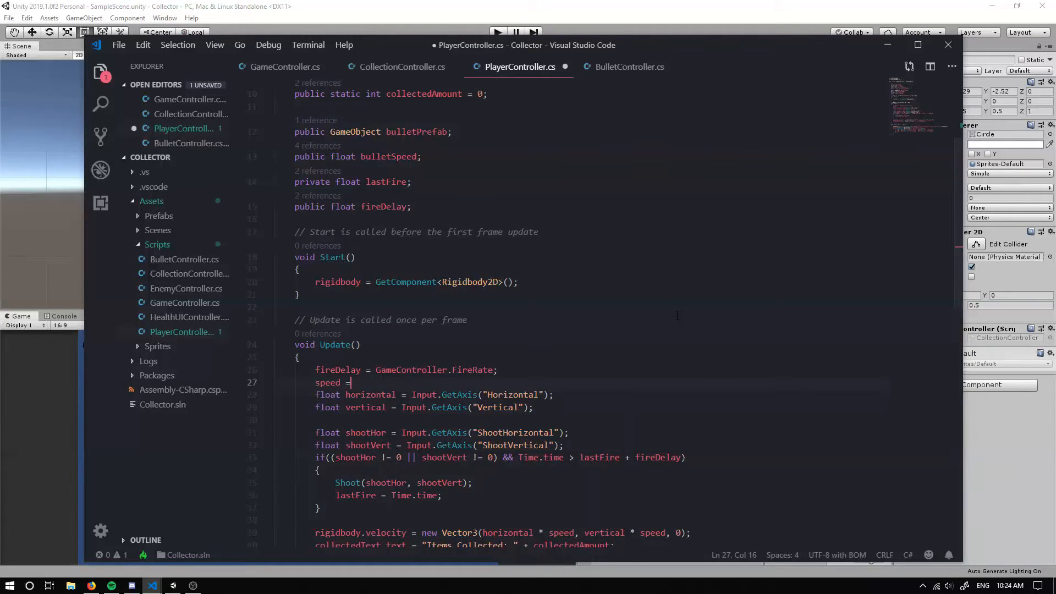
type("game")
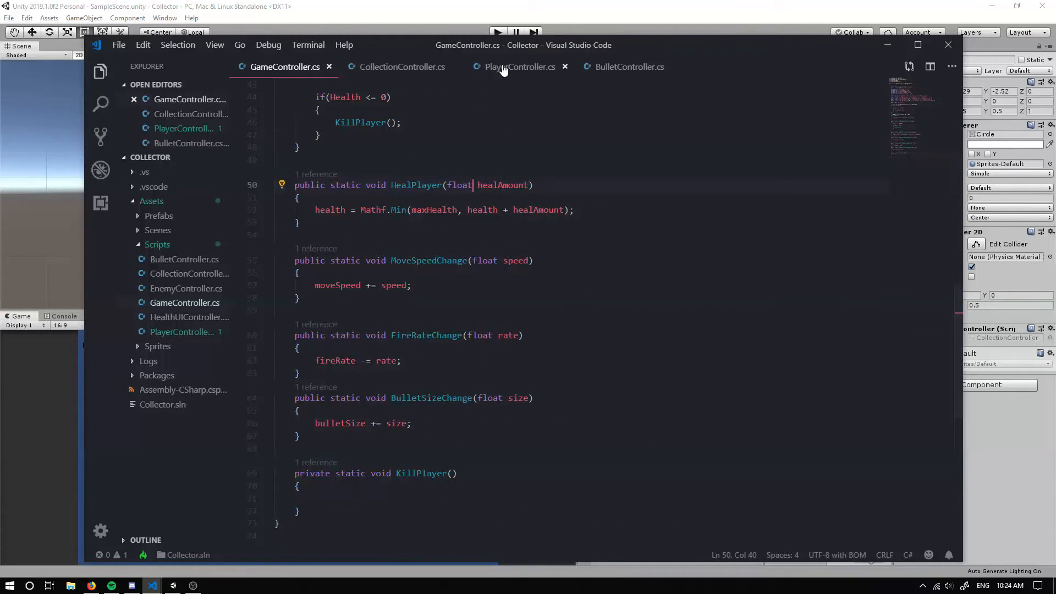
left_click(519, 67)
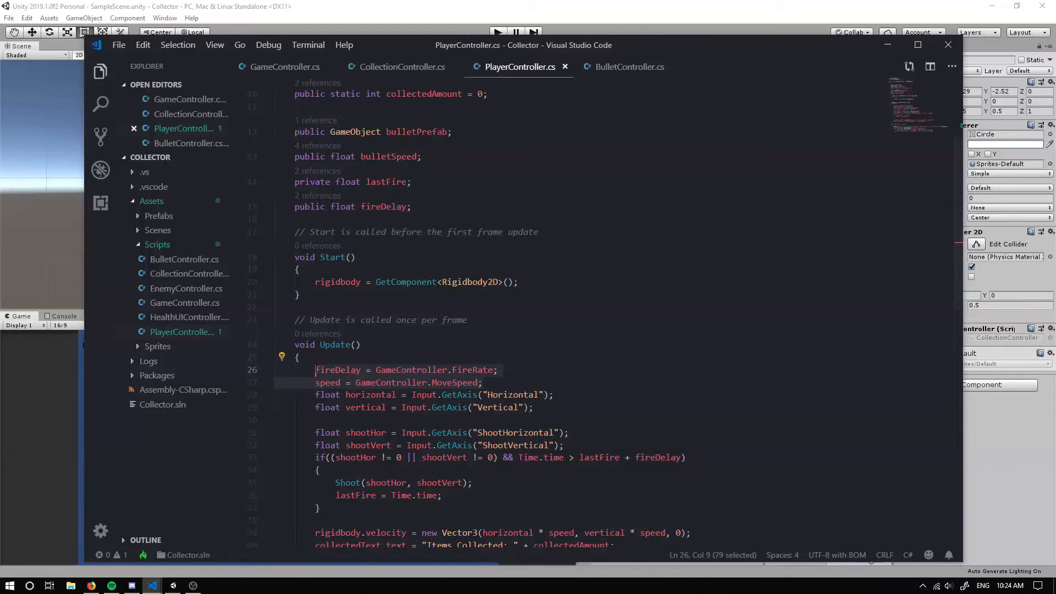
left_click(629, 67)
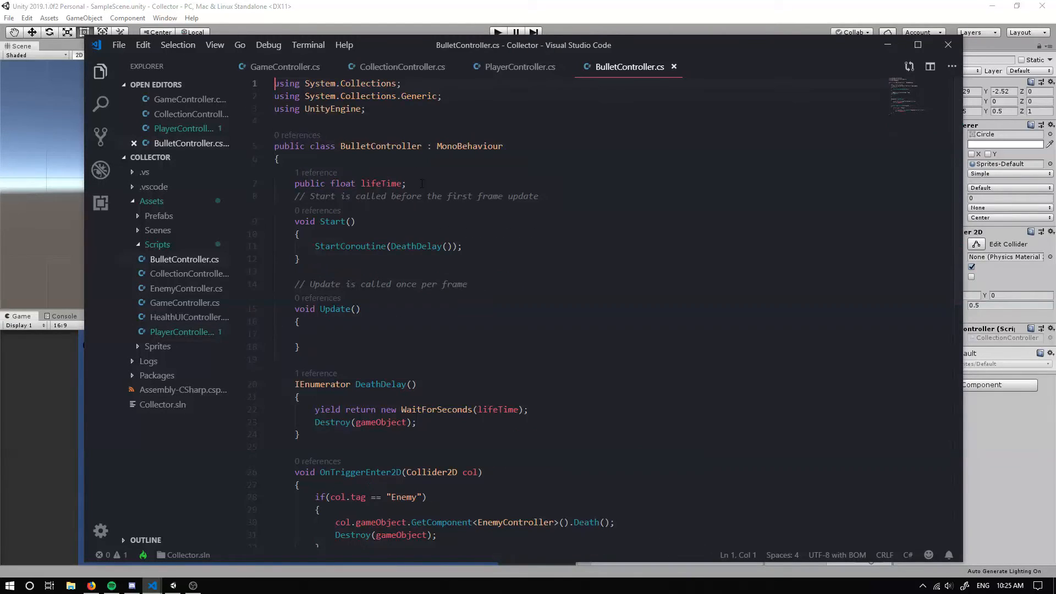
In BulletController Start, set transform.localScale = new Vector2(GameController.BulletSize, GameController.BulletSize);
key("enter")
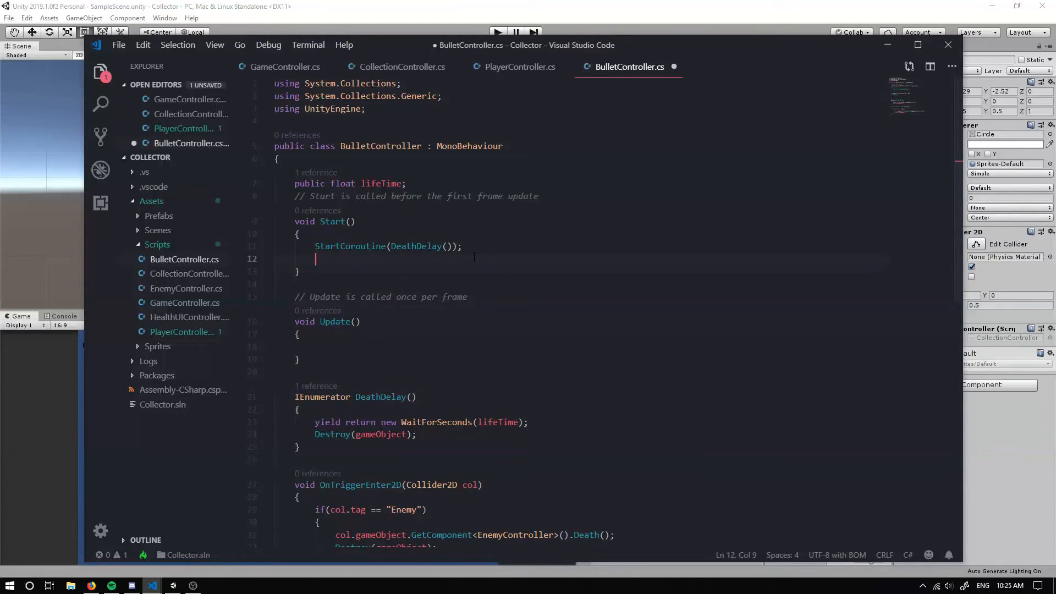
type("transform.localScale")
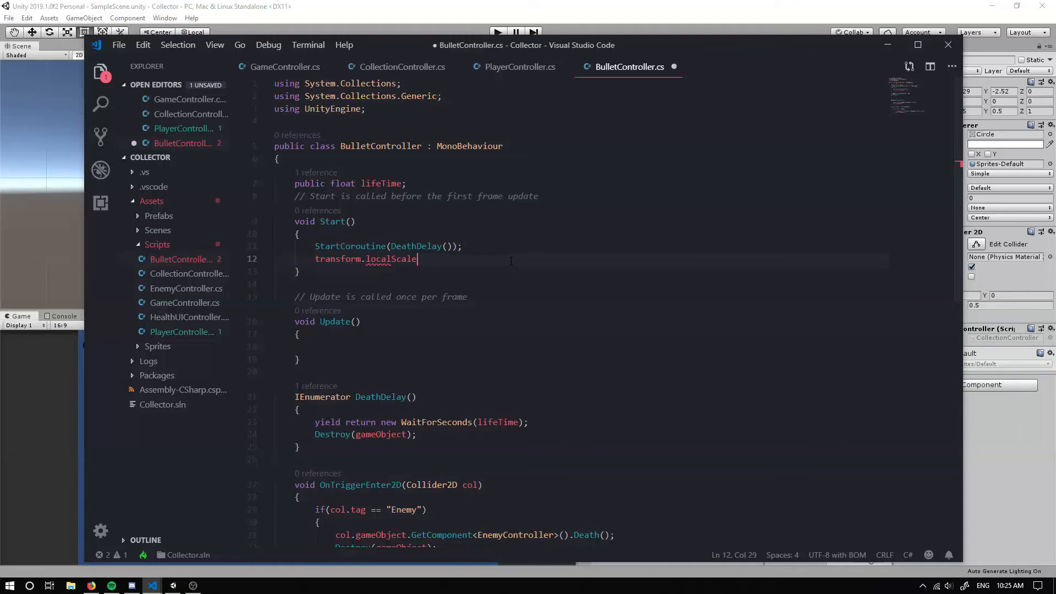
type("= new")
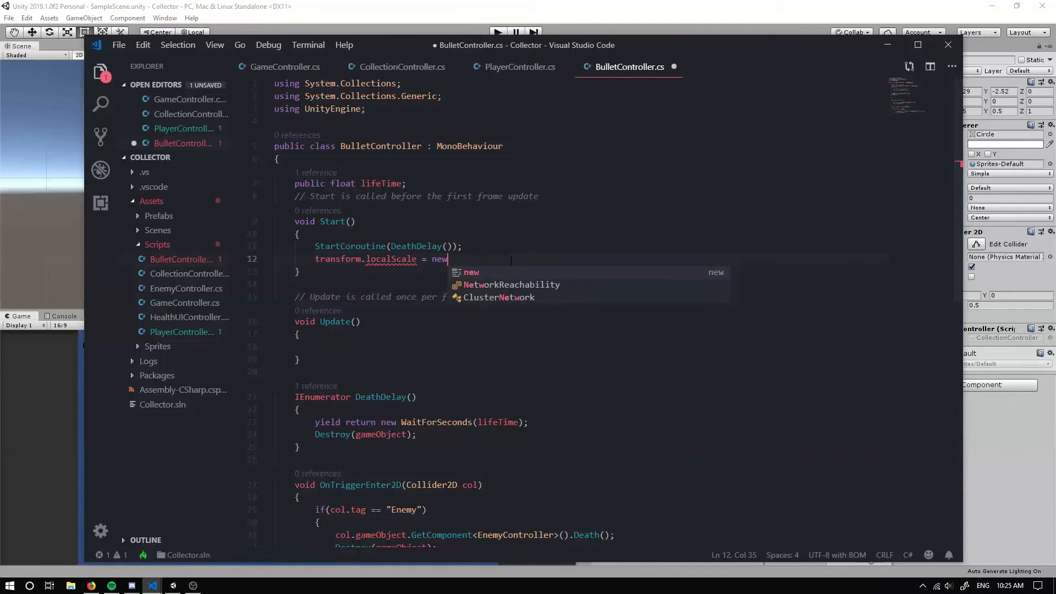
type("Vector2")
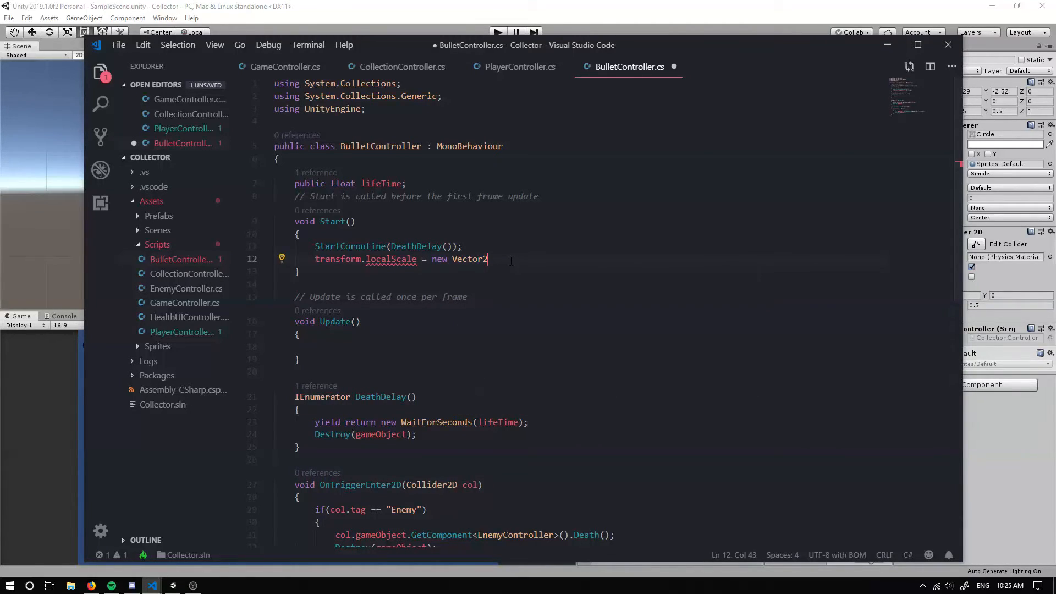
type("(")
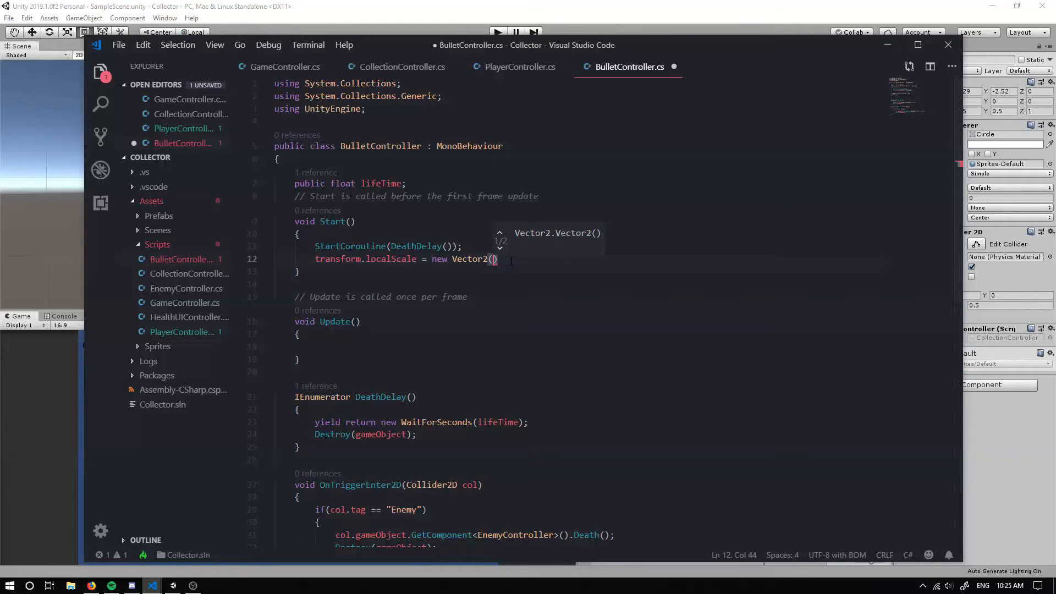
type("GameController.BulletSize")
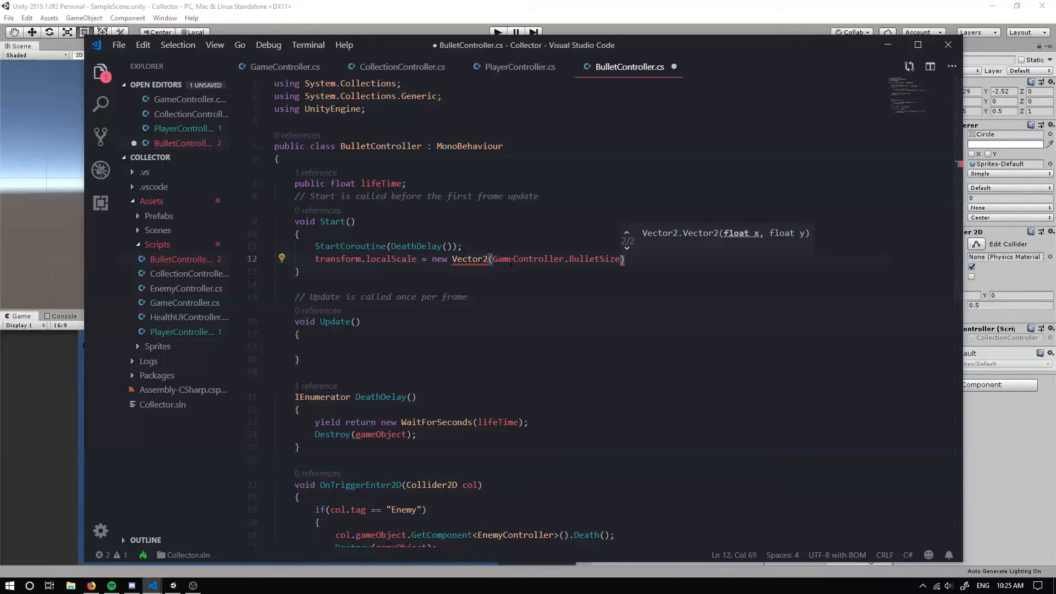
type(", game")
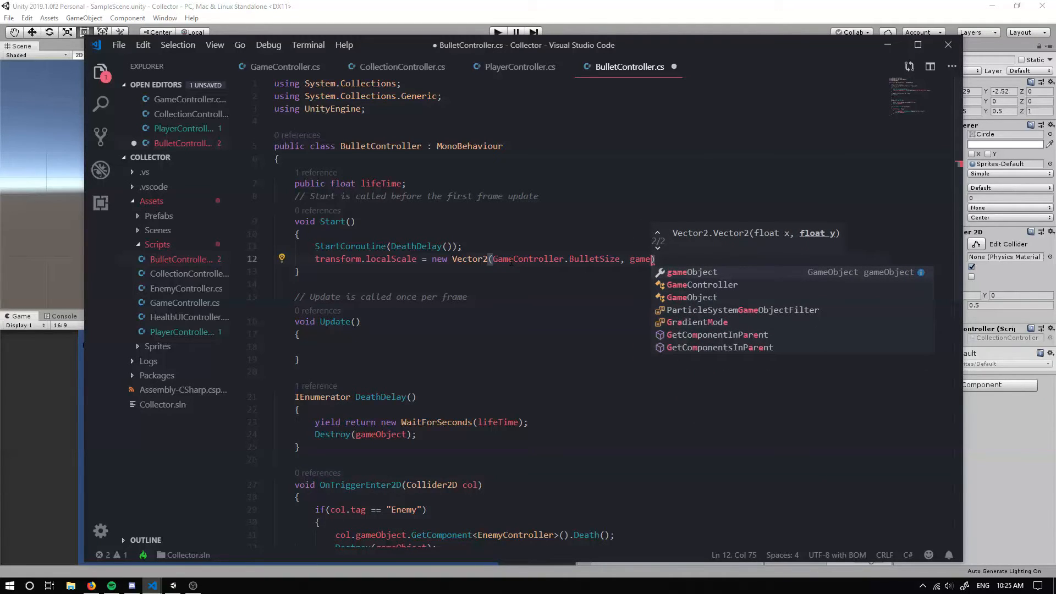
type("GameController.bul")
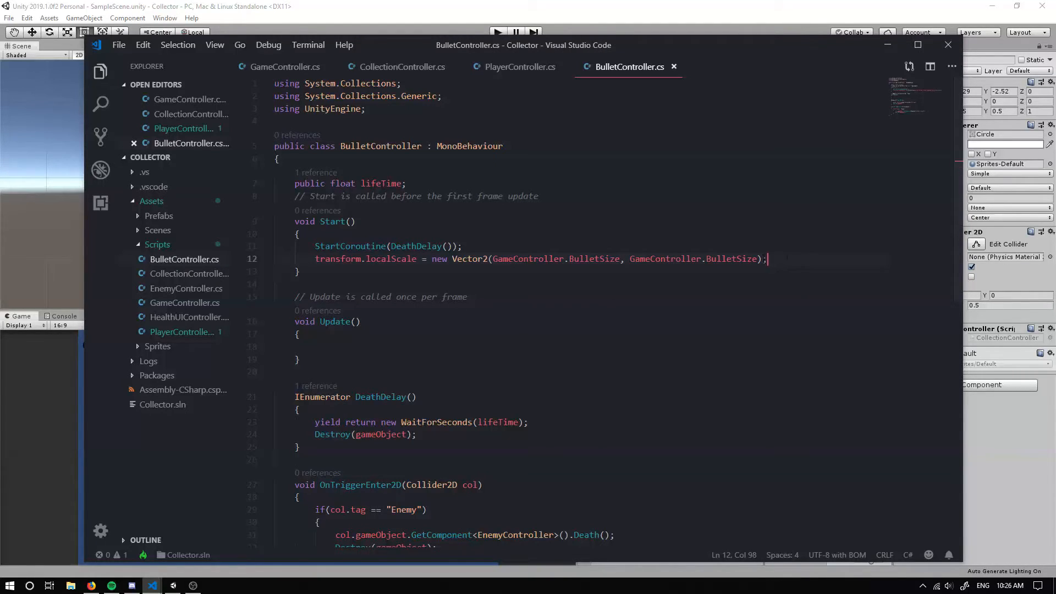
left_click(152, 584)
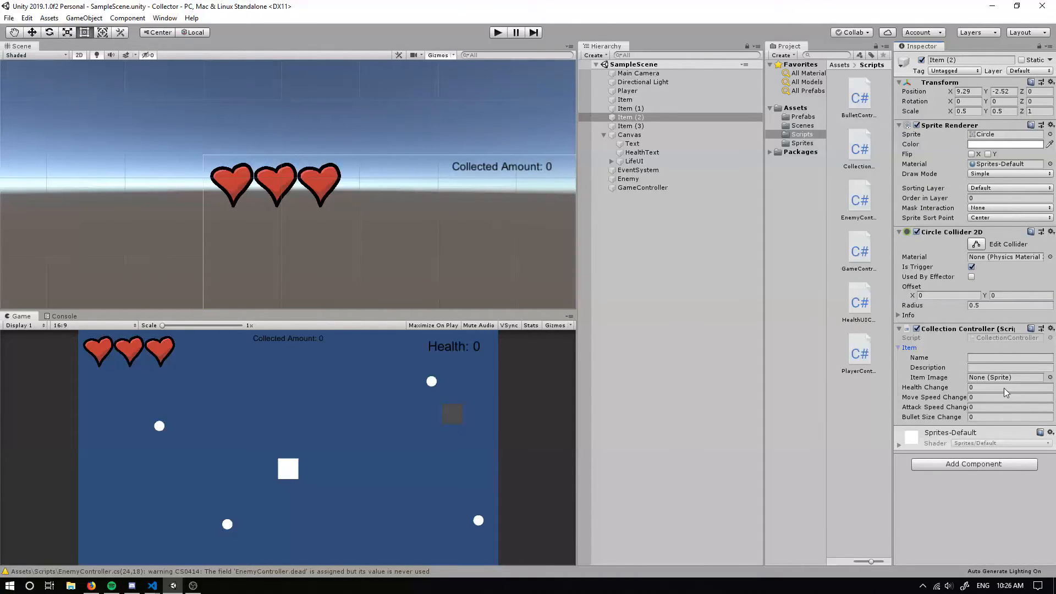
Rename the first Item object to Potion and set its Health Change to 1
left_click(1007, 407)
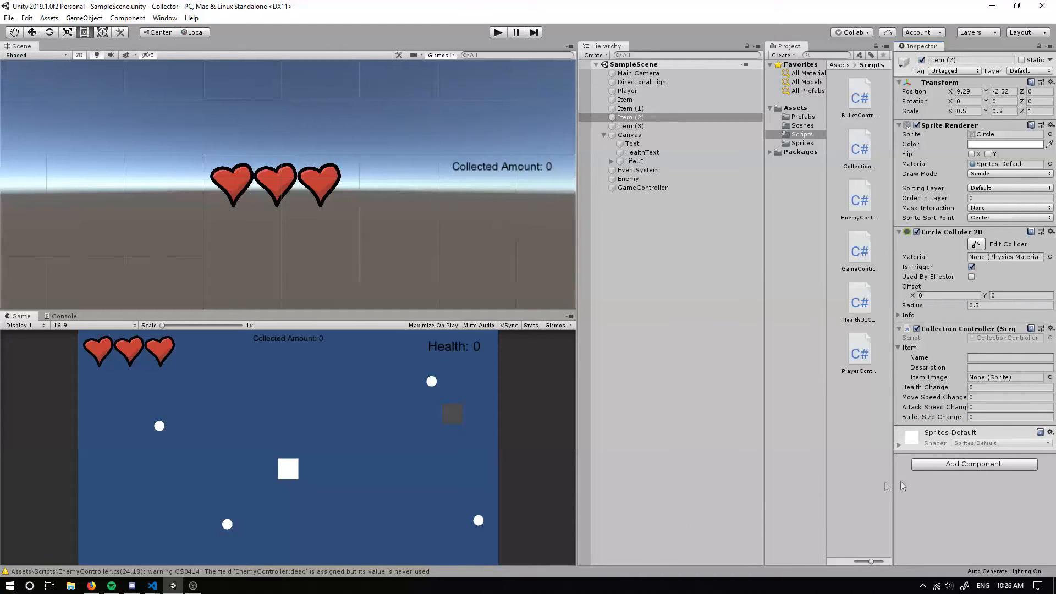
mouse_move(877, 448)
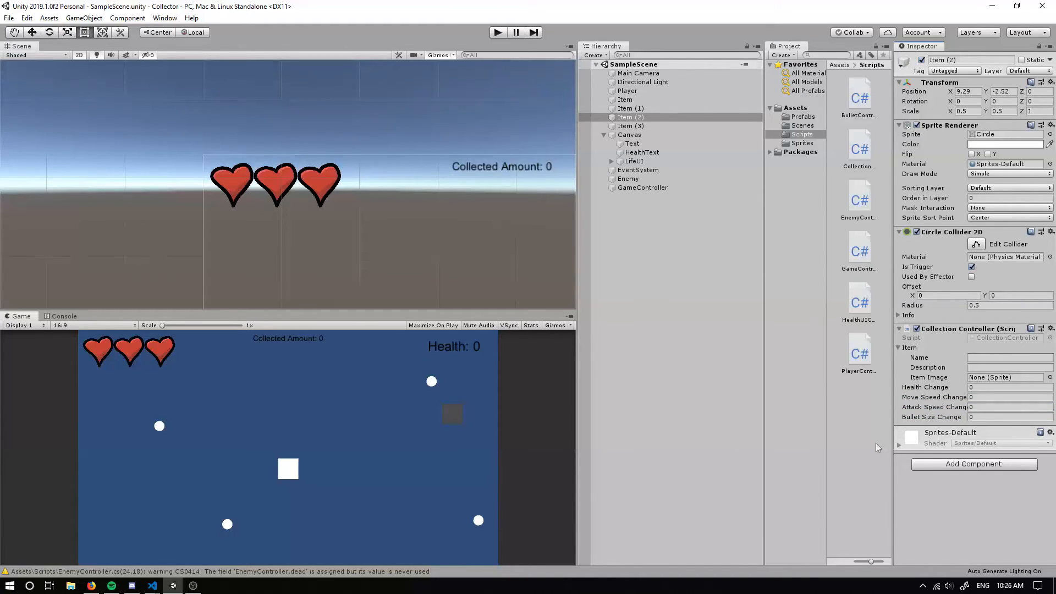
left_click(625, 99)
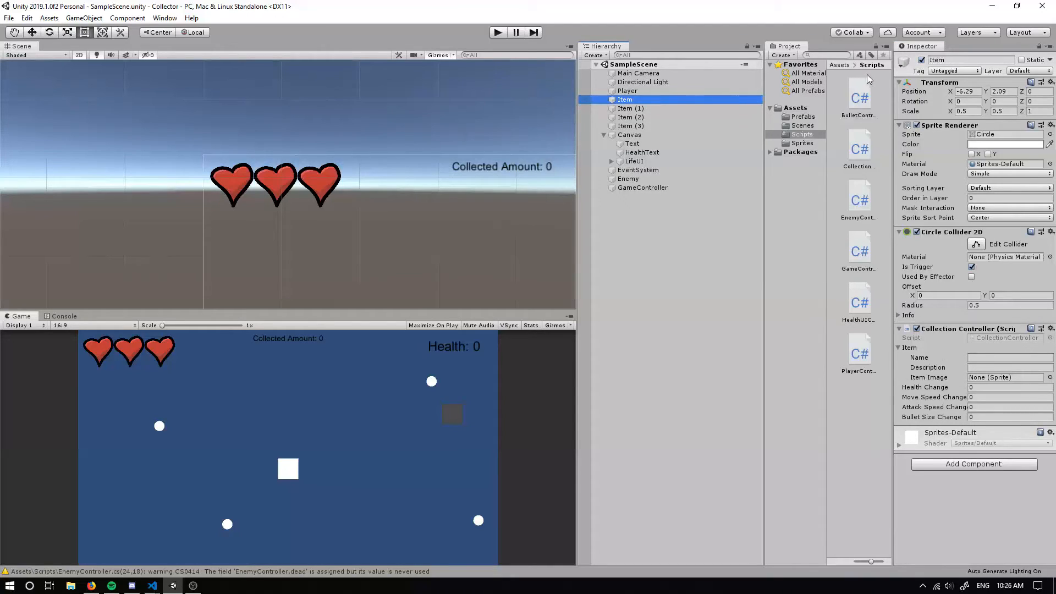
double_click(970, 59)
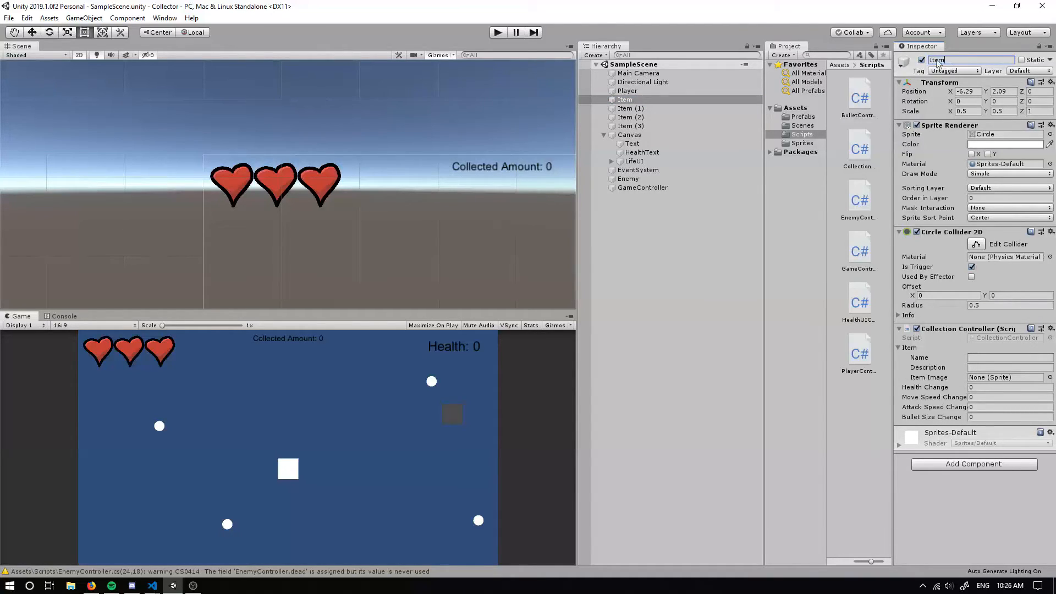
type("Potion")
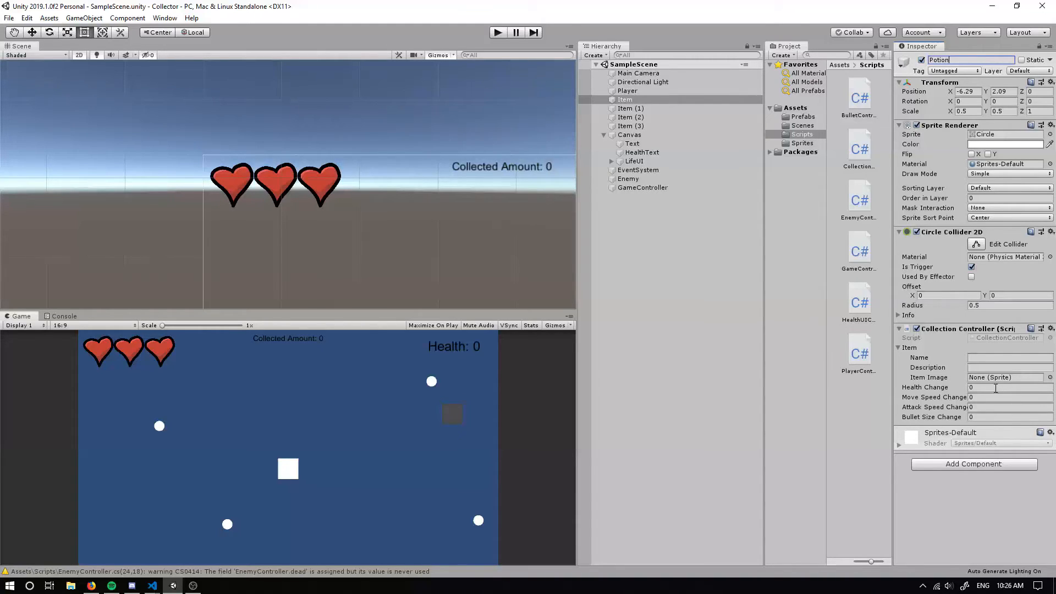
type("1")
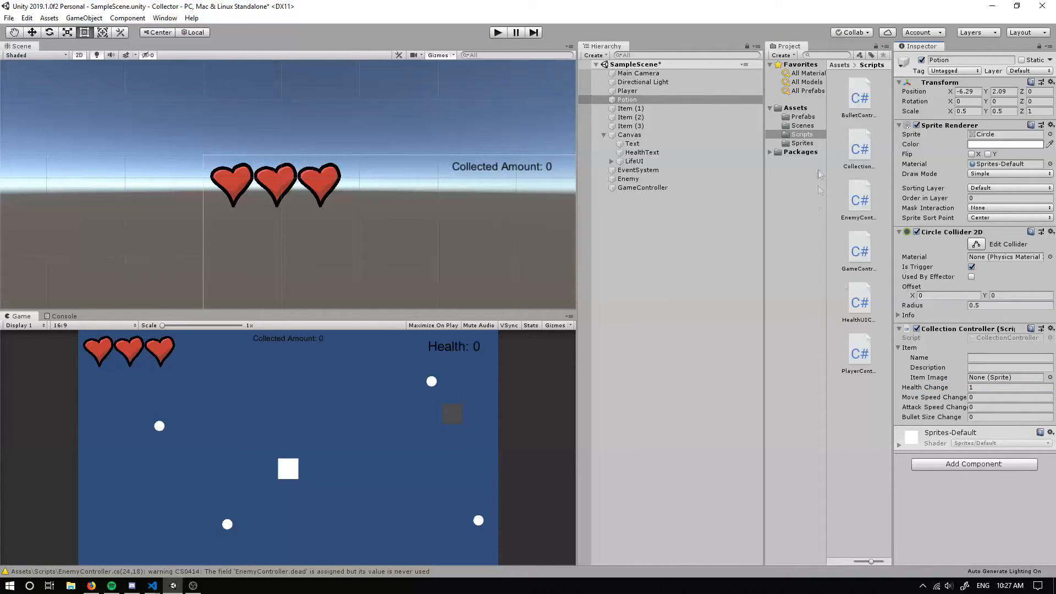
Set Pixels Per Unit to 750 for the Boot, Potion and Screw sprites and apply
left_click(802, 143)
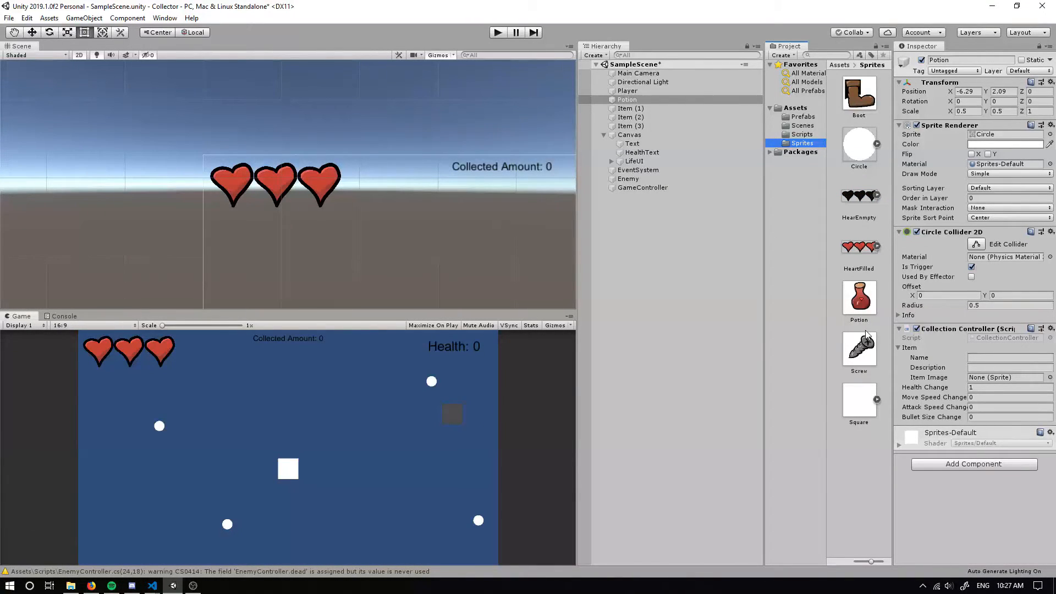
left_click(858, 348)
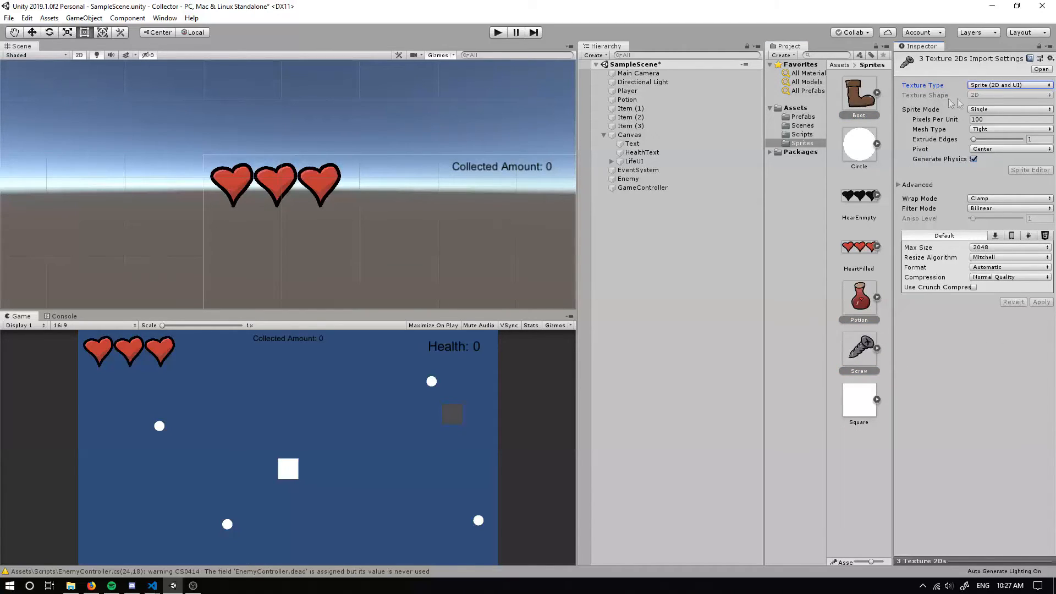
left_click(1003, 119)
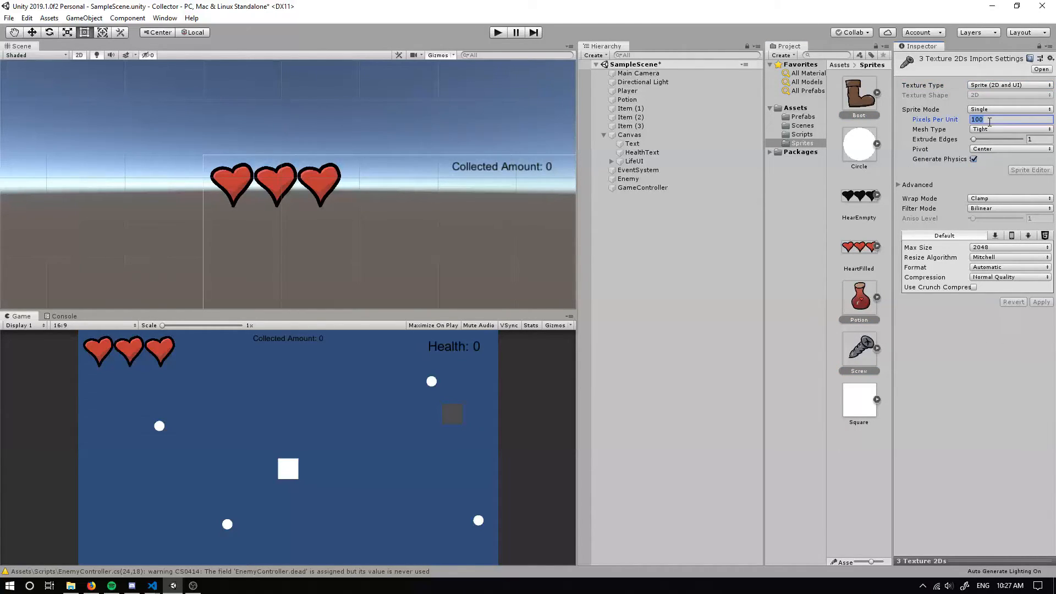
type("750")
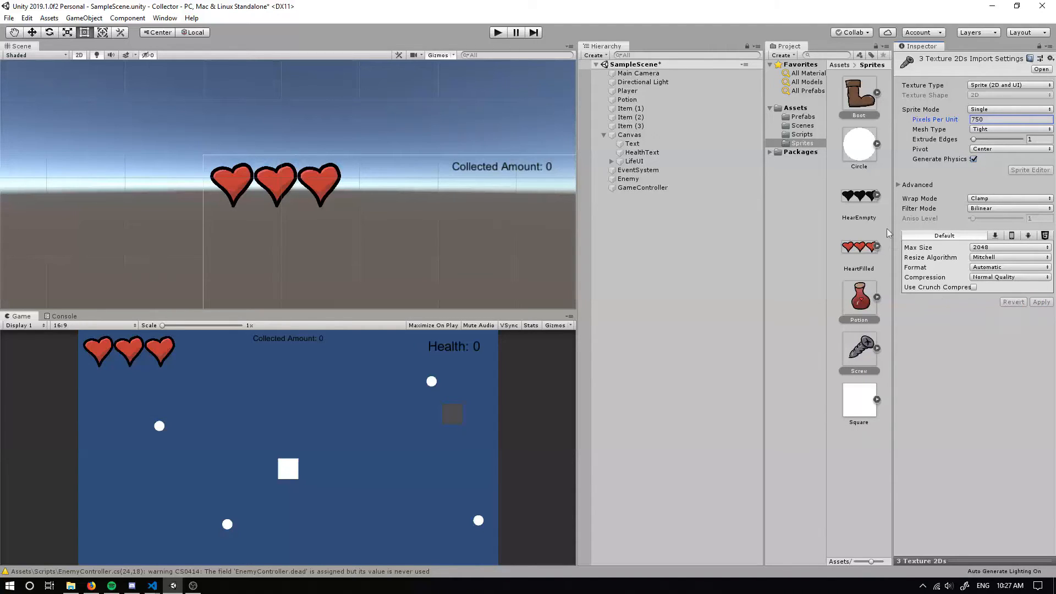
left_click(641, 152)
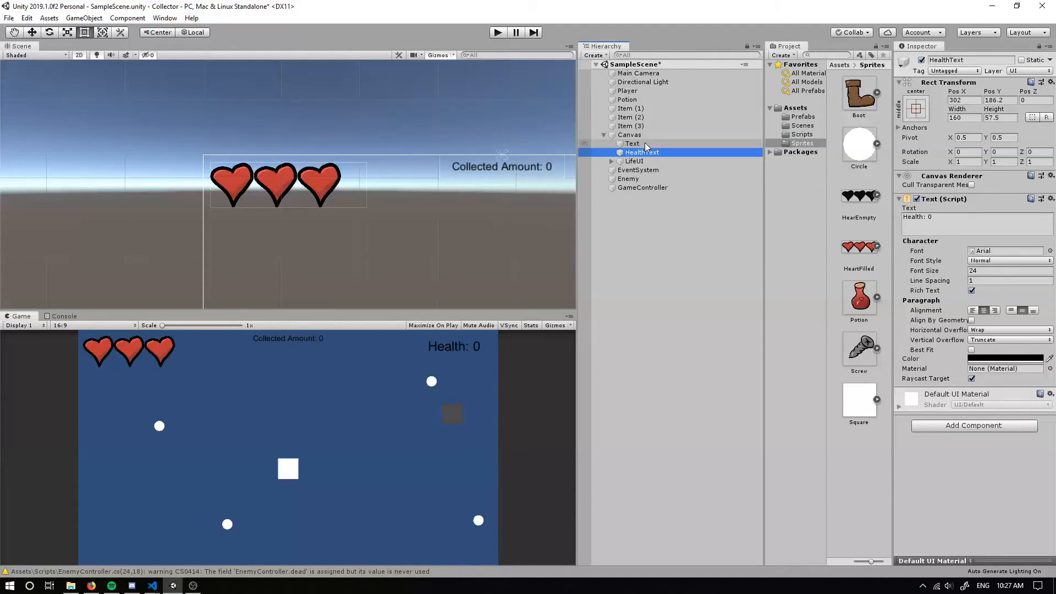
Give Potion the name 'Potion' and description 'Gives the player +1 health'
left_click(629, 107)
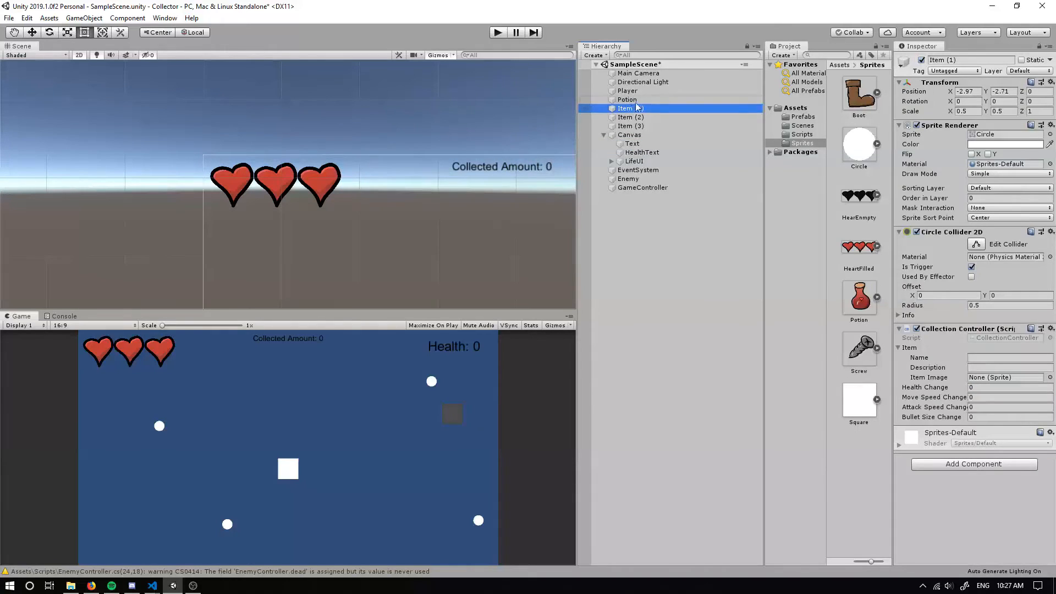
left_click(627, 99)
type("Po")
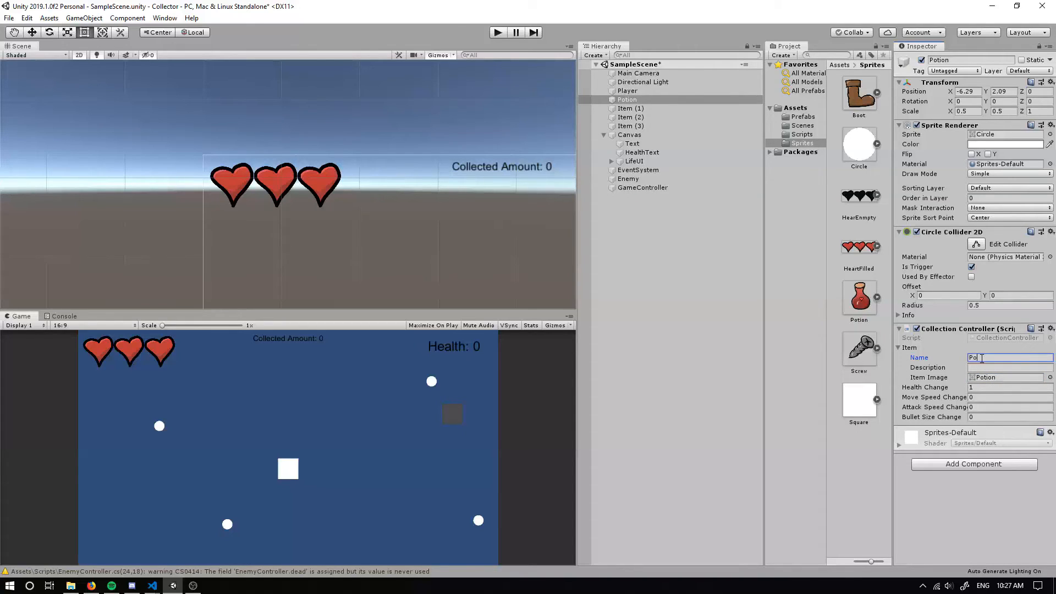
left_click(1008, 368)
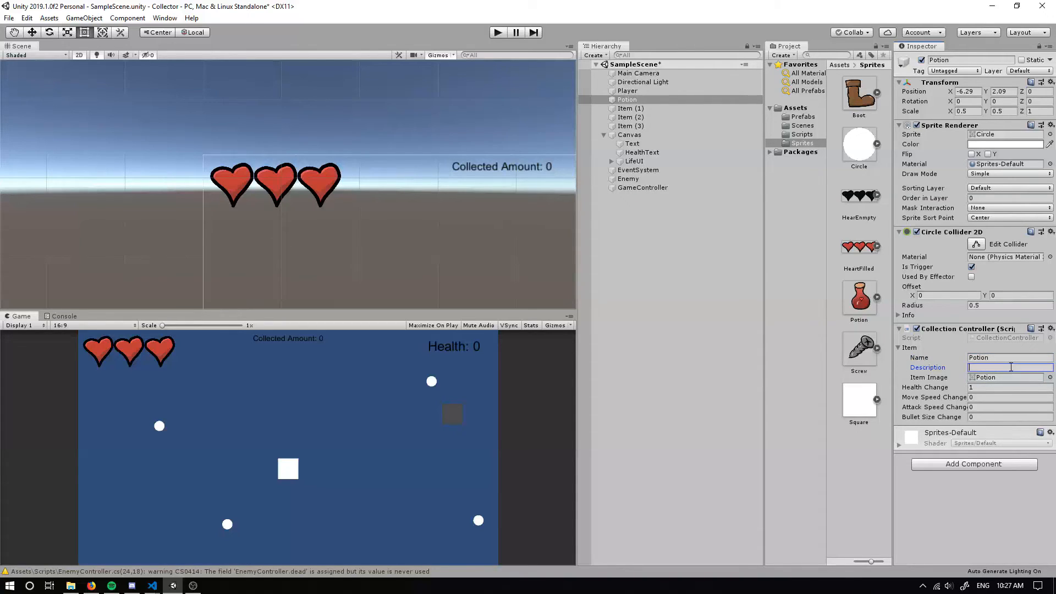
type("Gives the player +1 health.")
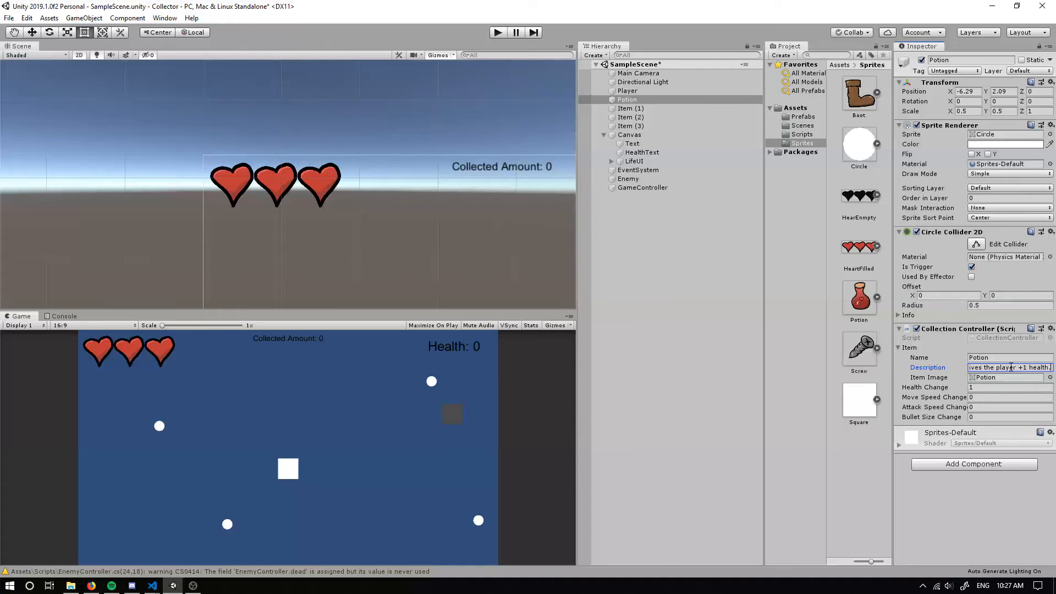
left_click(1031, 233)
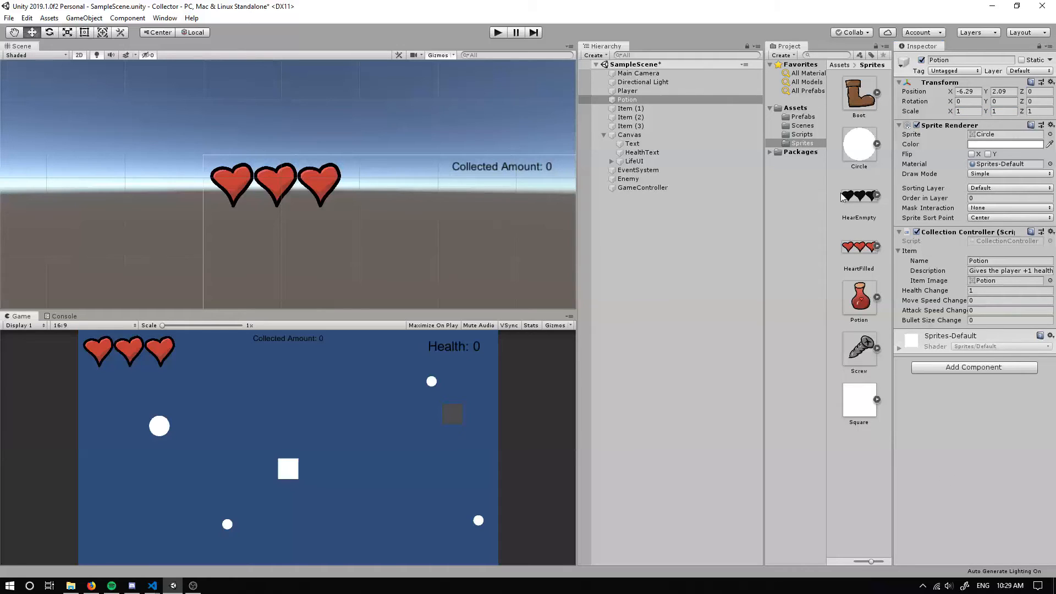
Add a Box Collider 2D component to the Player object
left_click(628, 90)
type("bo")
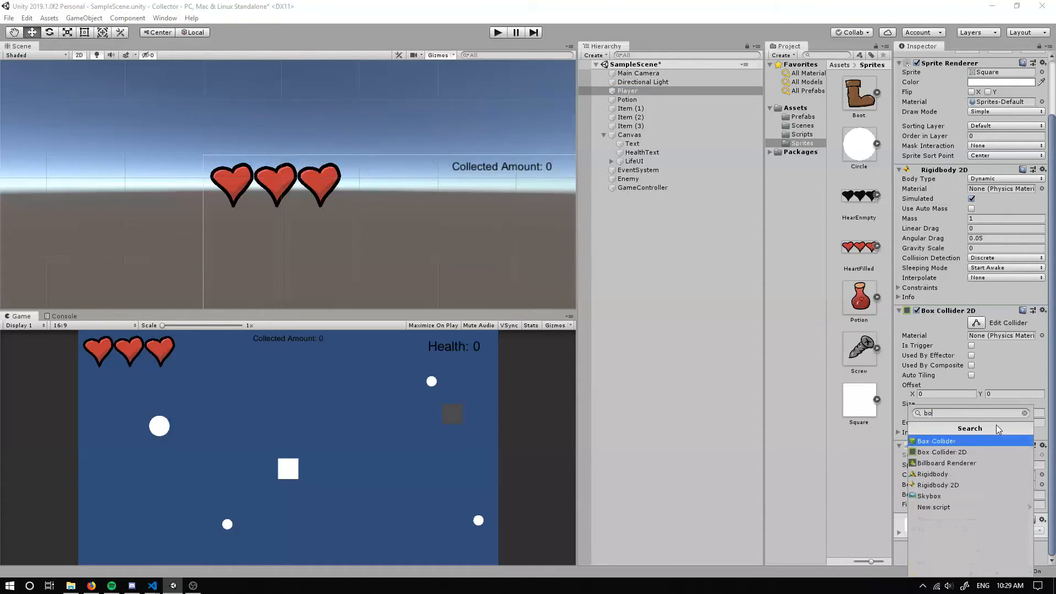
left_click(940, 451)
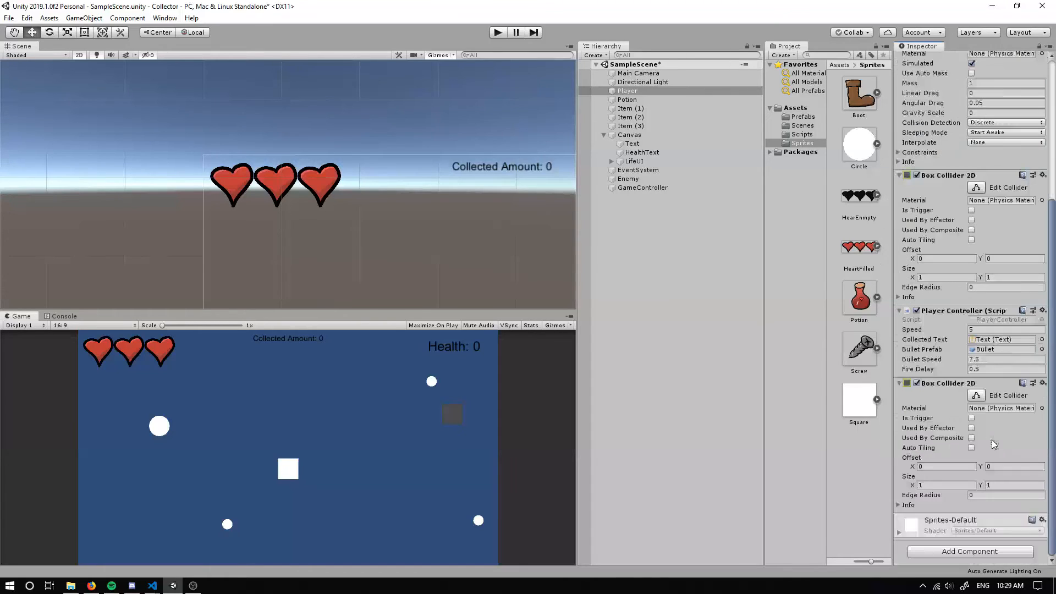
left_click(971, 418)
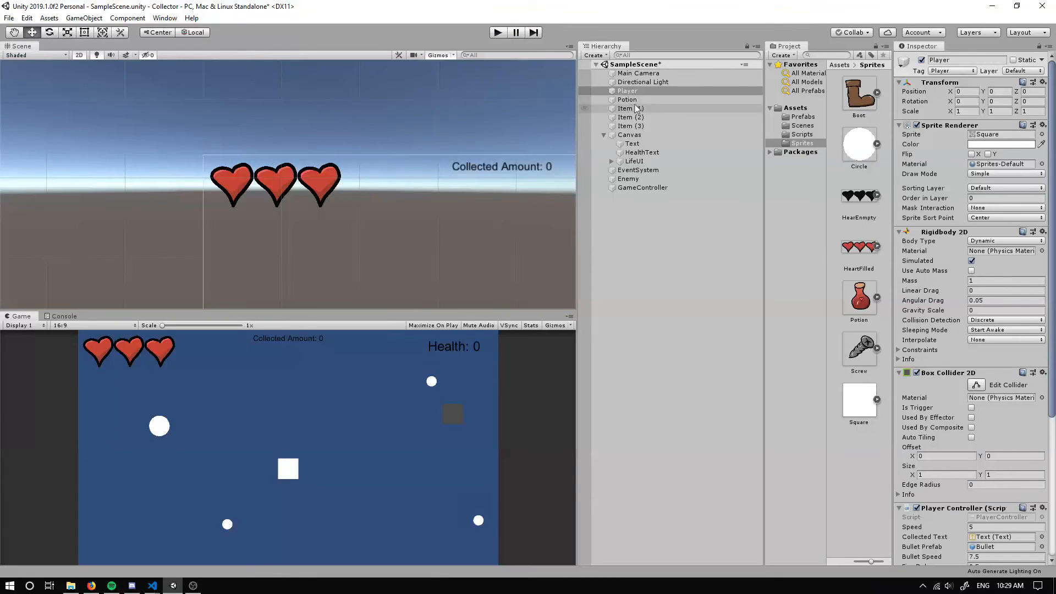
Rename Item (1) to Boot with a move speed description and Move Speed Change 1
left_click(629, 108)
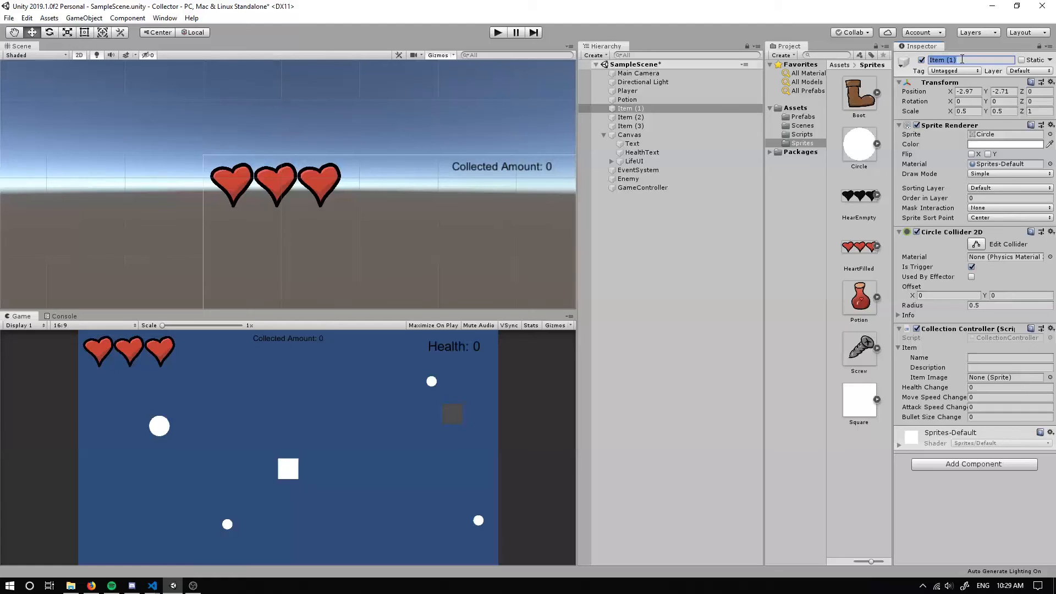
type("Boot")
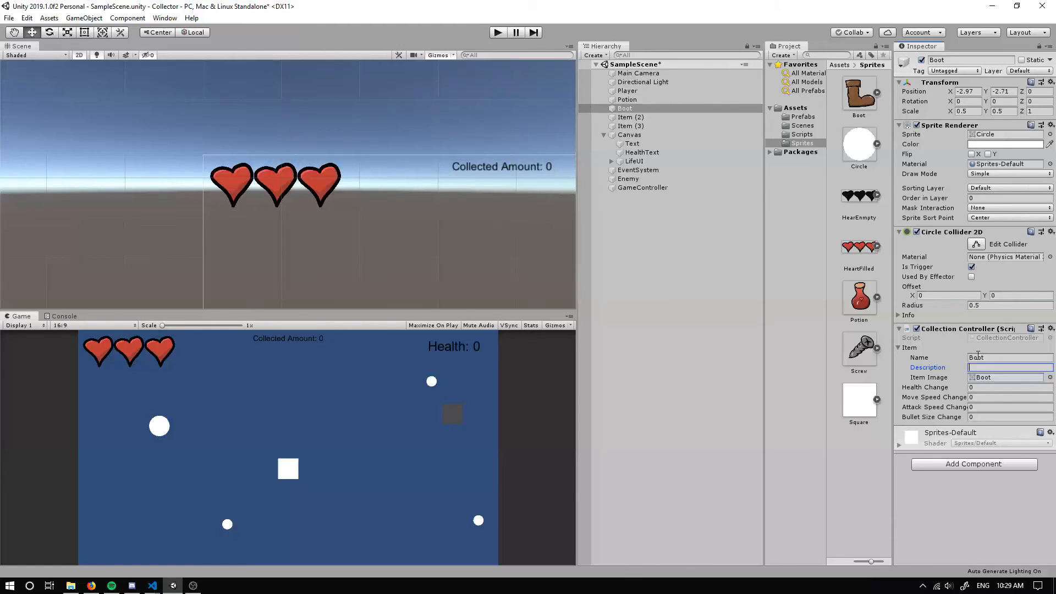
type("Incr")
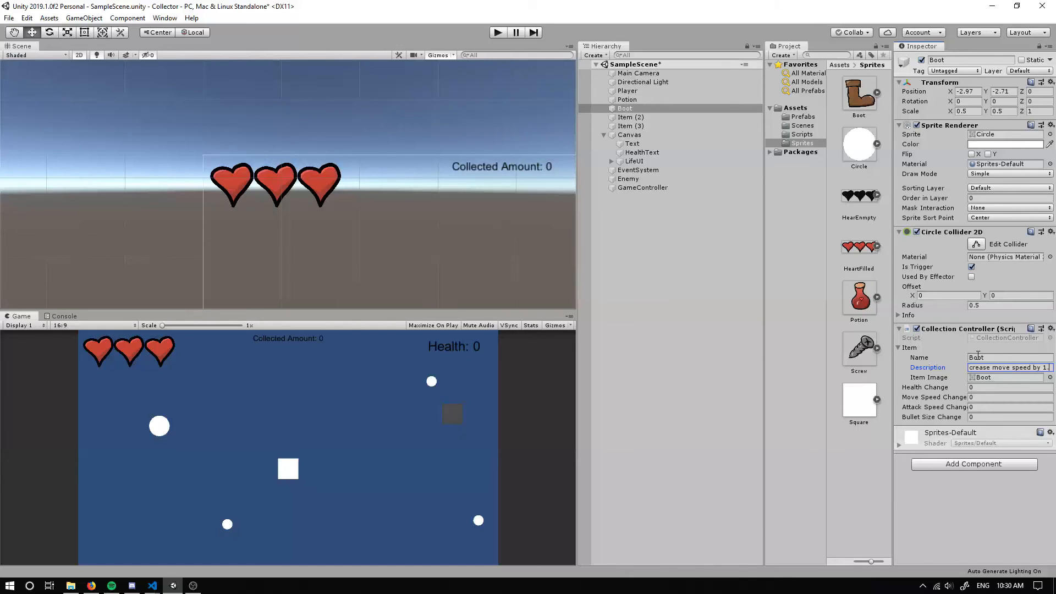
left_click(1009, 397)
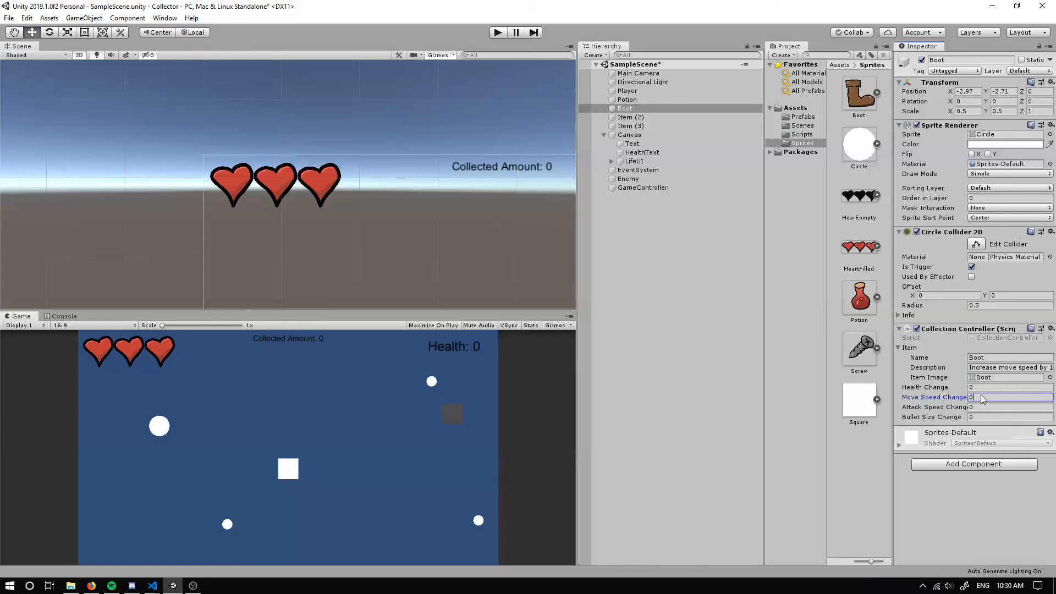
type("1")
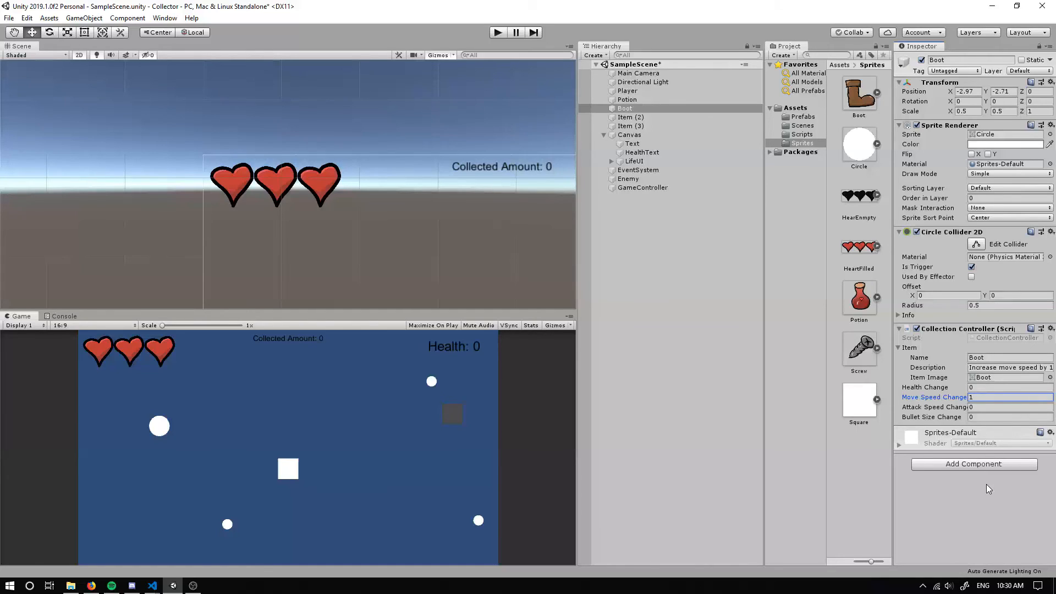
left_click(631, 117)
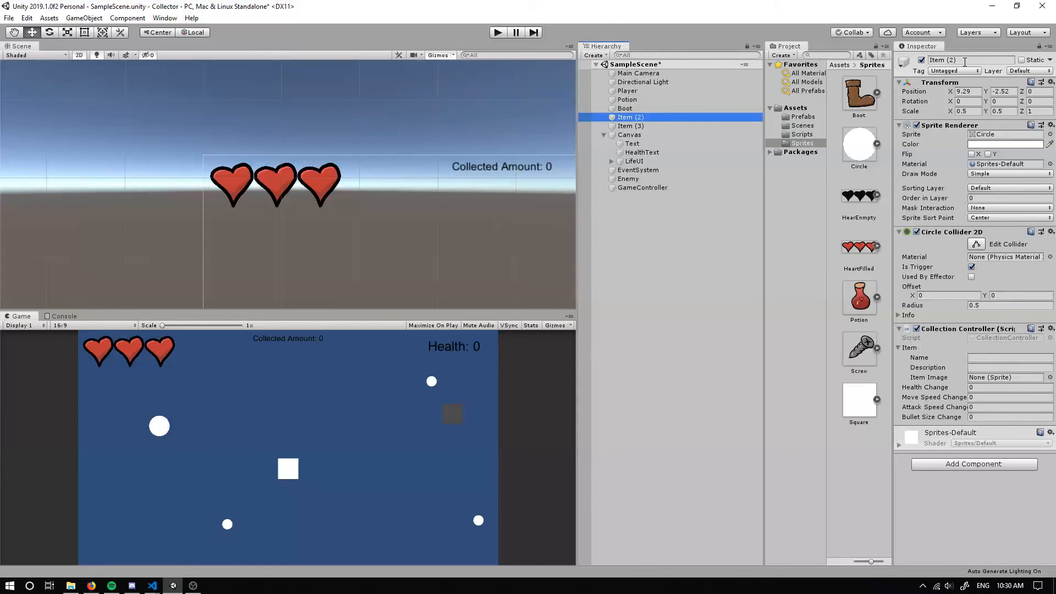
Remove Boot's Circle Collider 2D and set its scale to 1 on both axes
left_click(625, 107)
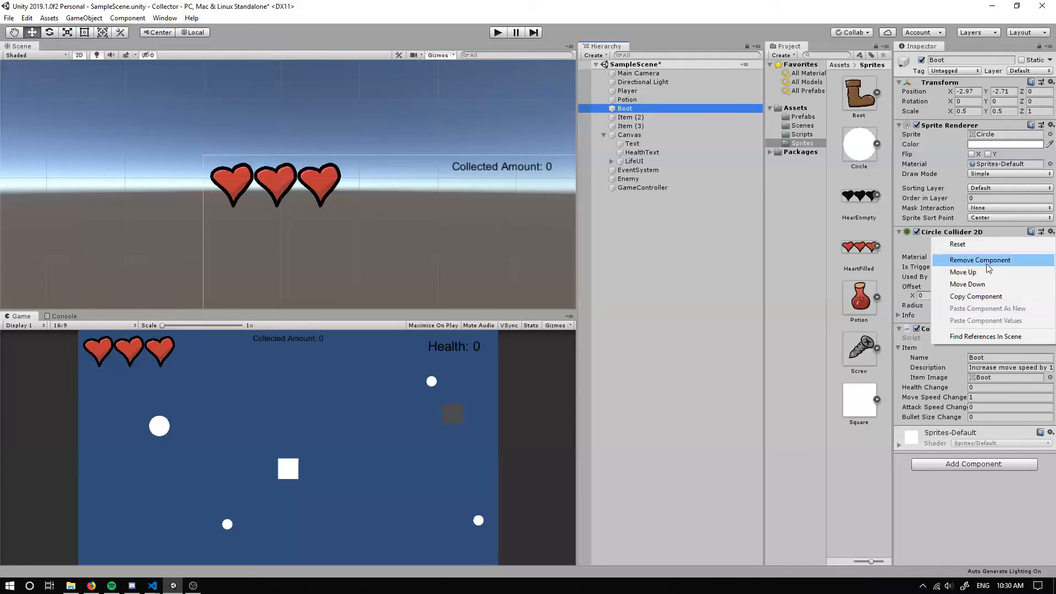
left_click(980, 260)
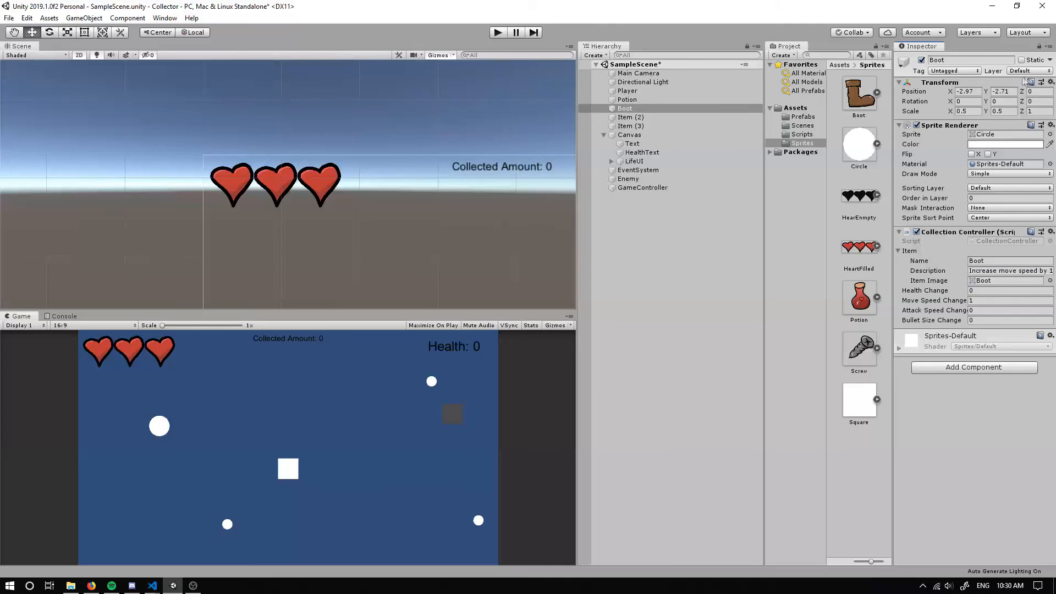
left_click(1004, 111)
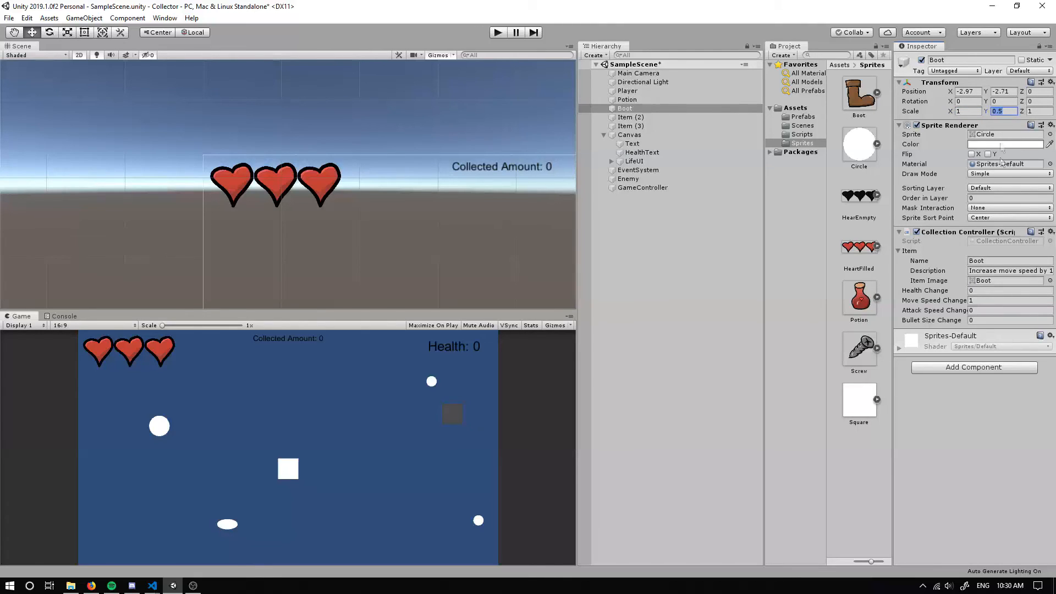
left_click(630, 117)
type("Screw")
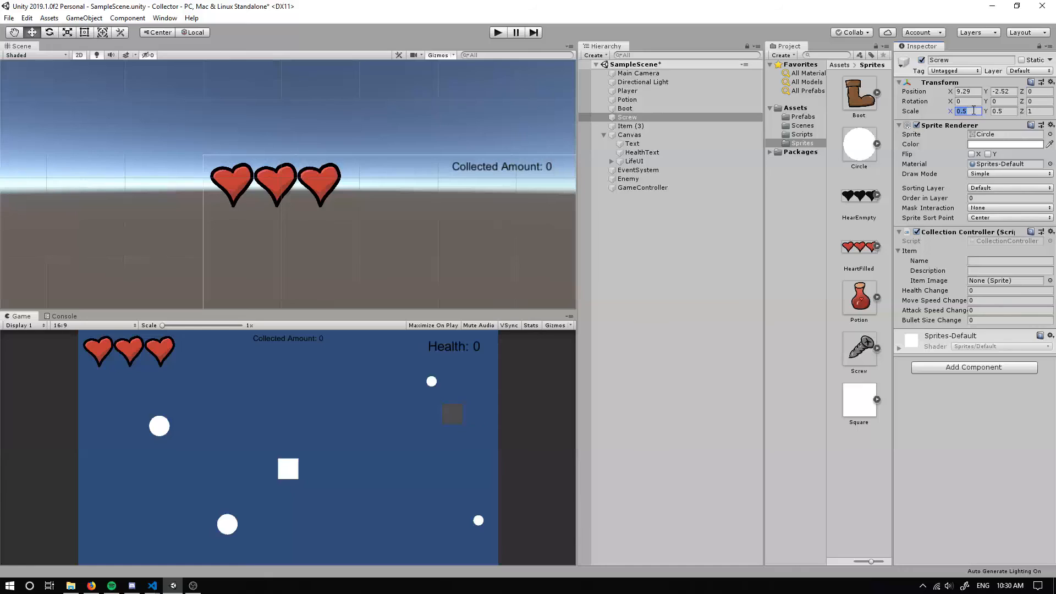
Set Screw's scale to 1, name it 'Screw' and give it a bullet-size and shot-speed description
left_click(1004, 280)
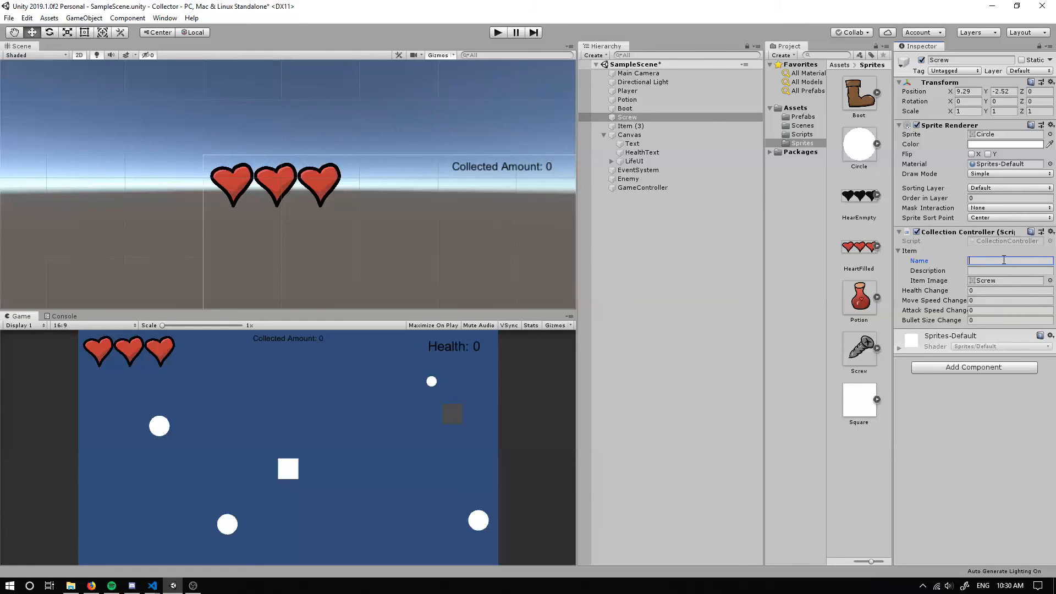
type("Screw")
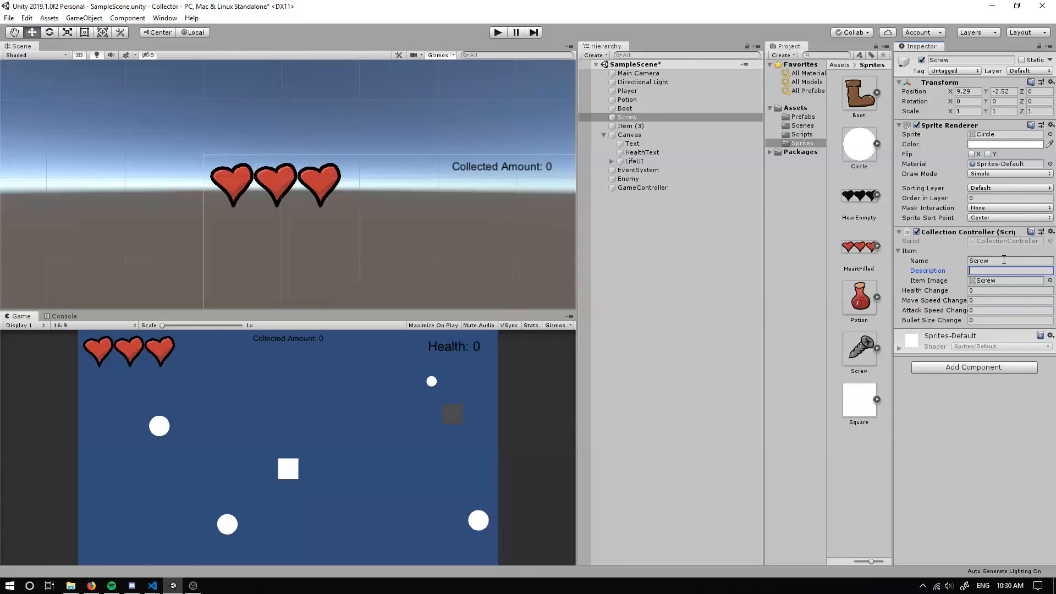
type("Increase")
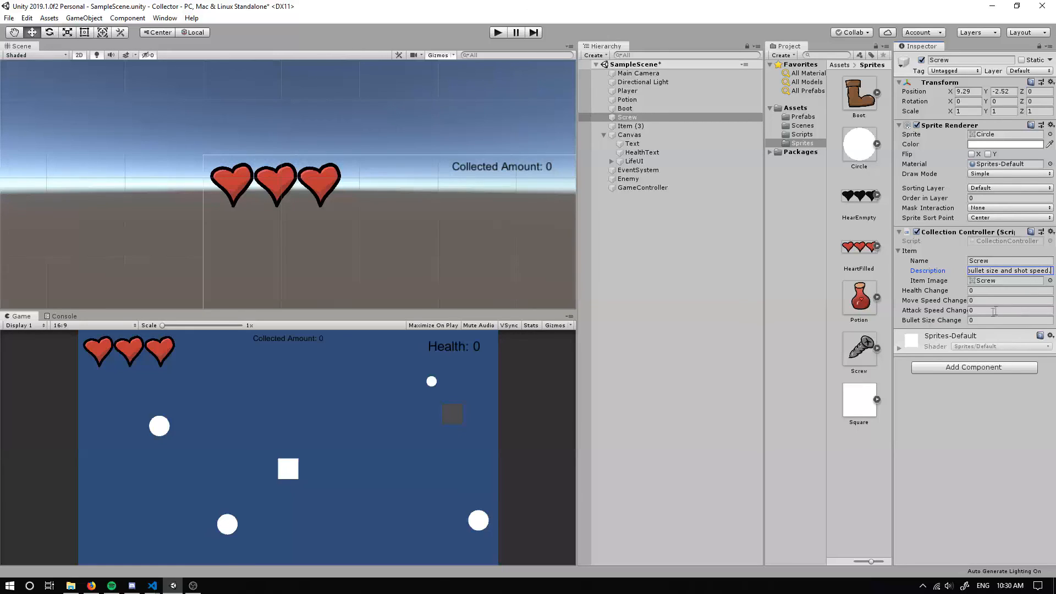
Set Screw's Attack Speed Change to 0.25 and move on to its Bullet Size Change field
left_click(1010, 310)
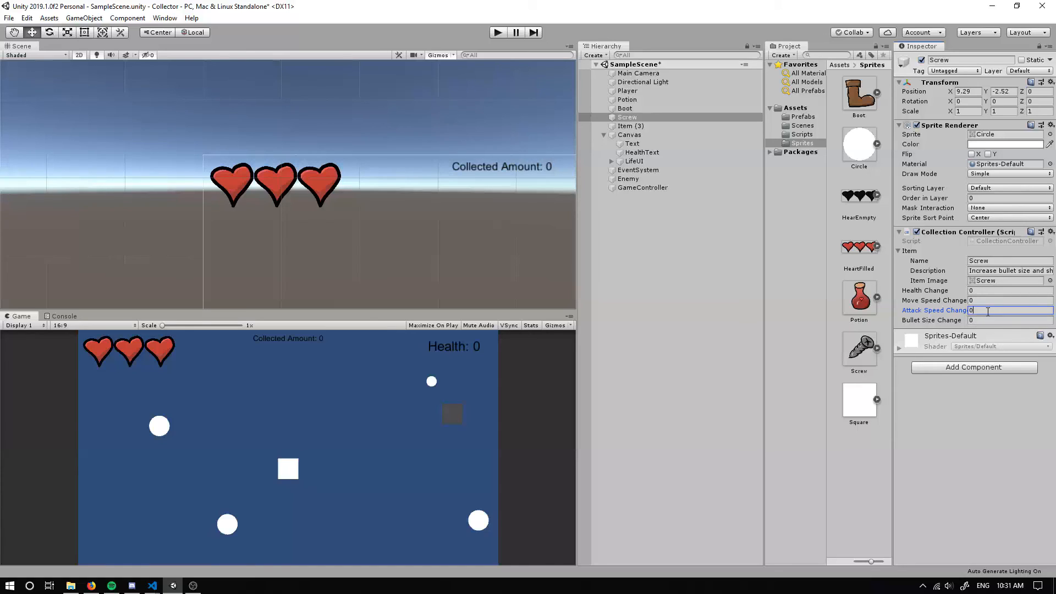
type("0.25")
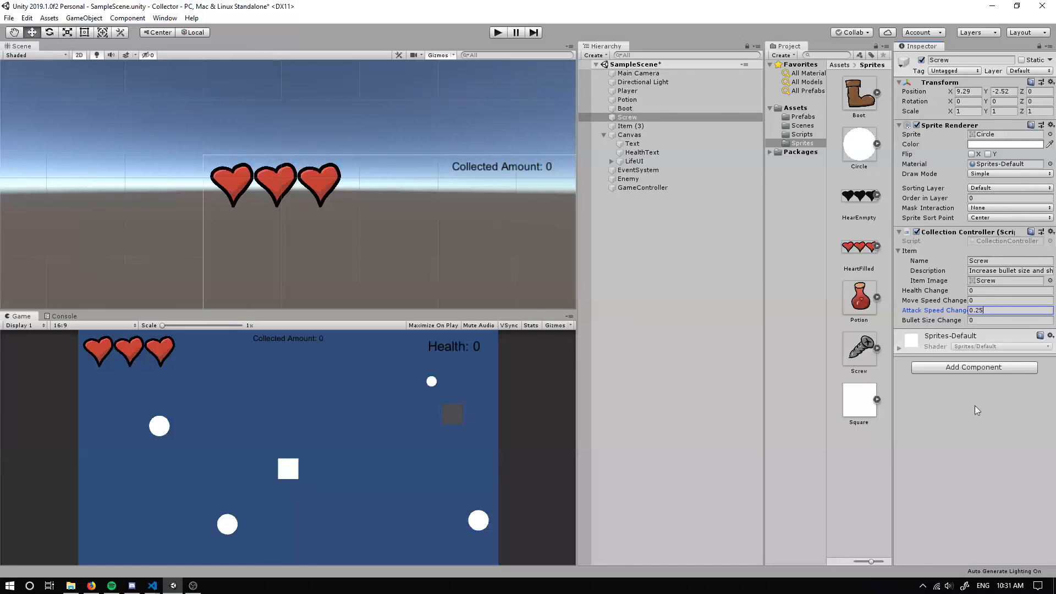
left_click(1003, 321)
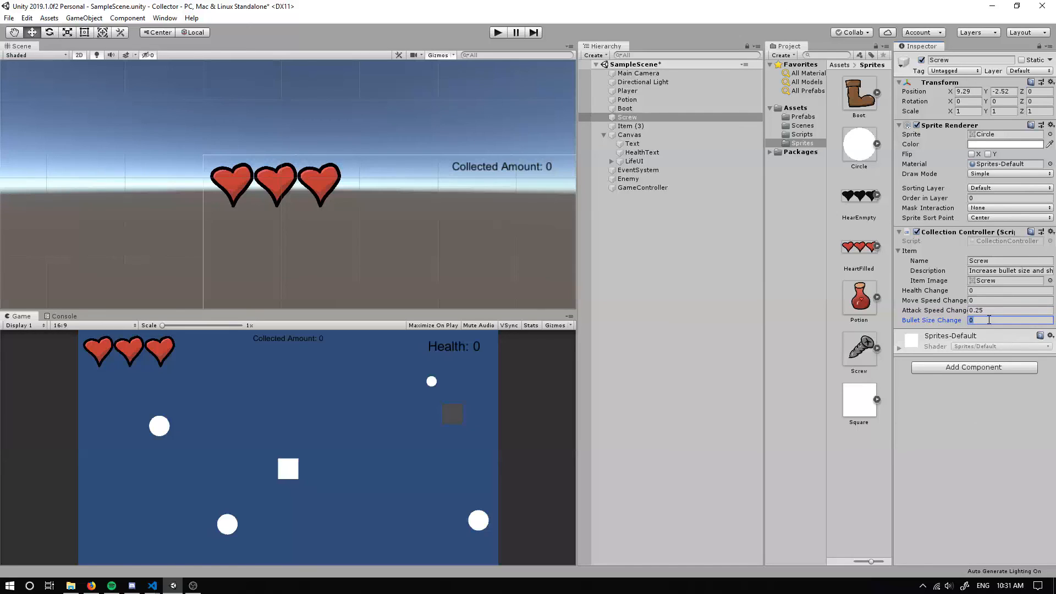